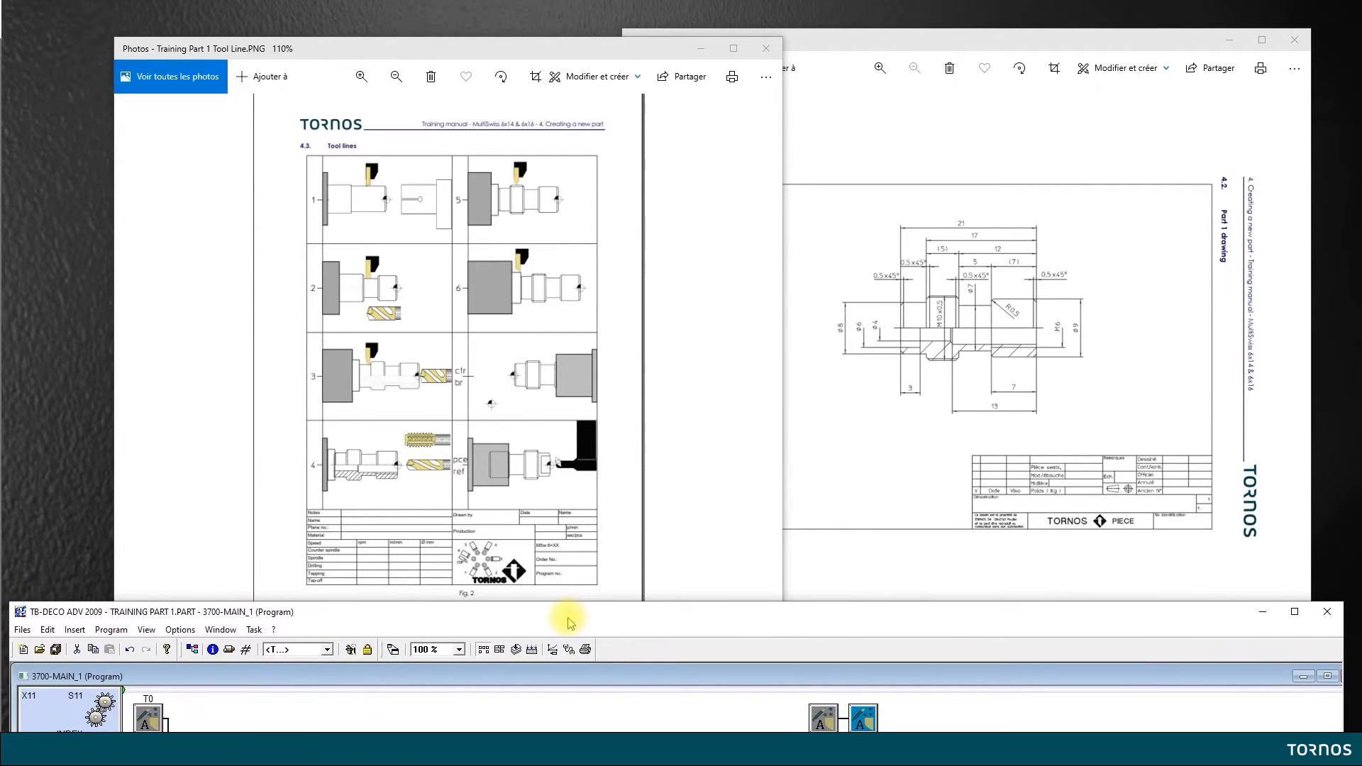
mouse_move(337, 339)
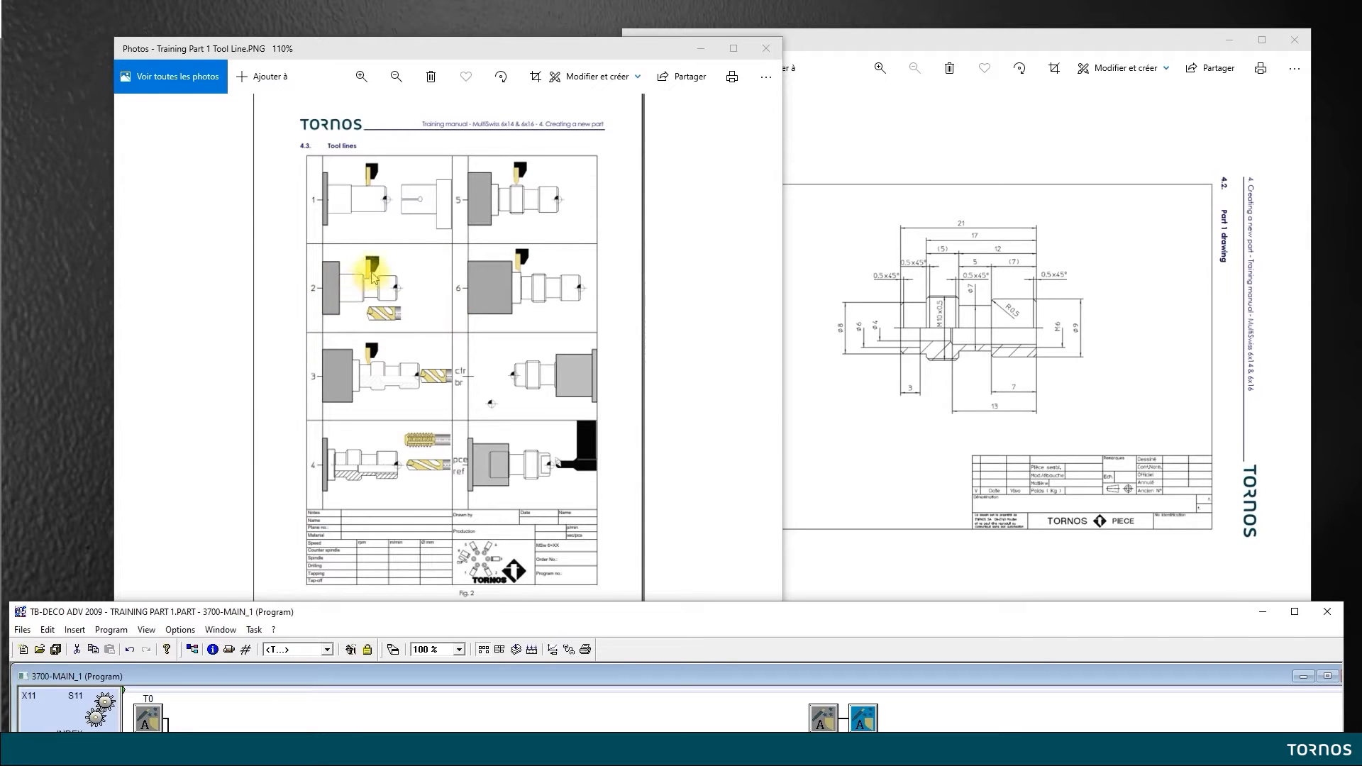
mouse_move(402, 298)
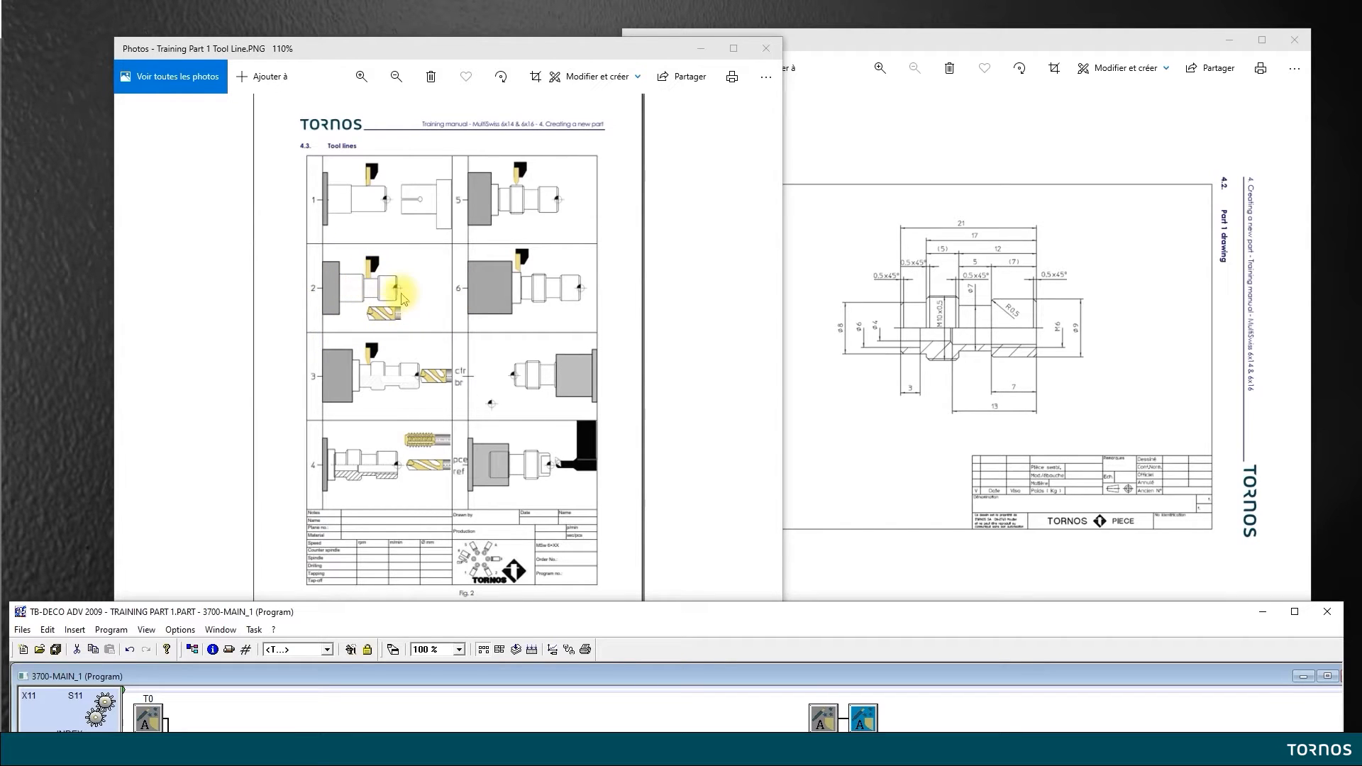
mouse_move(946, 303)
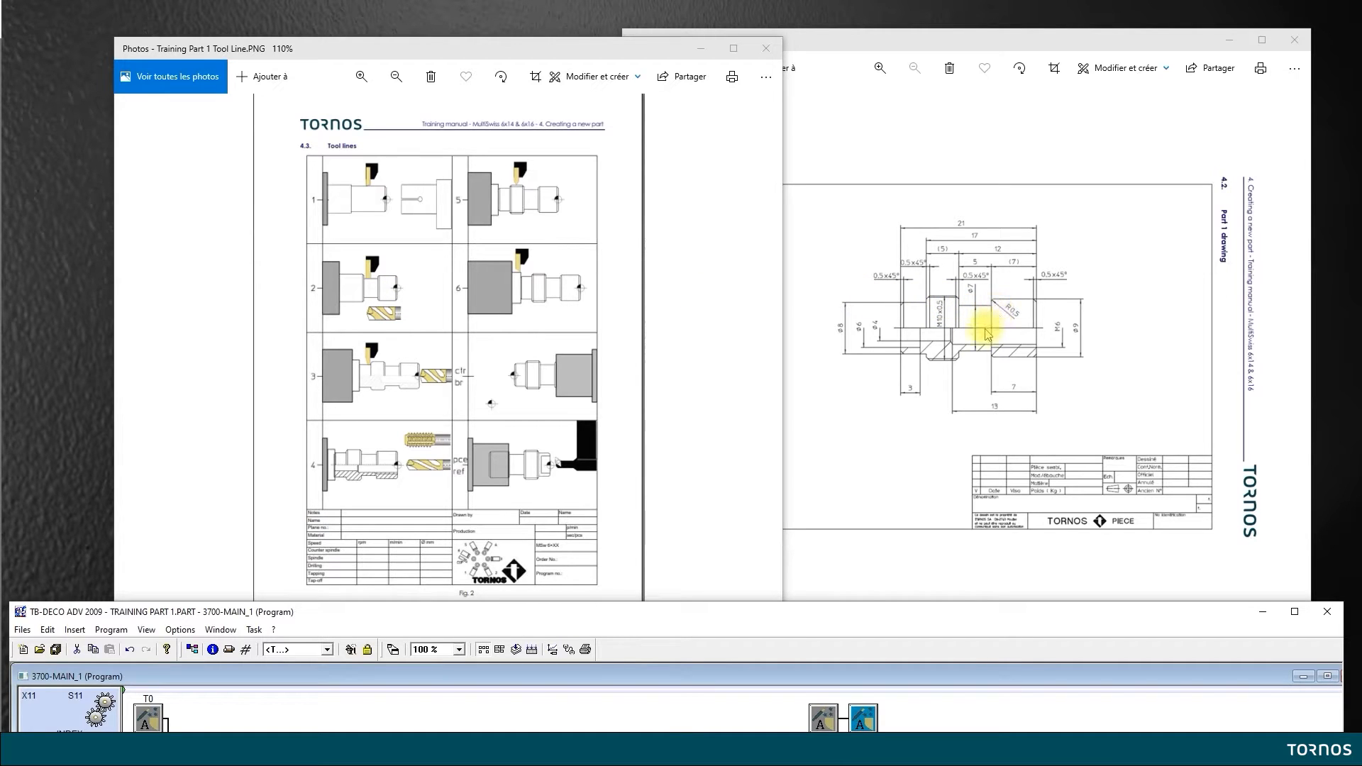
mouse_move(925, 344)
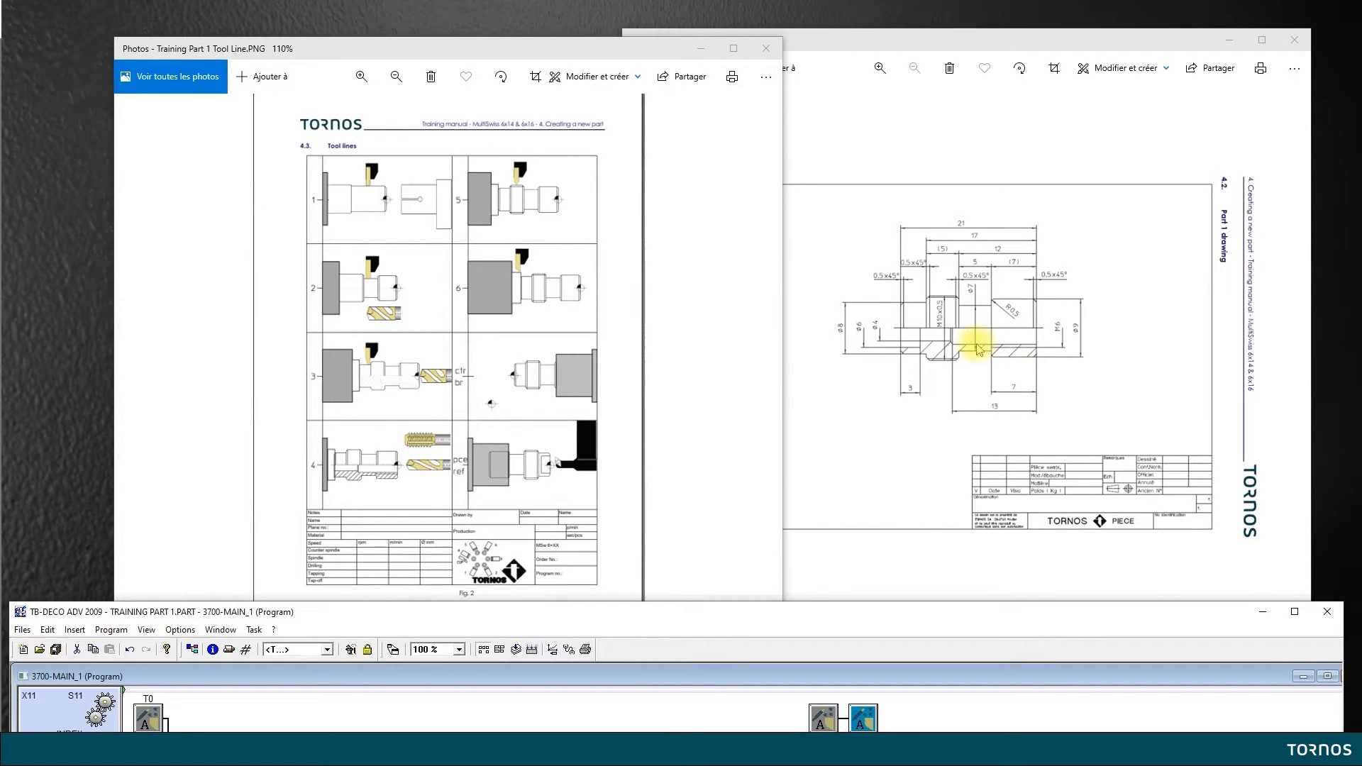
mouse_move(1040, 352)
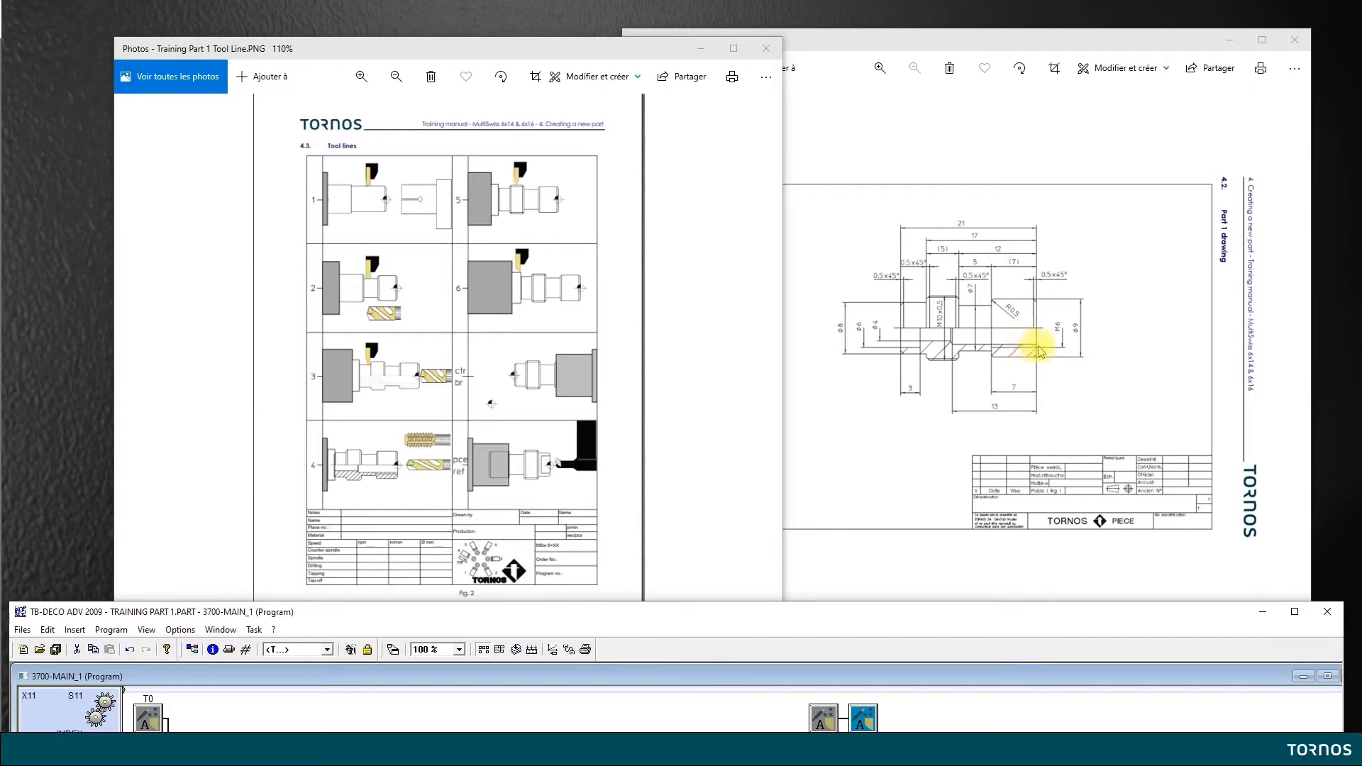
mouse_move(328, 288)
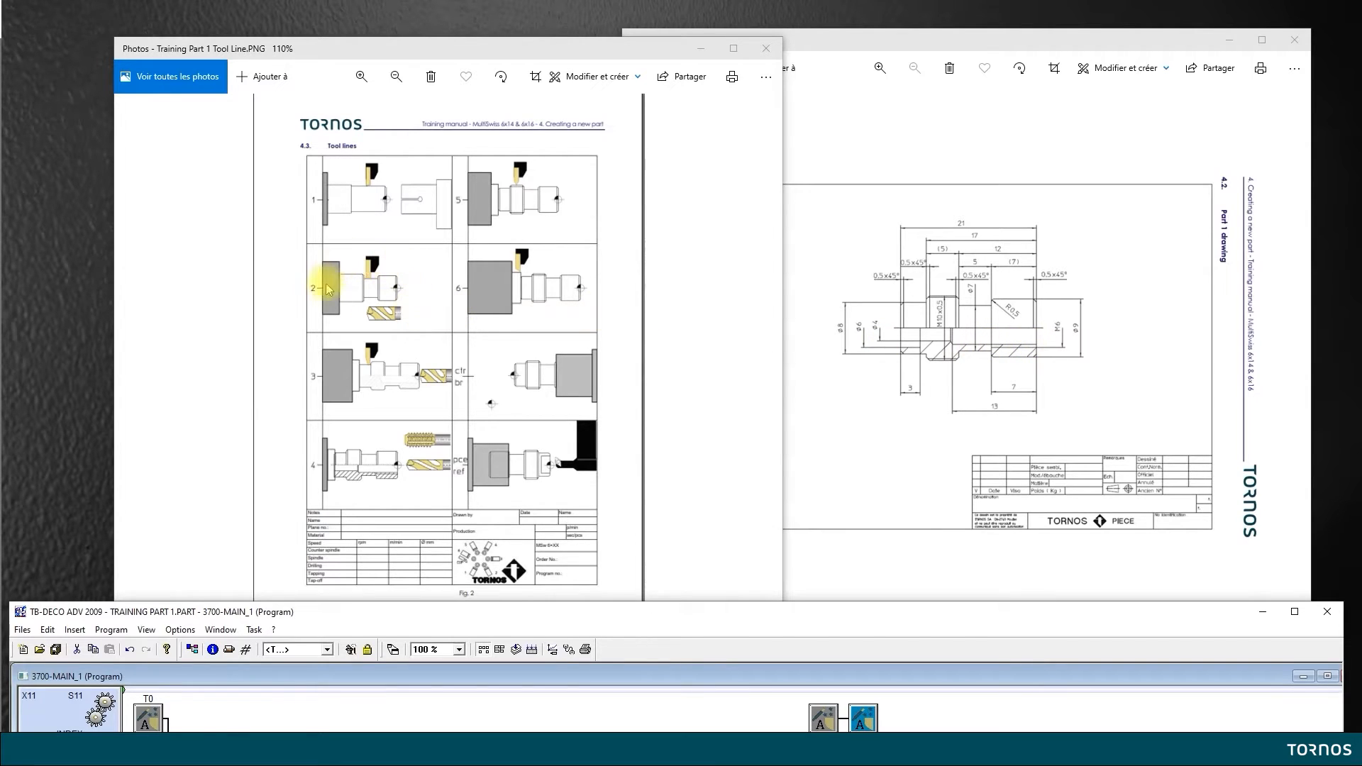
mouse_move(327, 322)
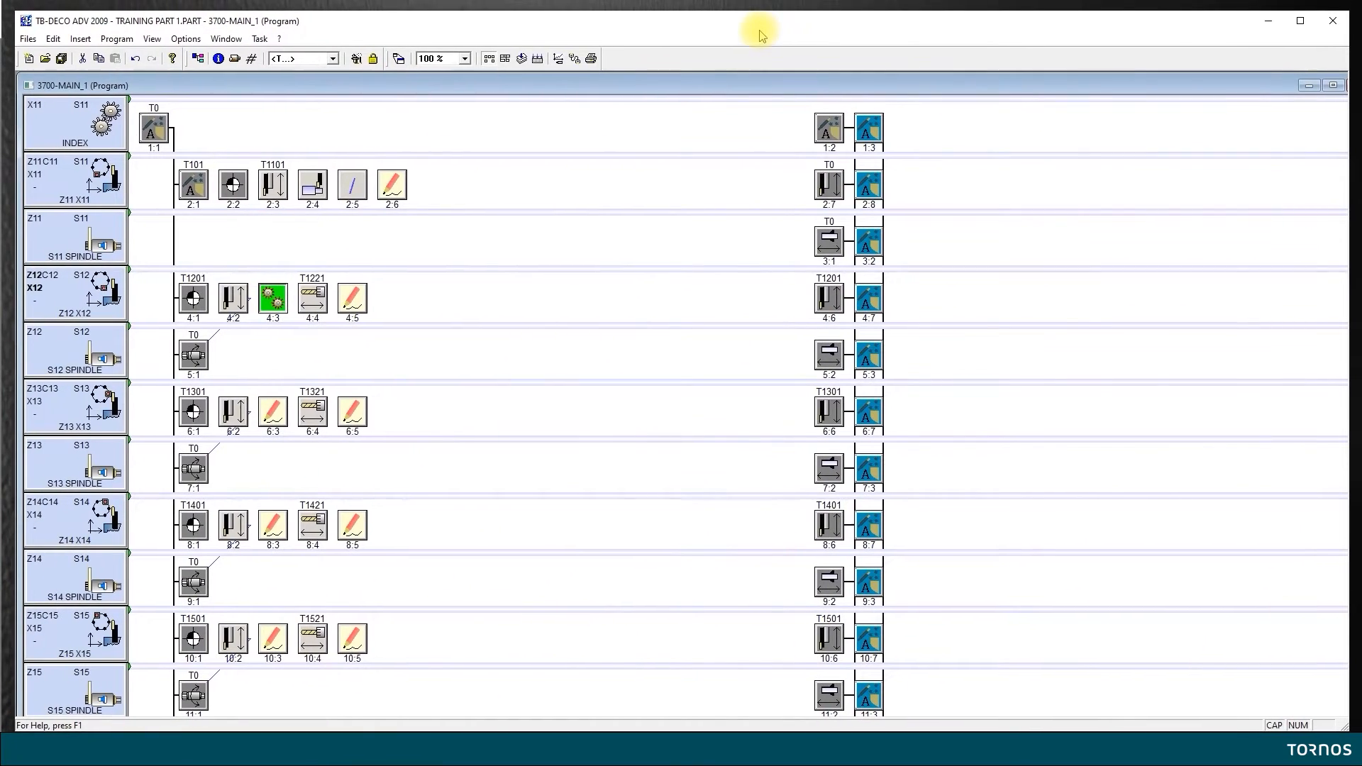
Set spindle S12's initial speed to 4900 and apply the spindle speeds
click(234, 59)
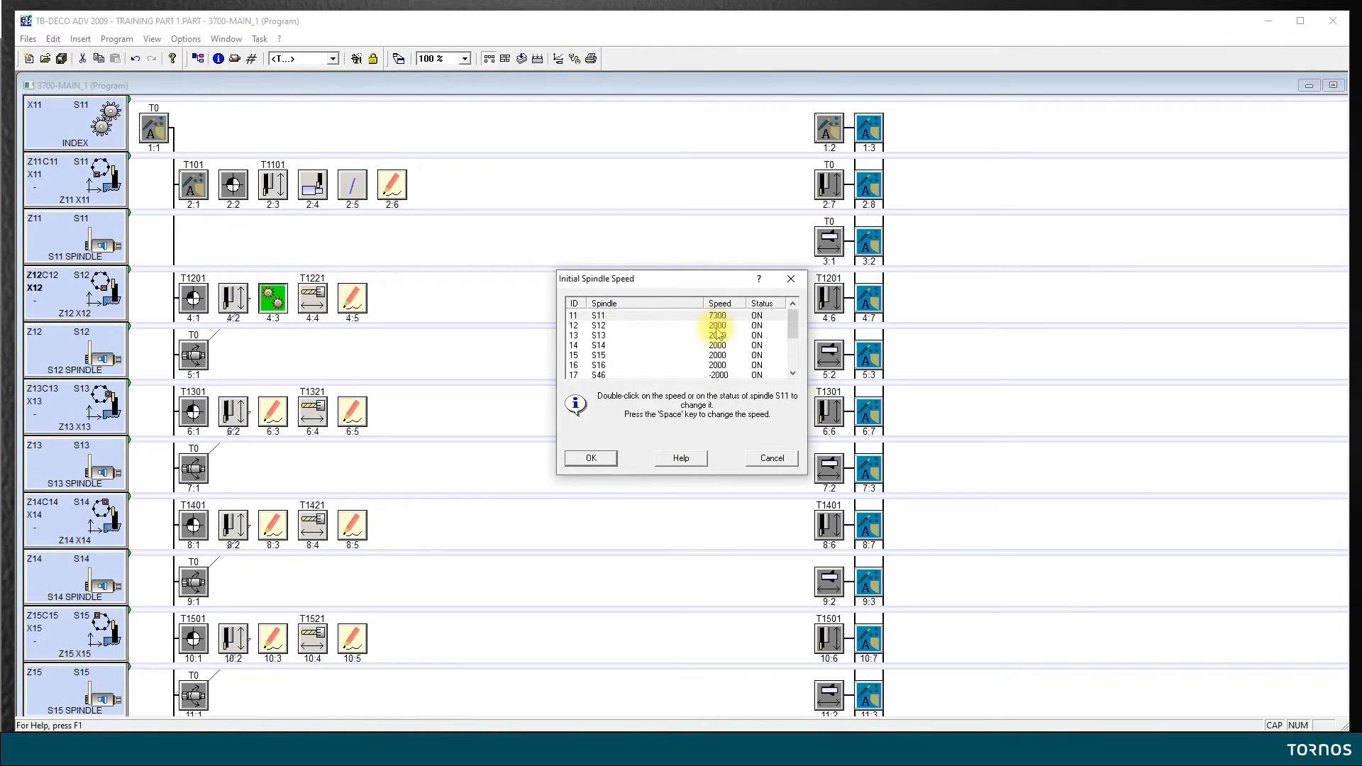
click(683, 325)
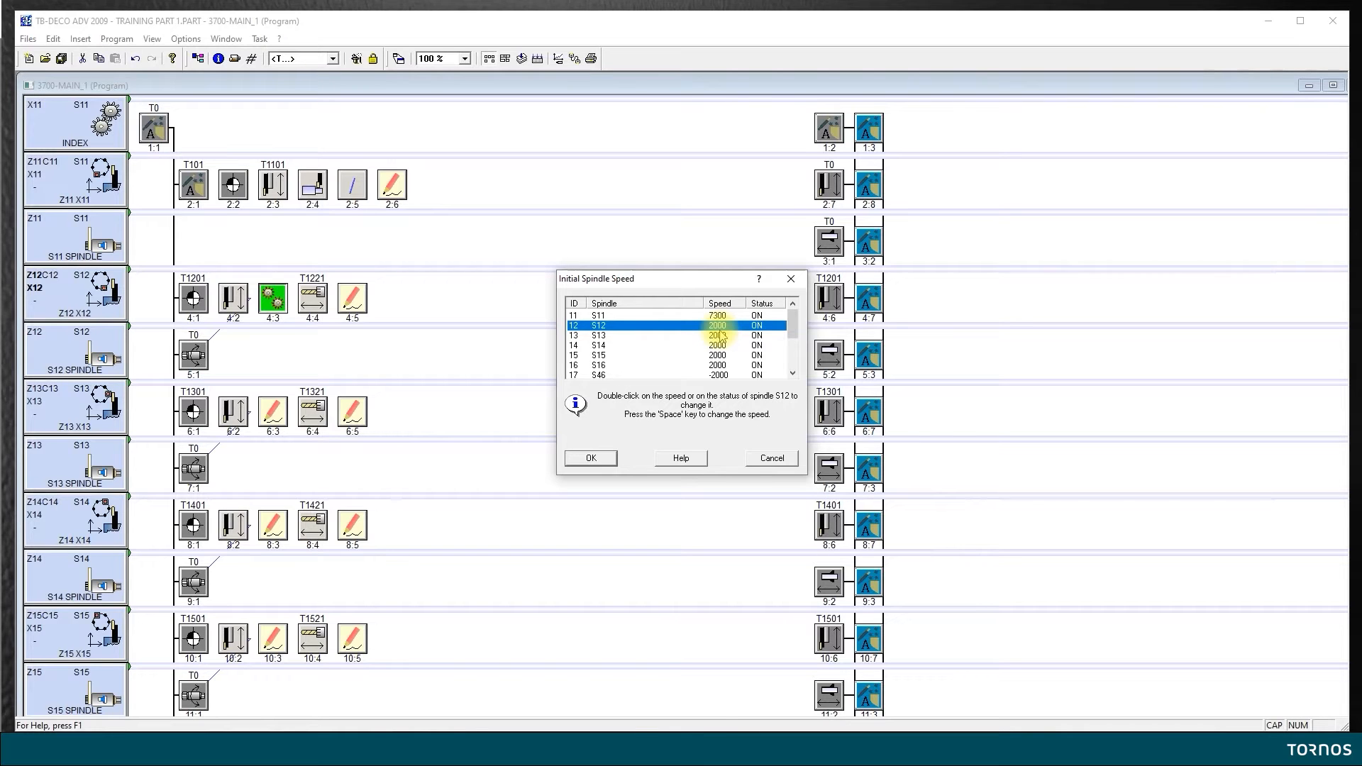
double_click(716, 325)
text(4900)
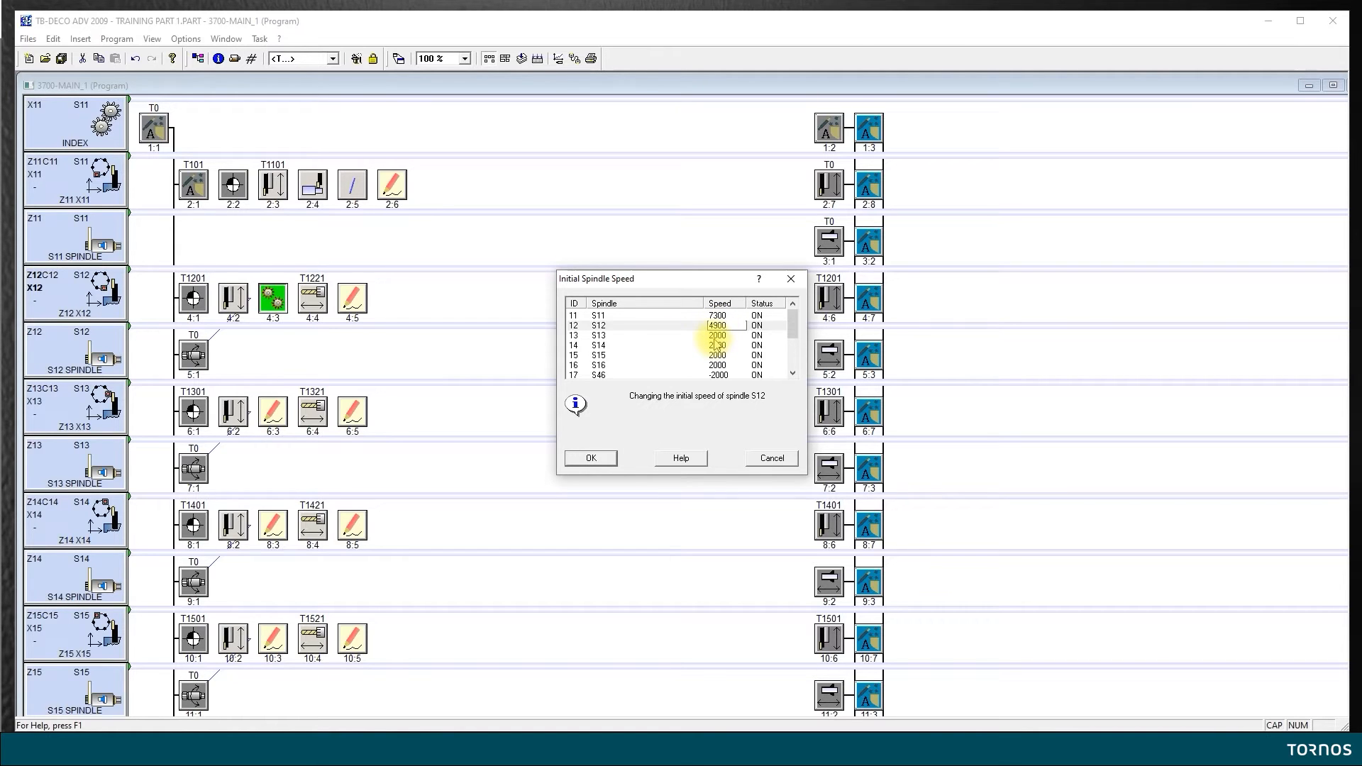
click(678, 335)
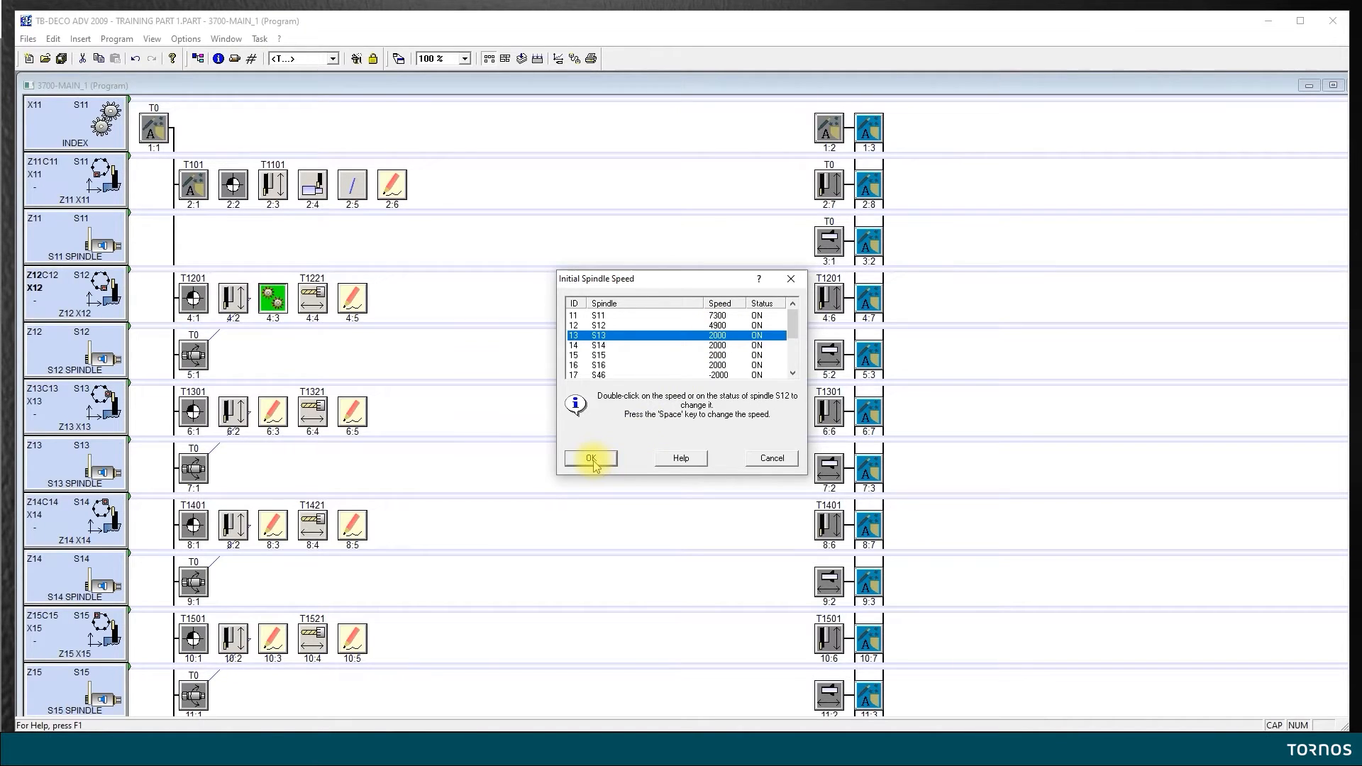
click(590, 459)
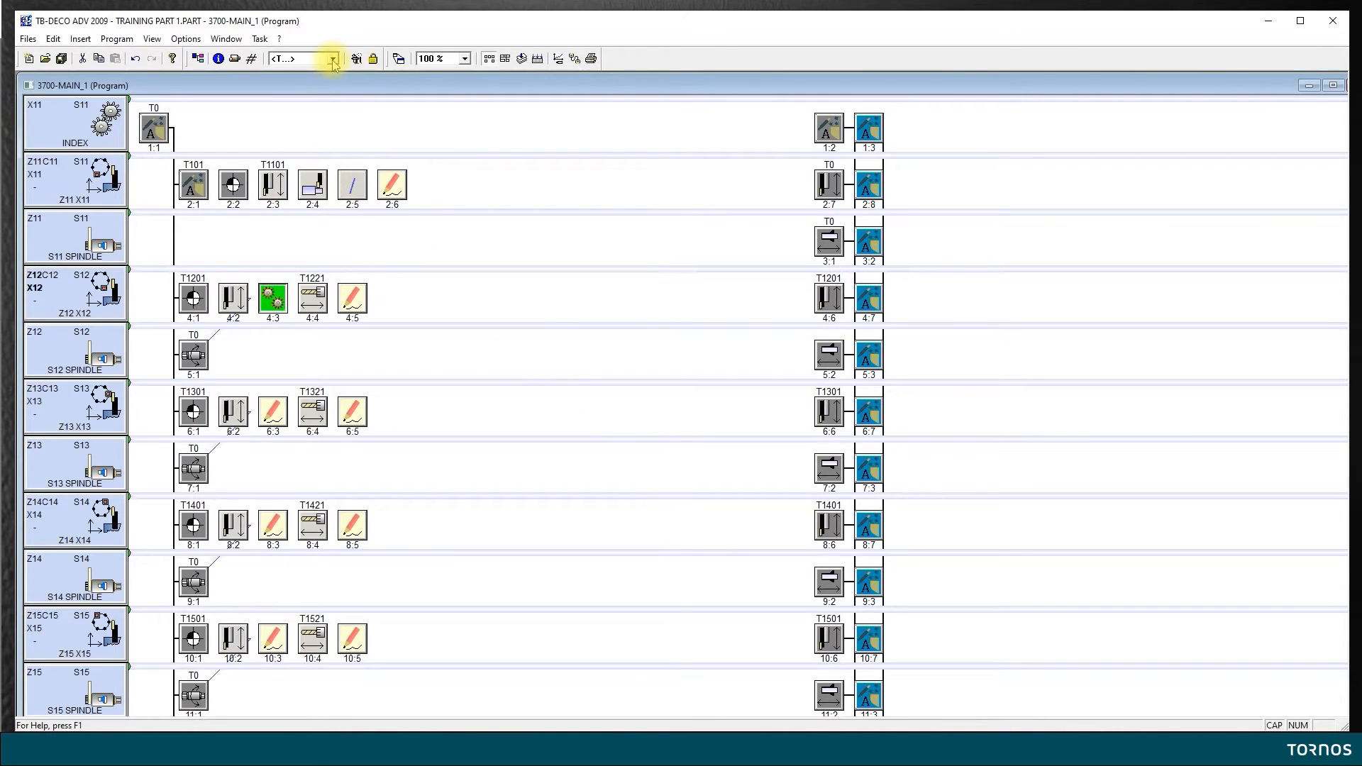
click(334, 58)
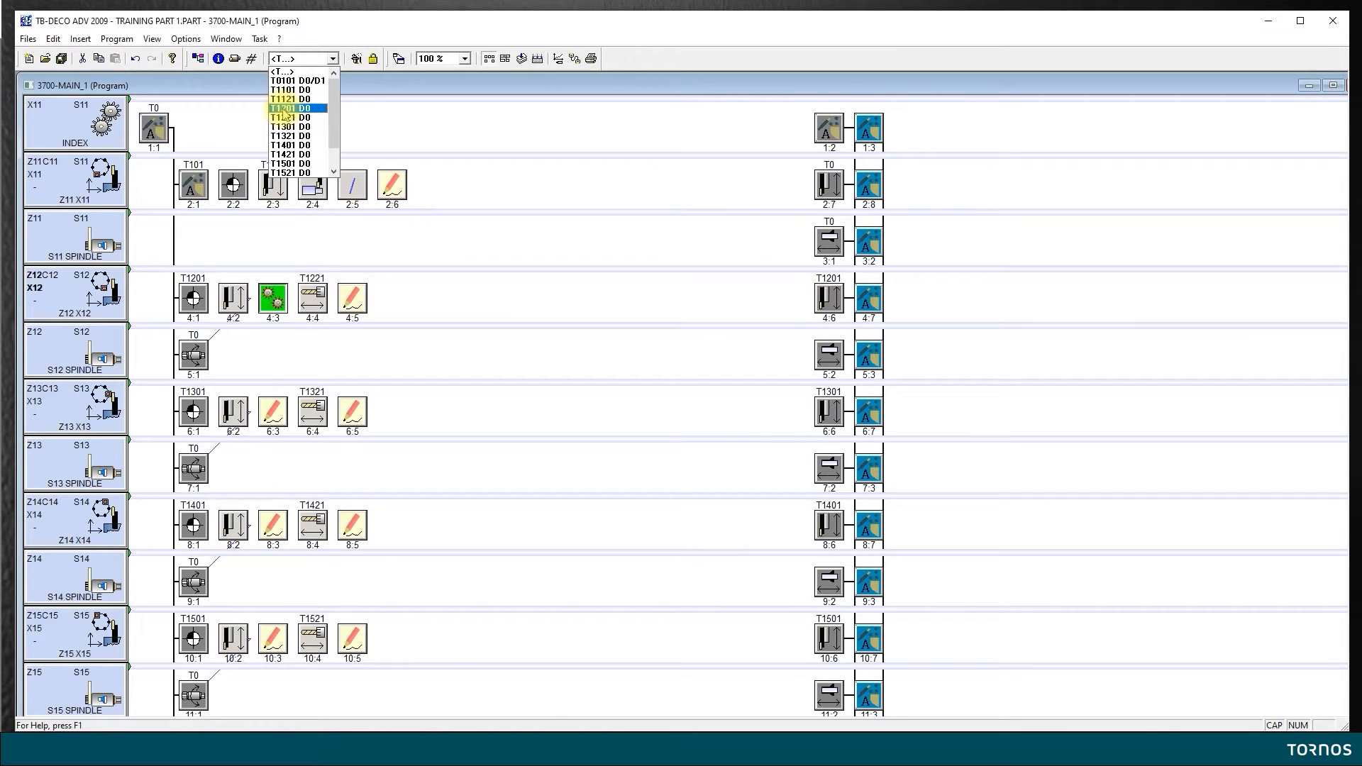
click(285, 107)
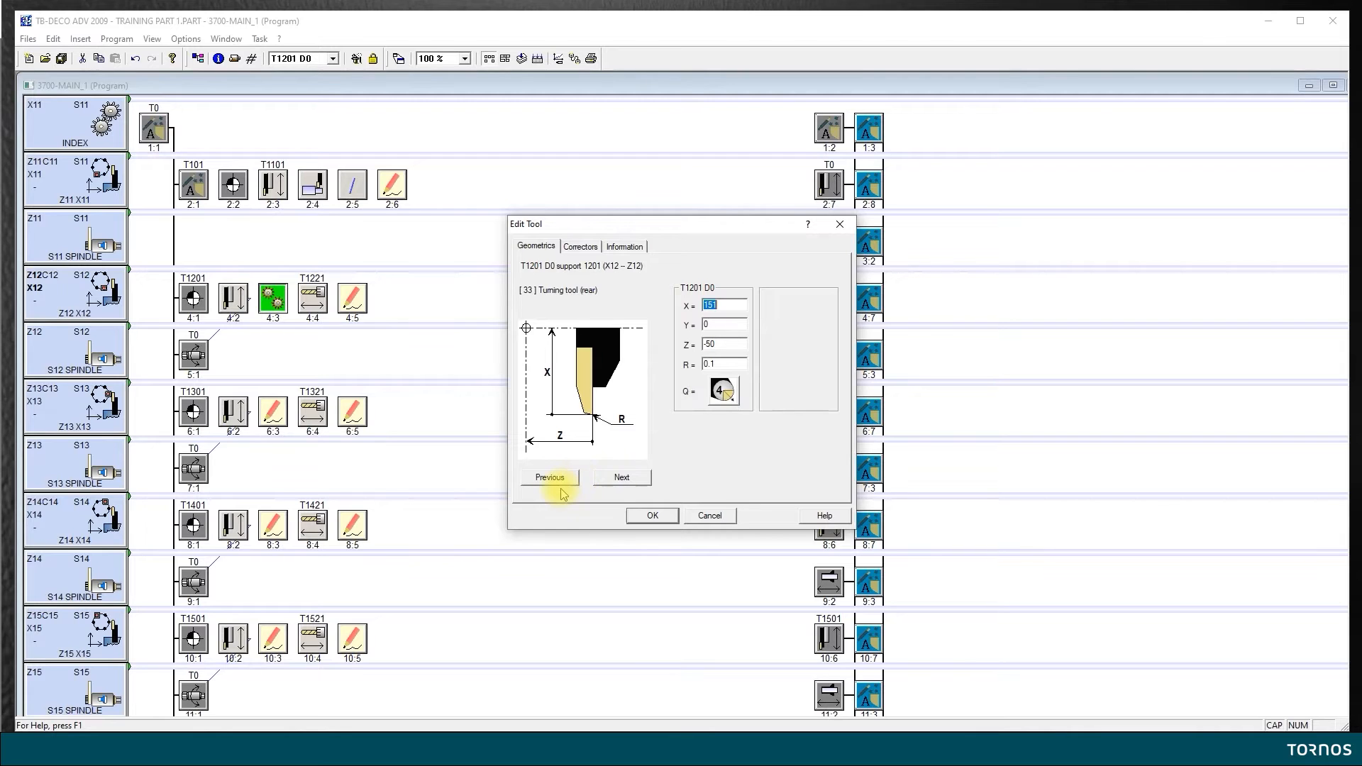
mouse_move(638, 519)
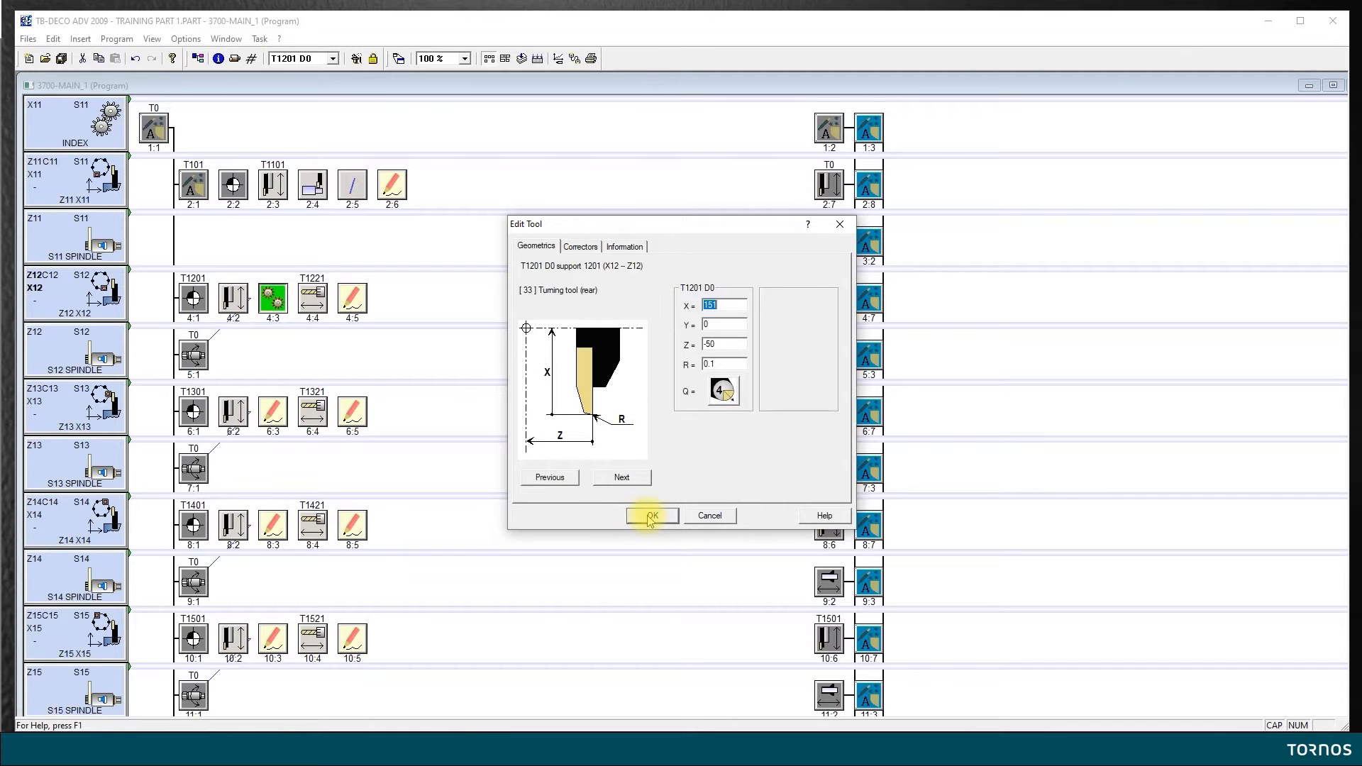
click(651, 515)
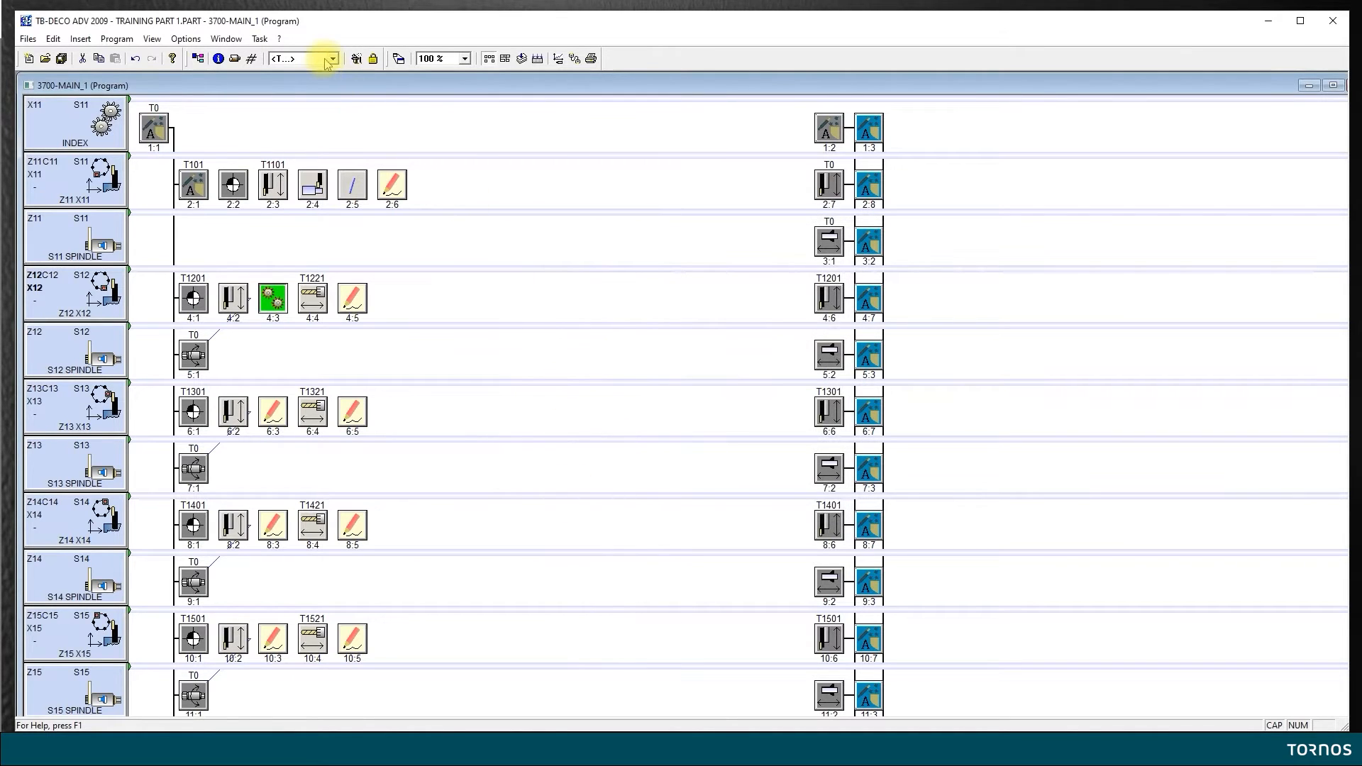
click(332, 58)
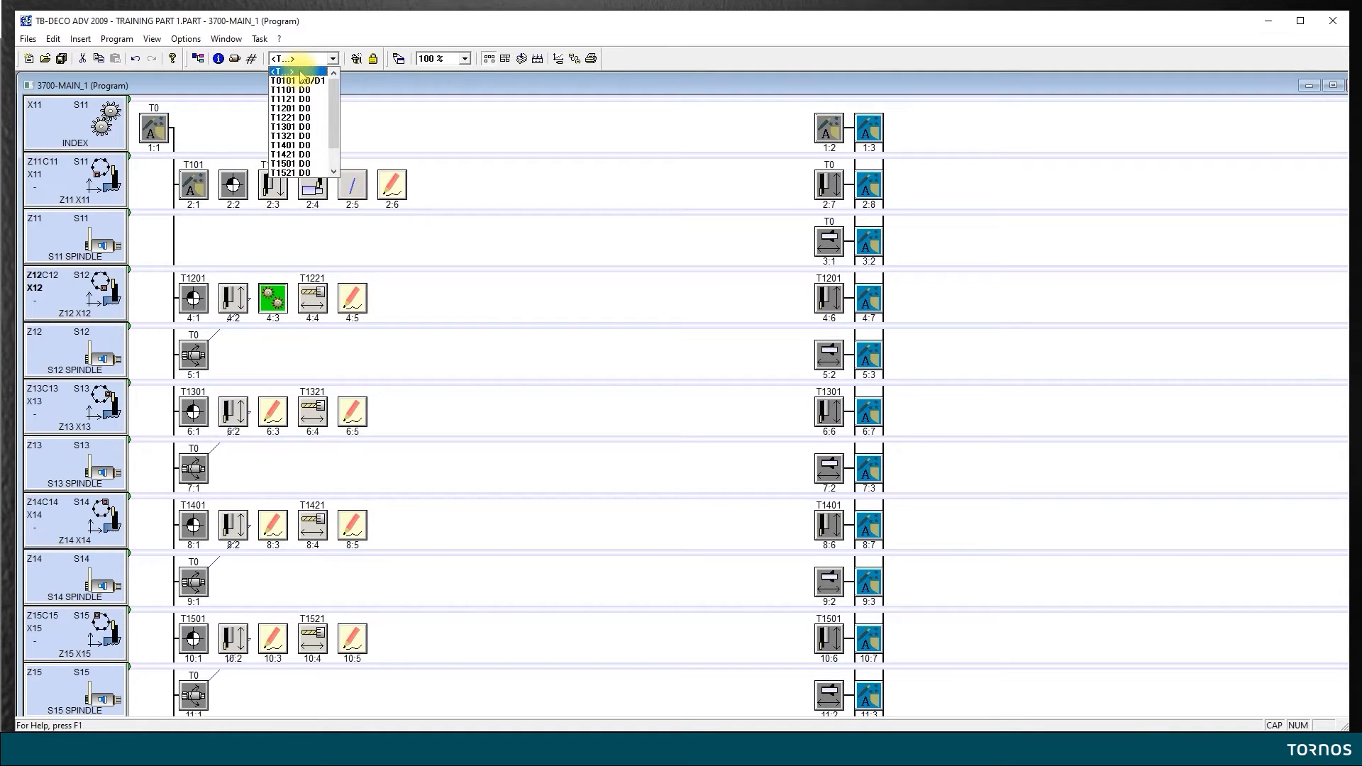
Add a new turning tool of type [03] Infeed tool (outside) on support 1201
click(295, 79)
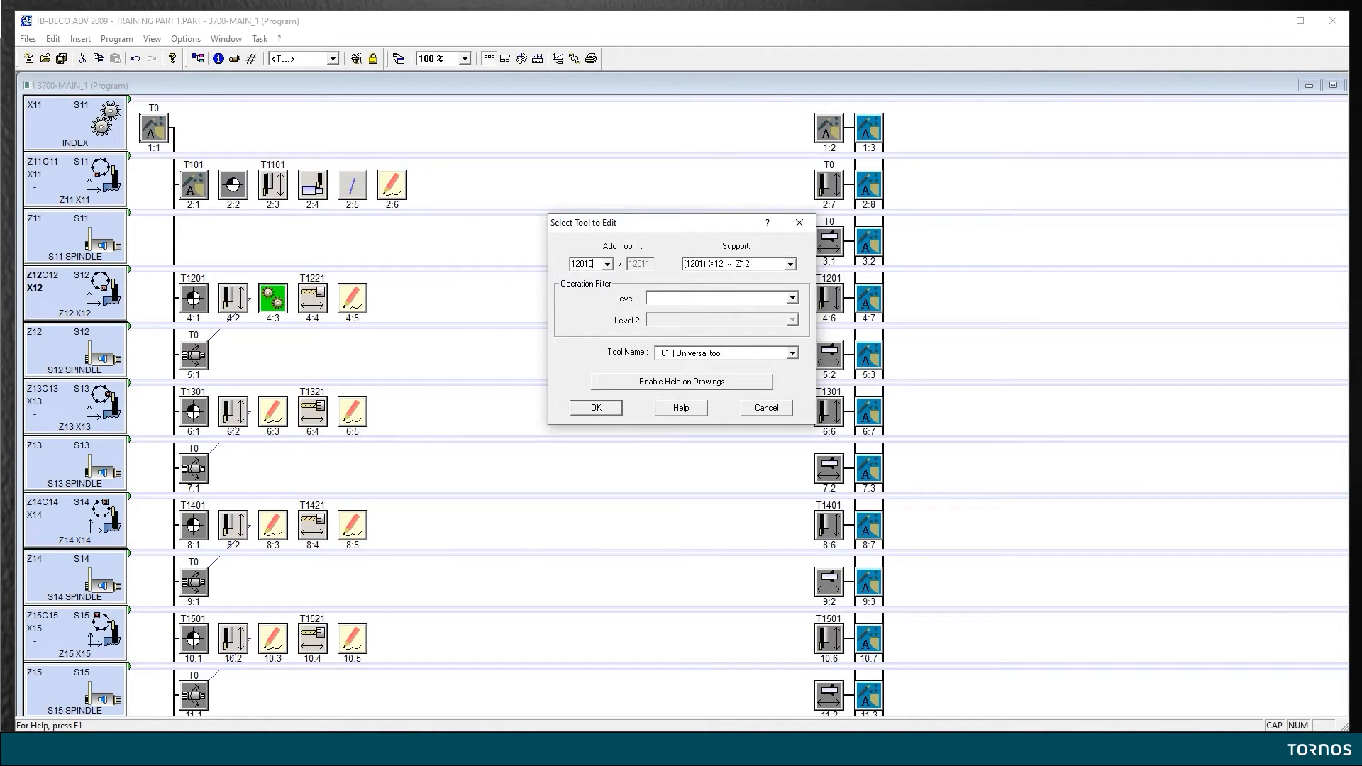
mouse_move(763, 311)
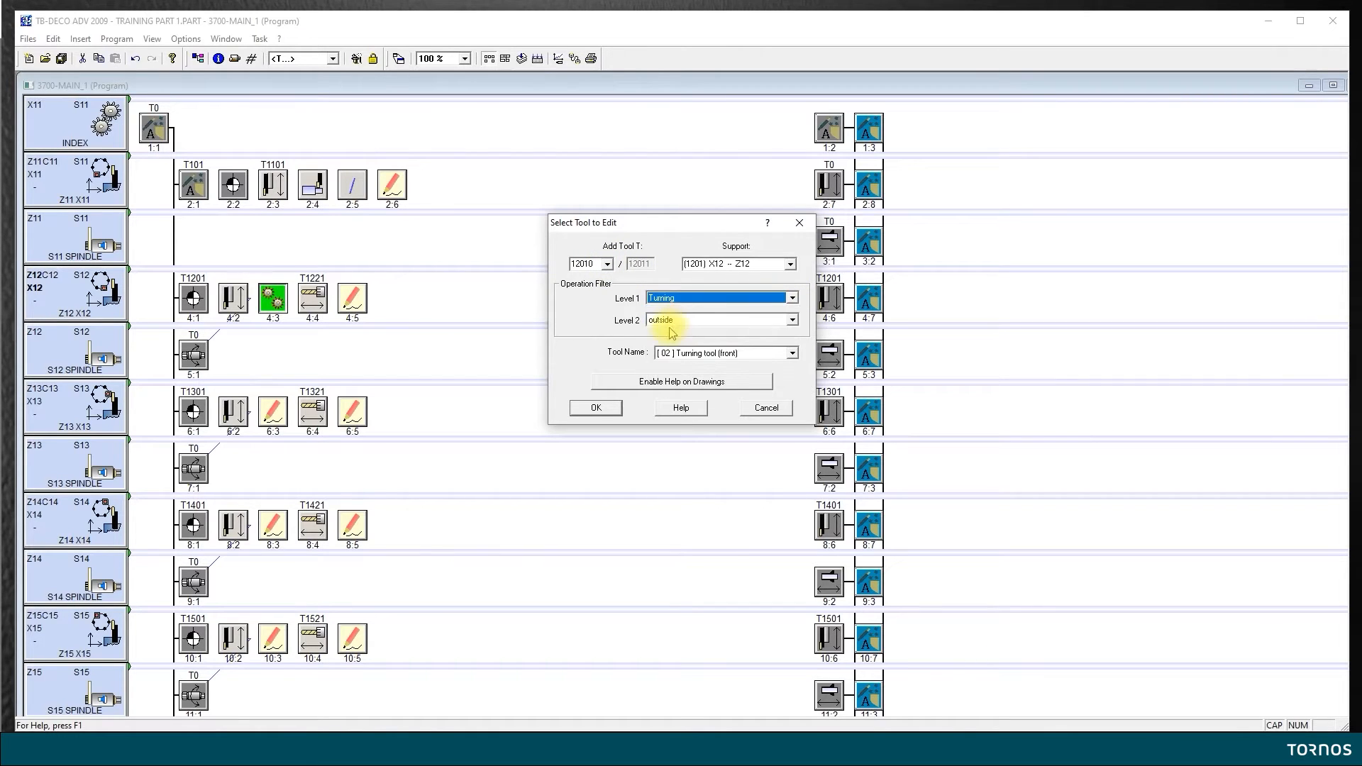
click(791, 354)
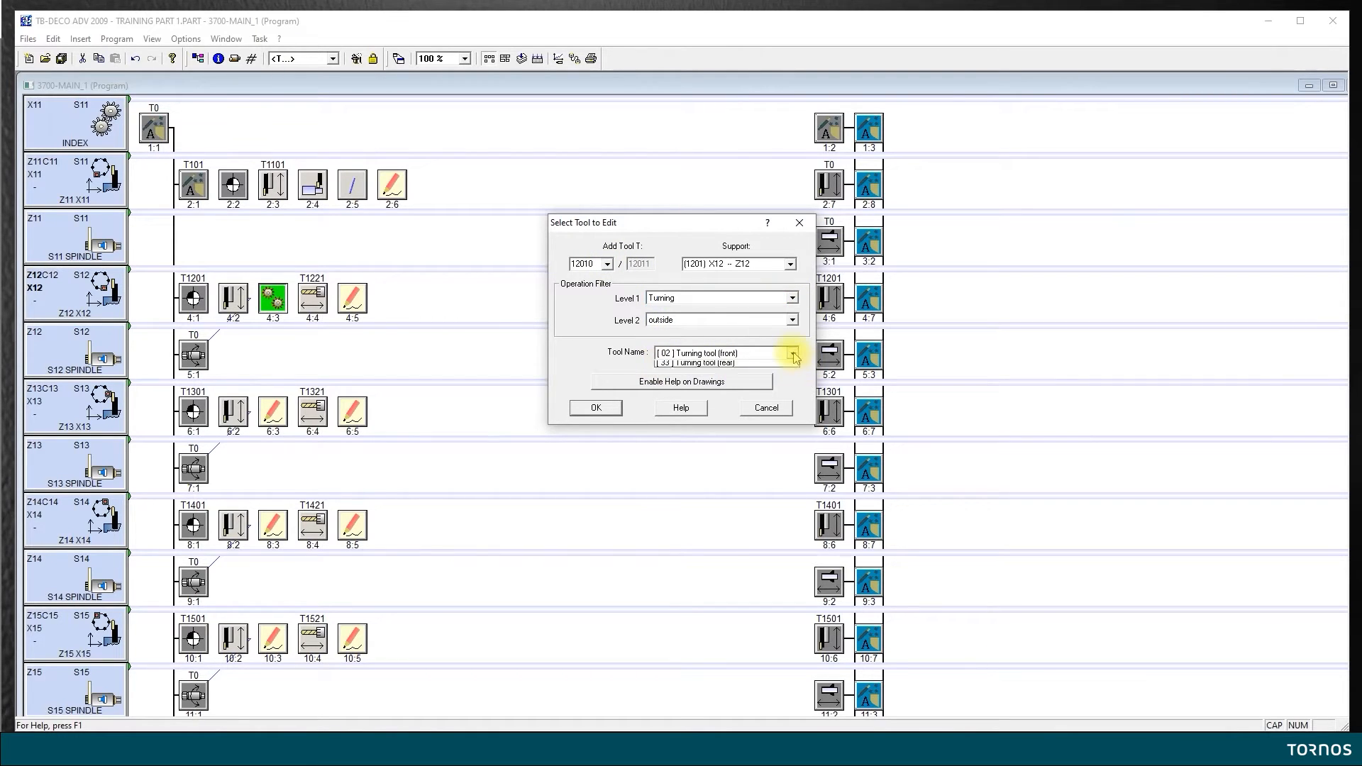
click(790, 354)
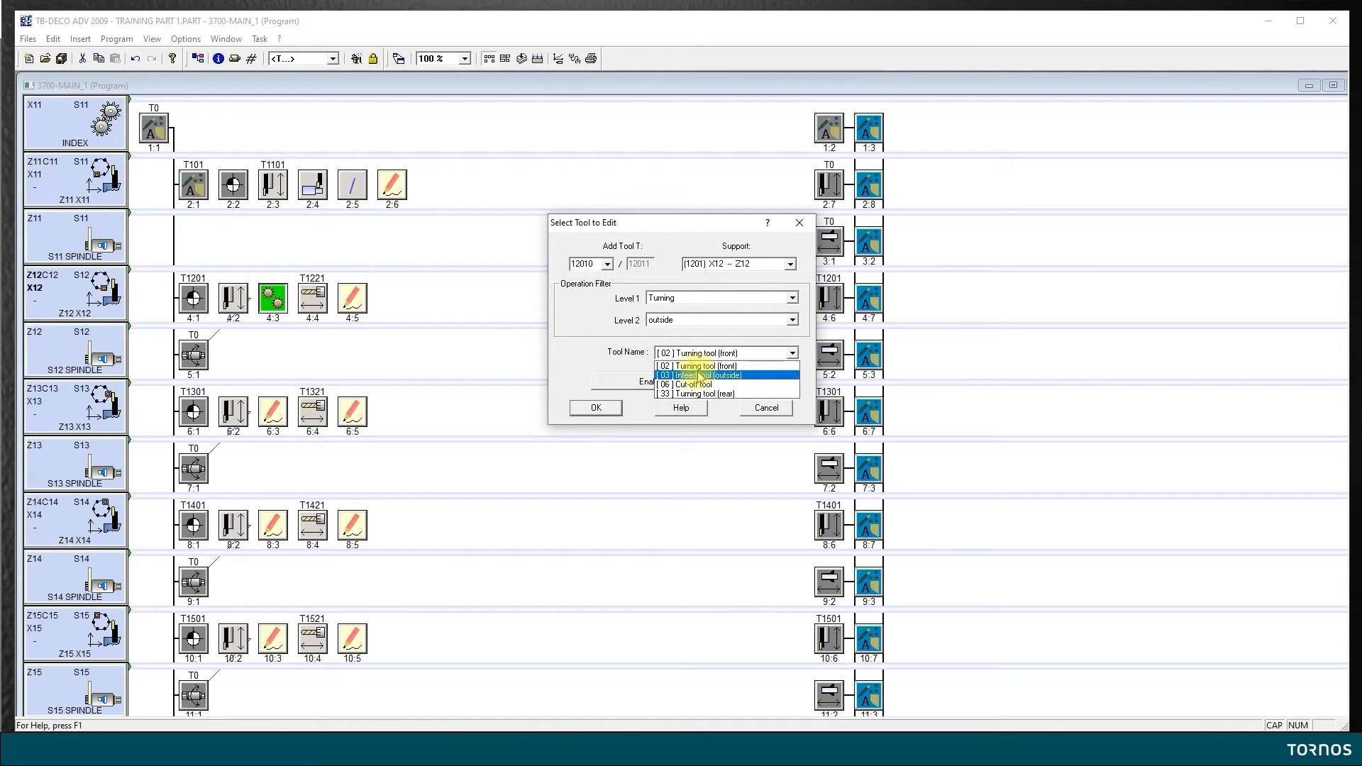
click(699, 375)
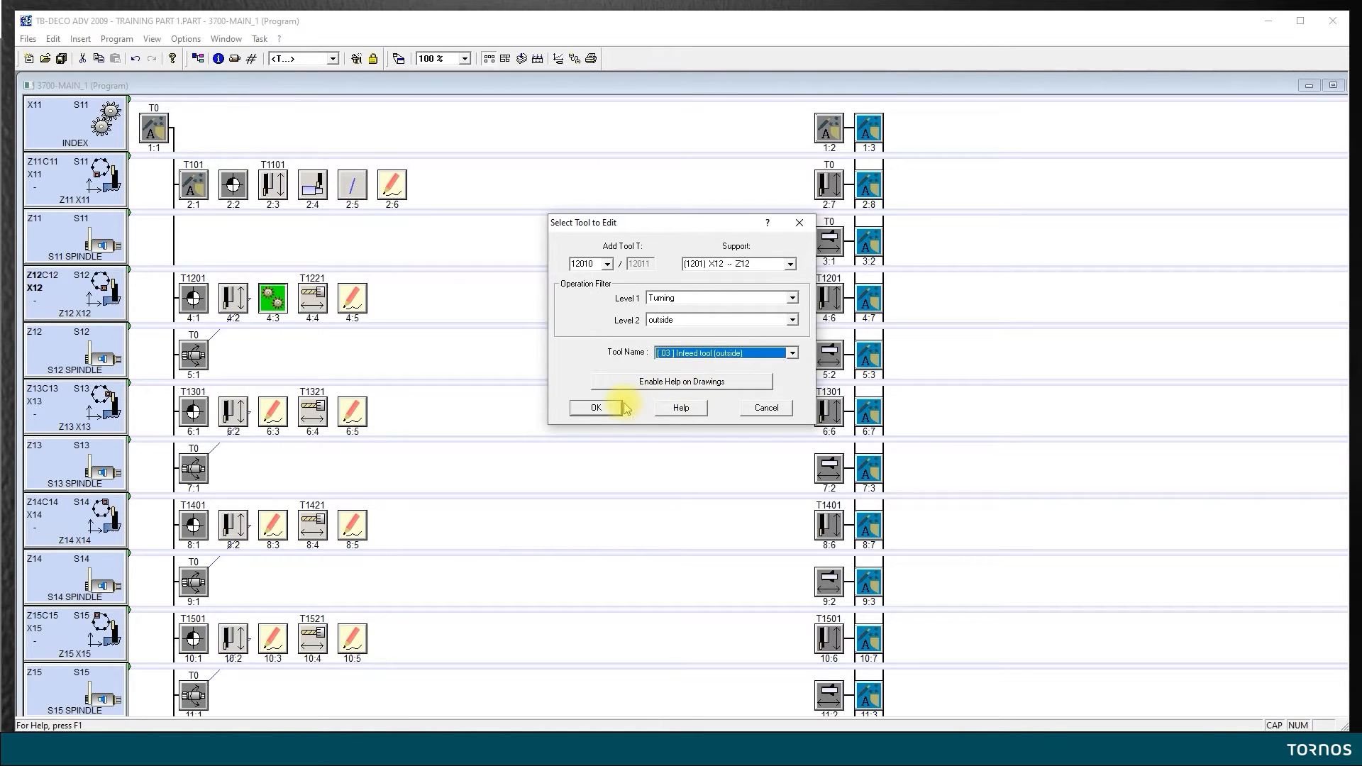
click(596, 408)
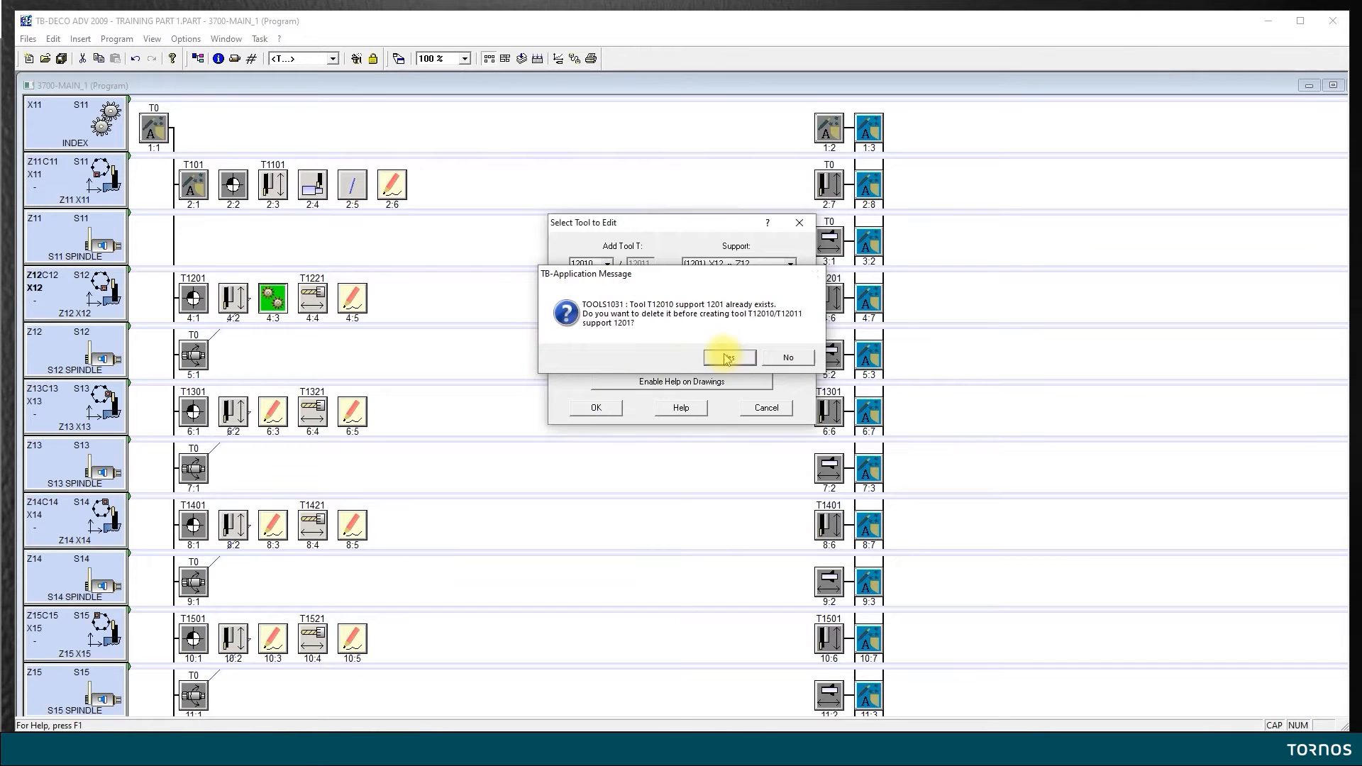
Replace existing T12010 and enter infeed tool geometry X 151, Z0 -50, Z1 -52
click(727, 358)
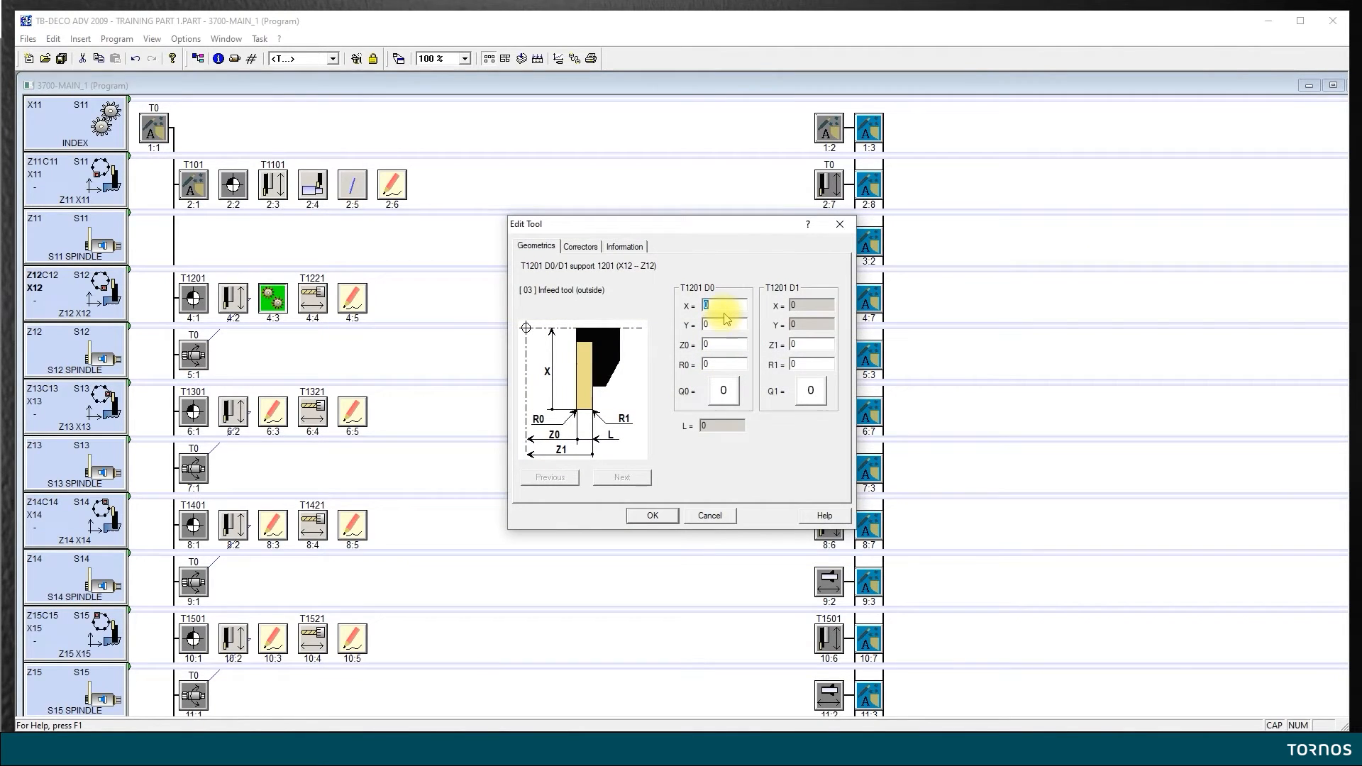
text(151)
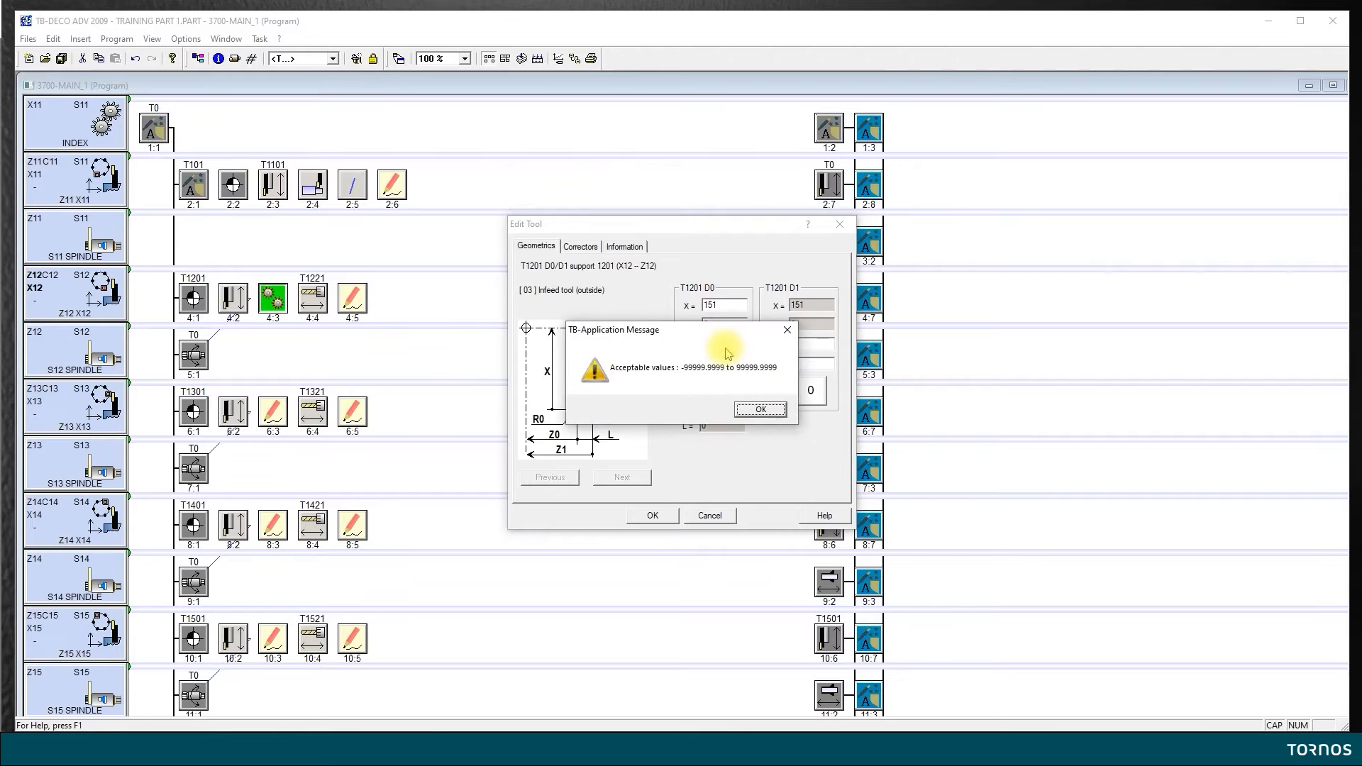
mouse_move(660, 389)
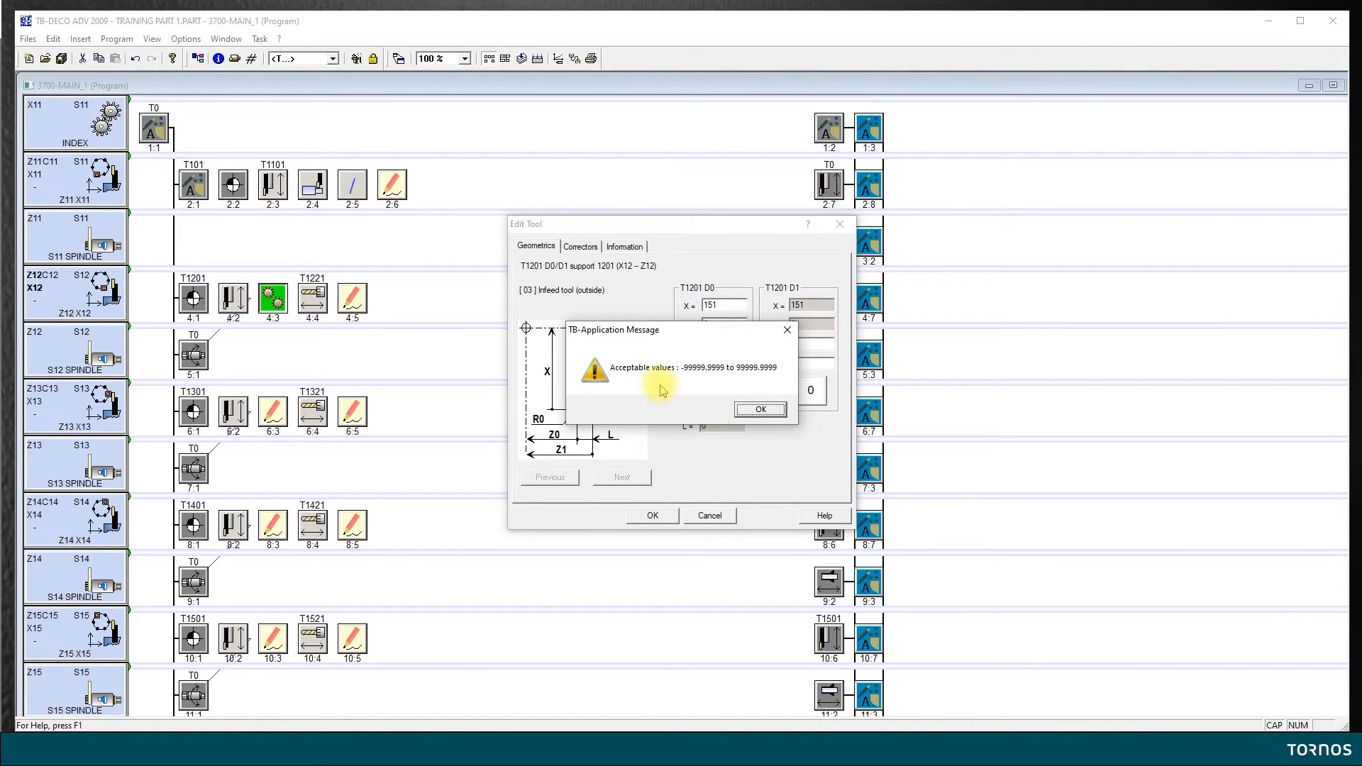
click(757, 409)
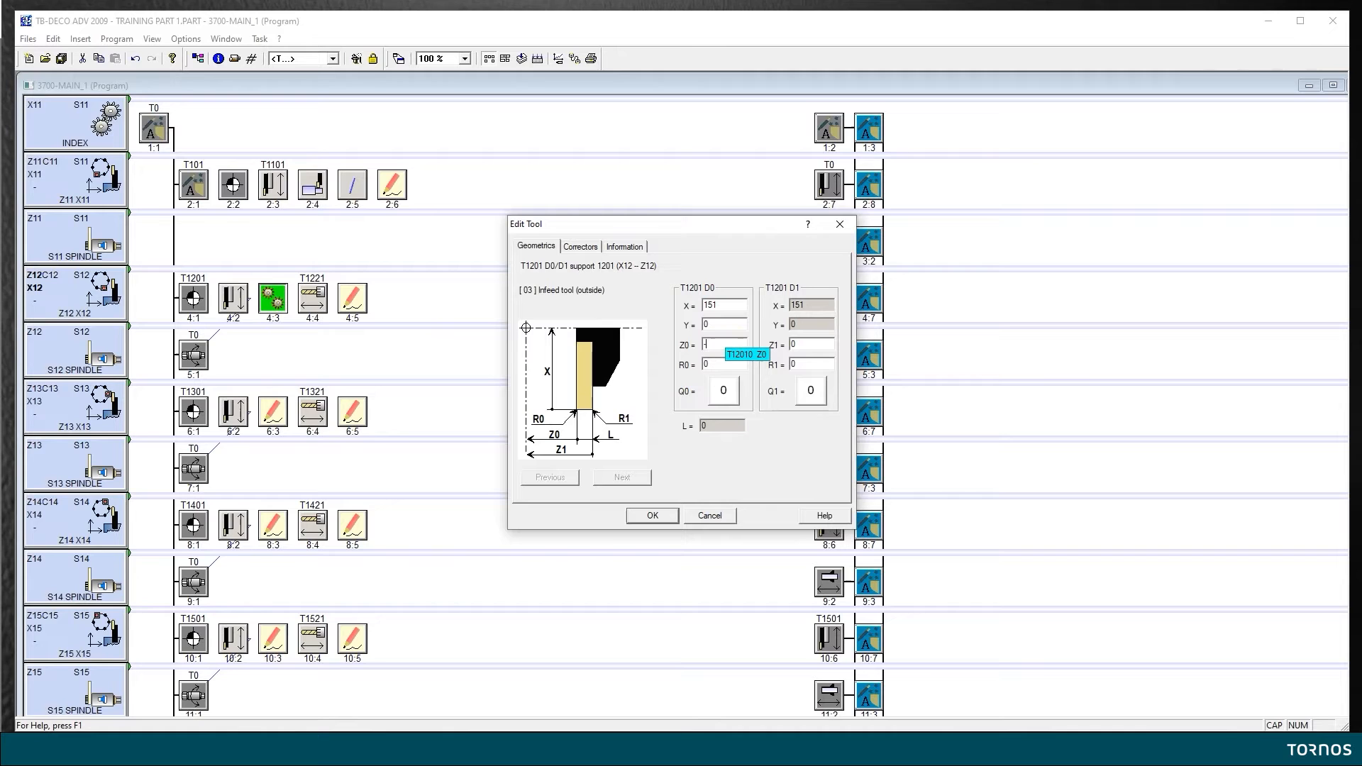
text(-50)
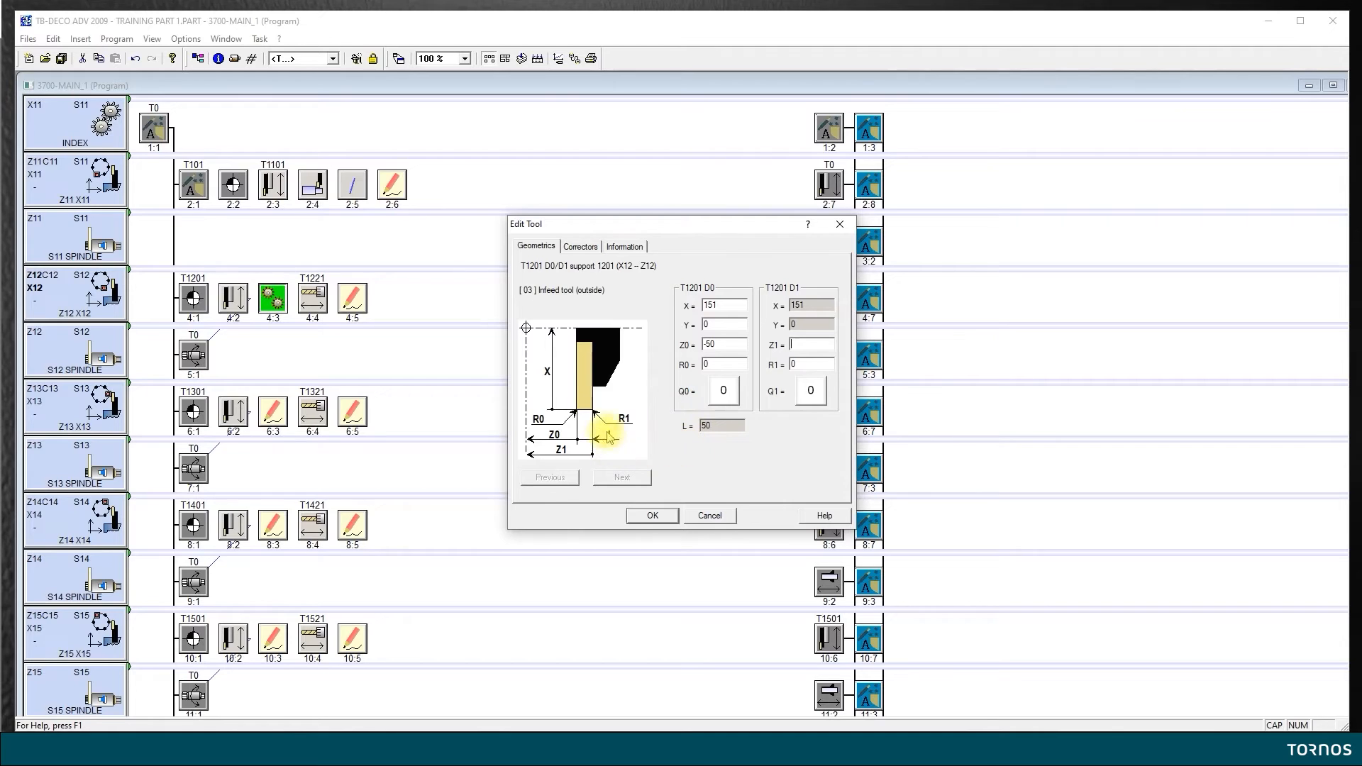
mouse_move(622, 405)
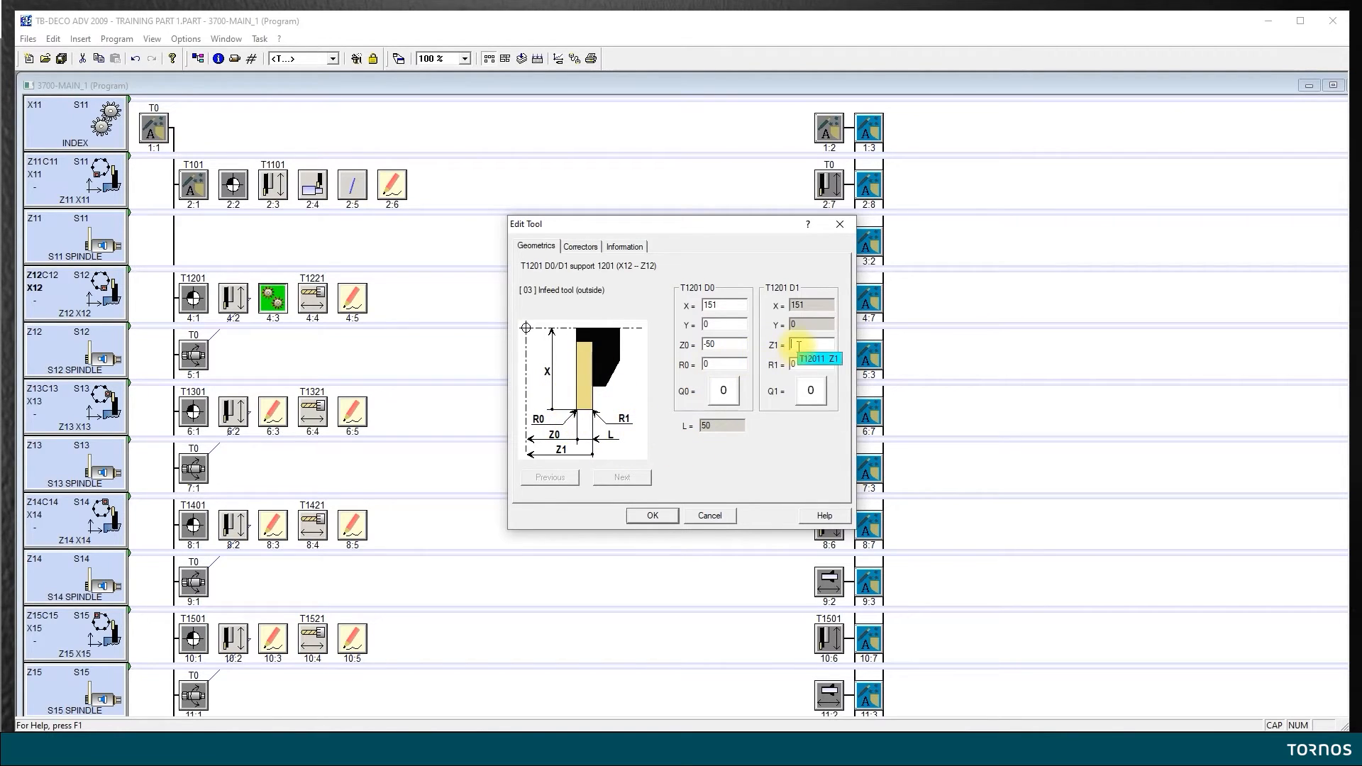
text(-52)
click(810, 363)
text(.1)
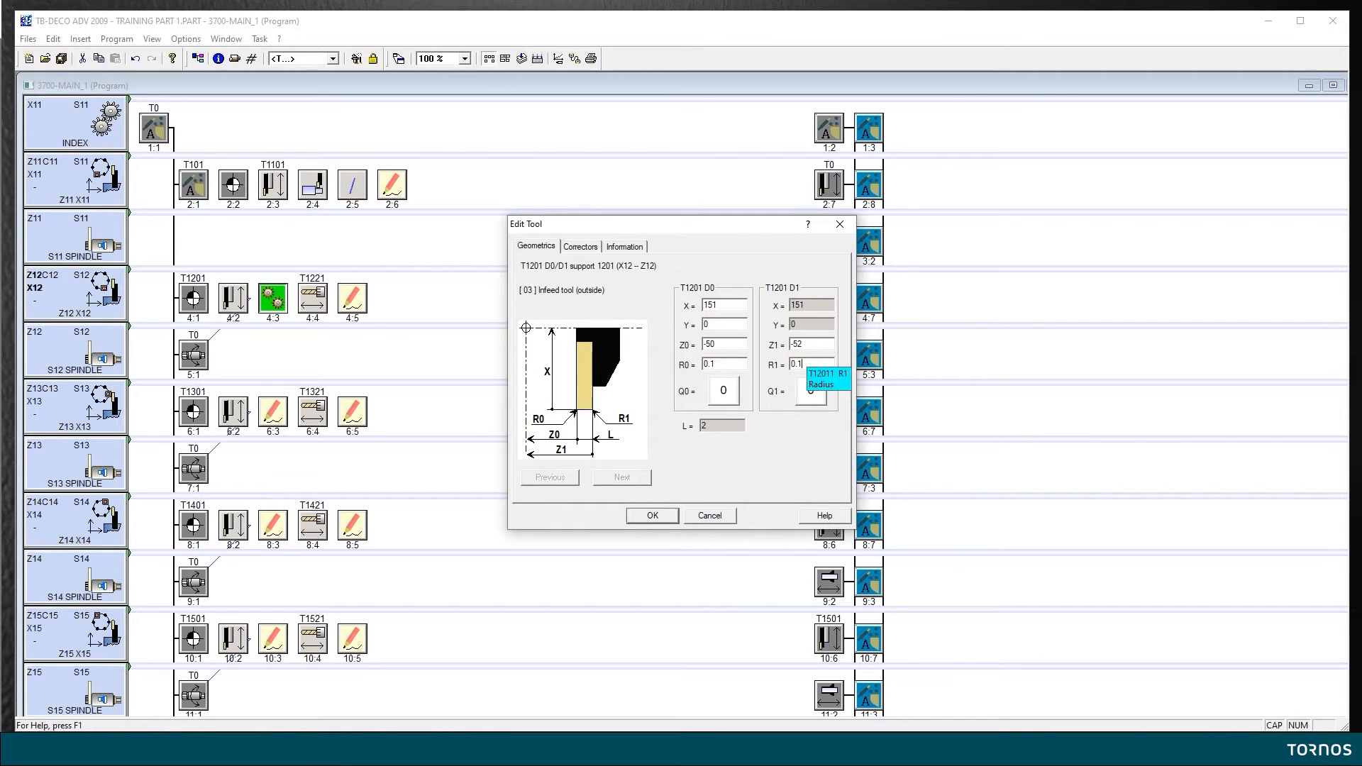
Set cutting quadrant 3 for D0 and quadrant 4 for D1, then save tool T1201
click(722, 391)
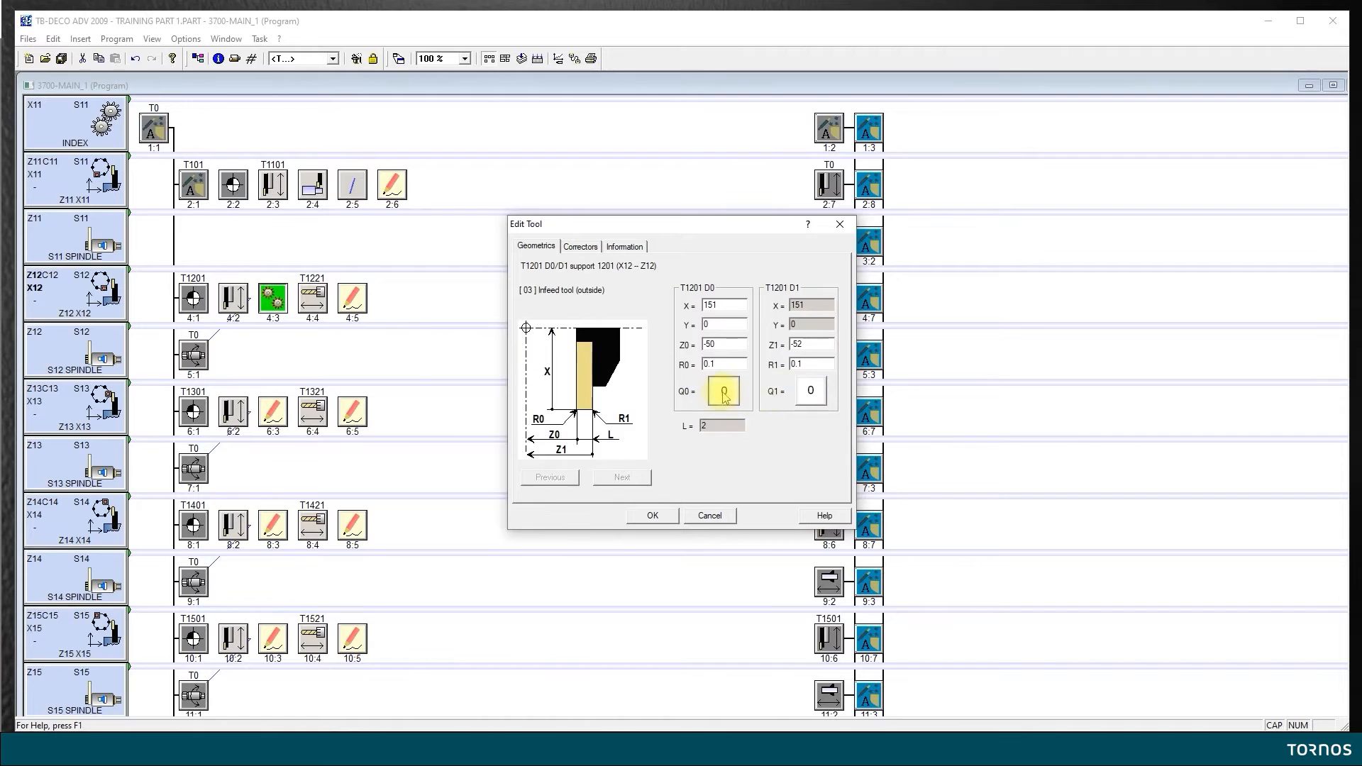
click(714, 392)
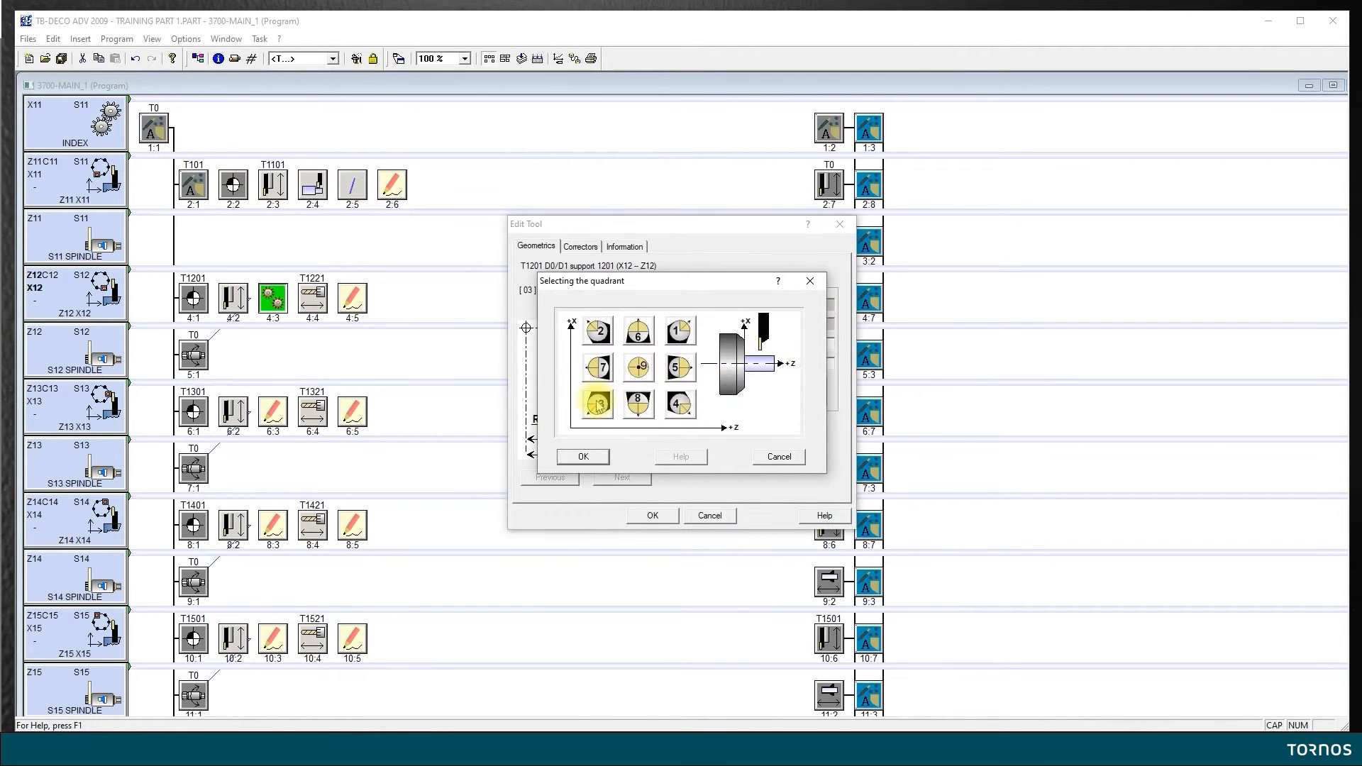
click(582, 456)
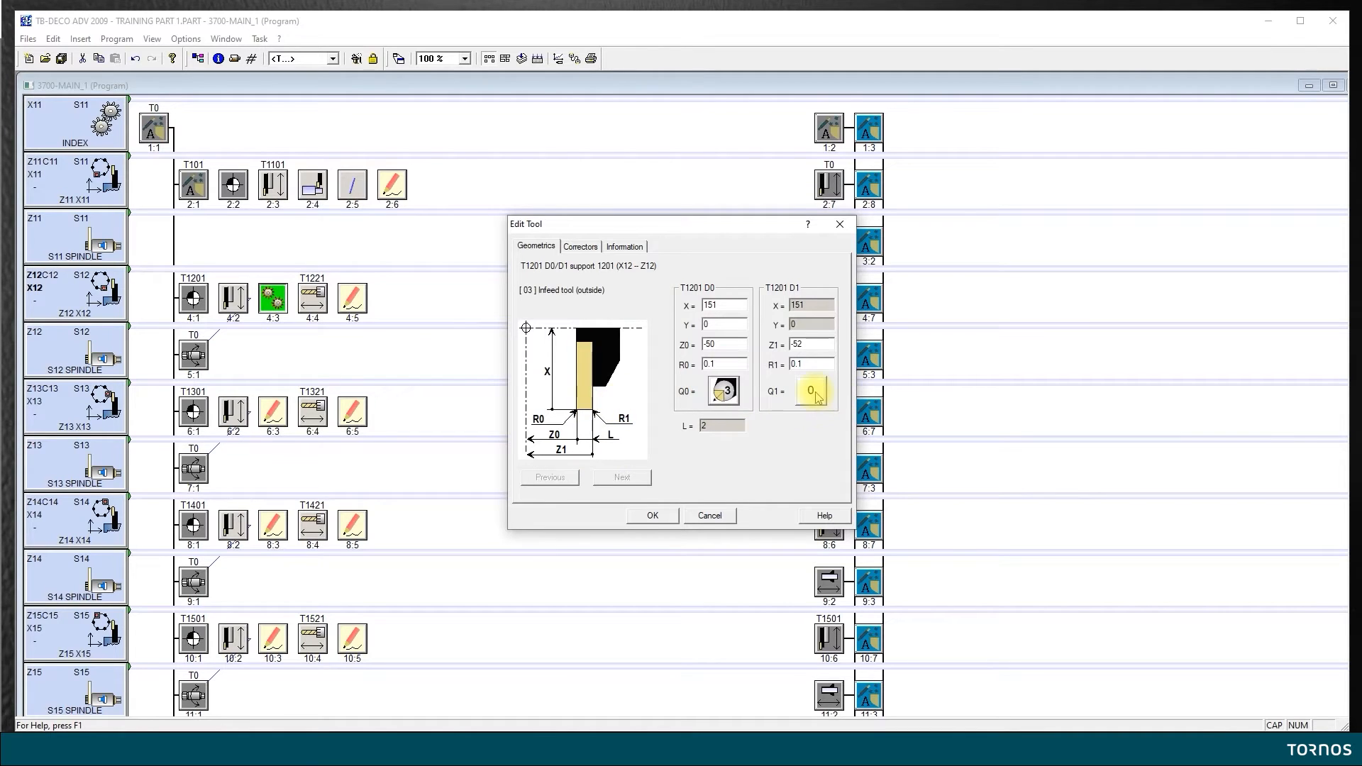
click(811, 391)
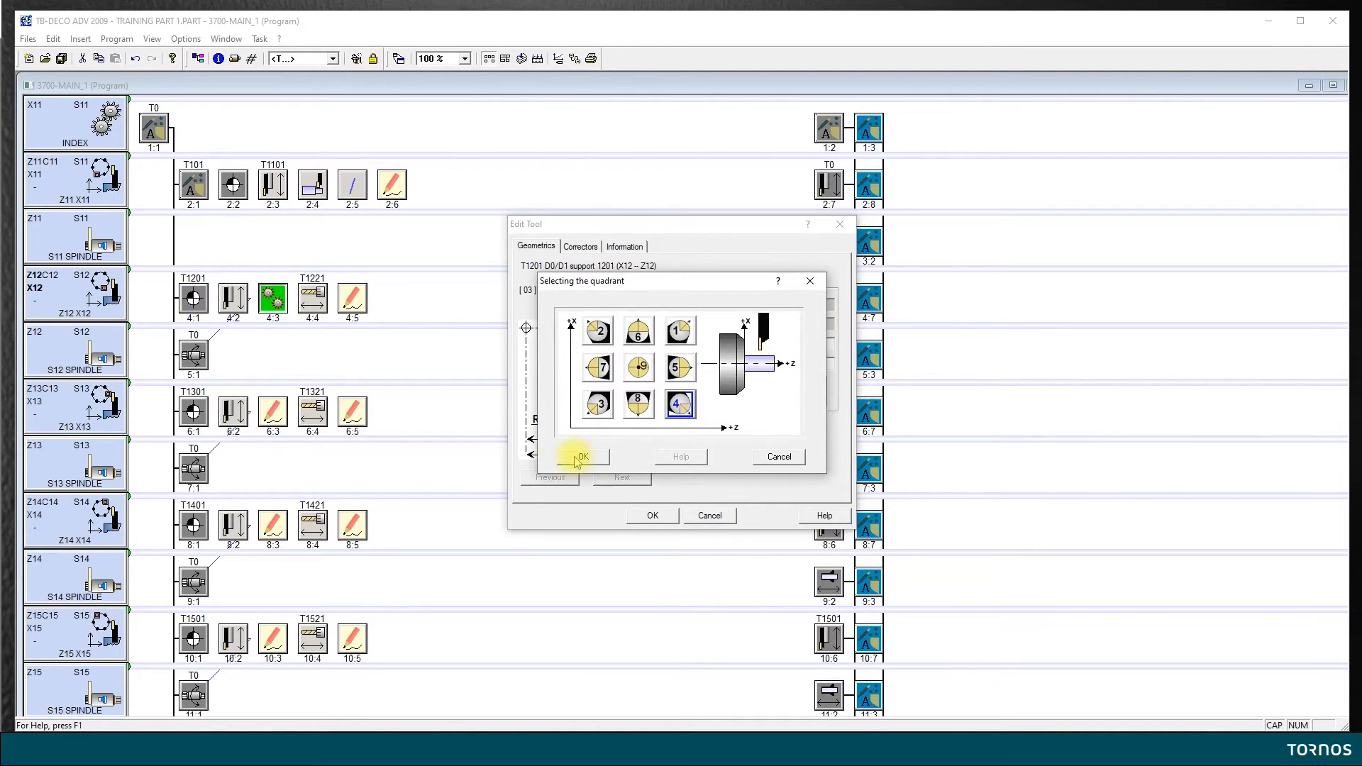
click(583, 456)
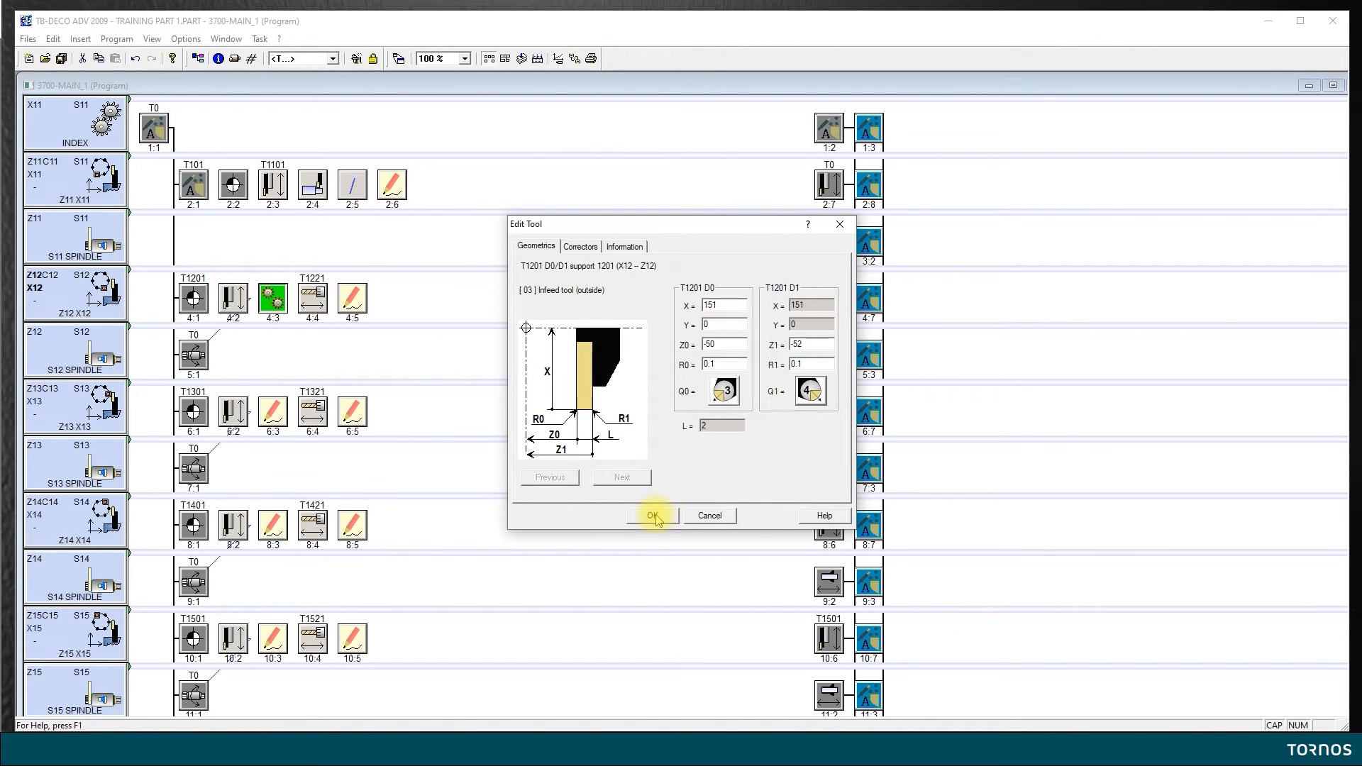
click(653, 515)
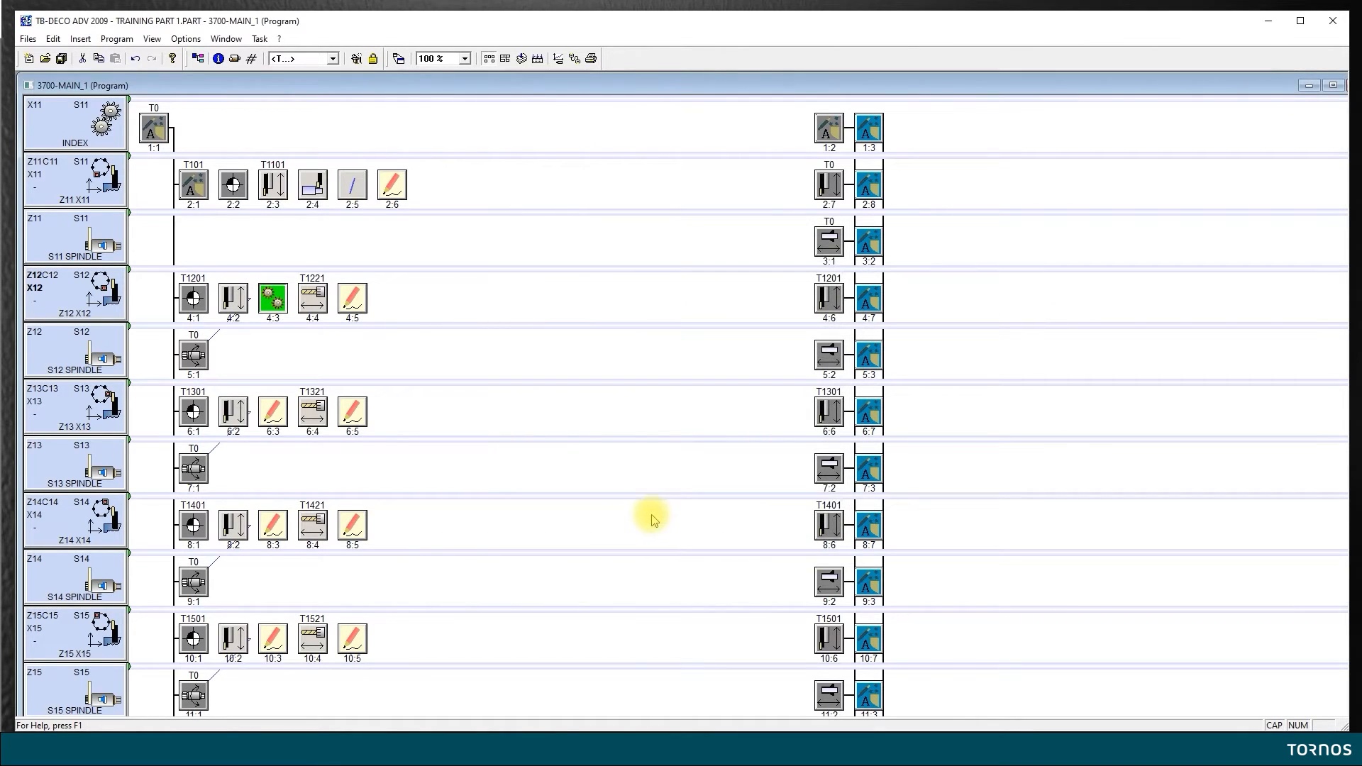
Review and accept rapid traverse operation 4:2, then bring up operation 4:3's ISO code
click(231, 300)
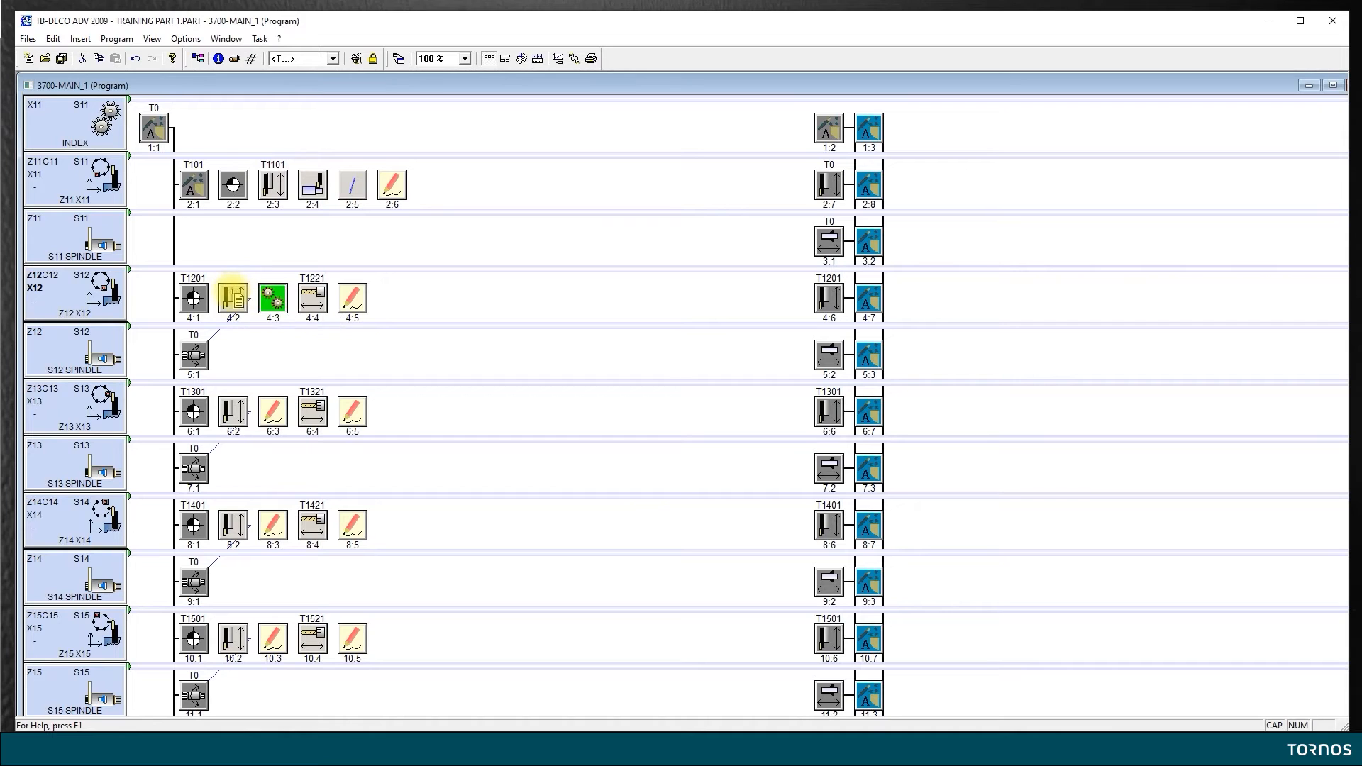
double_click(231, 300)
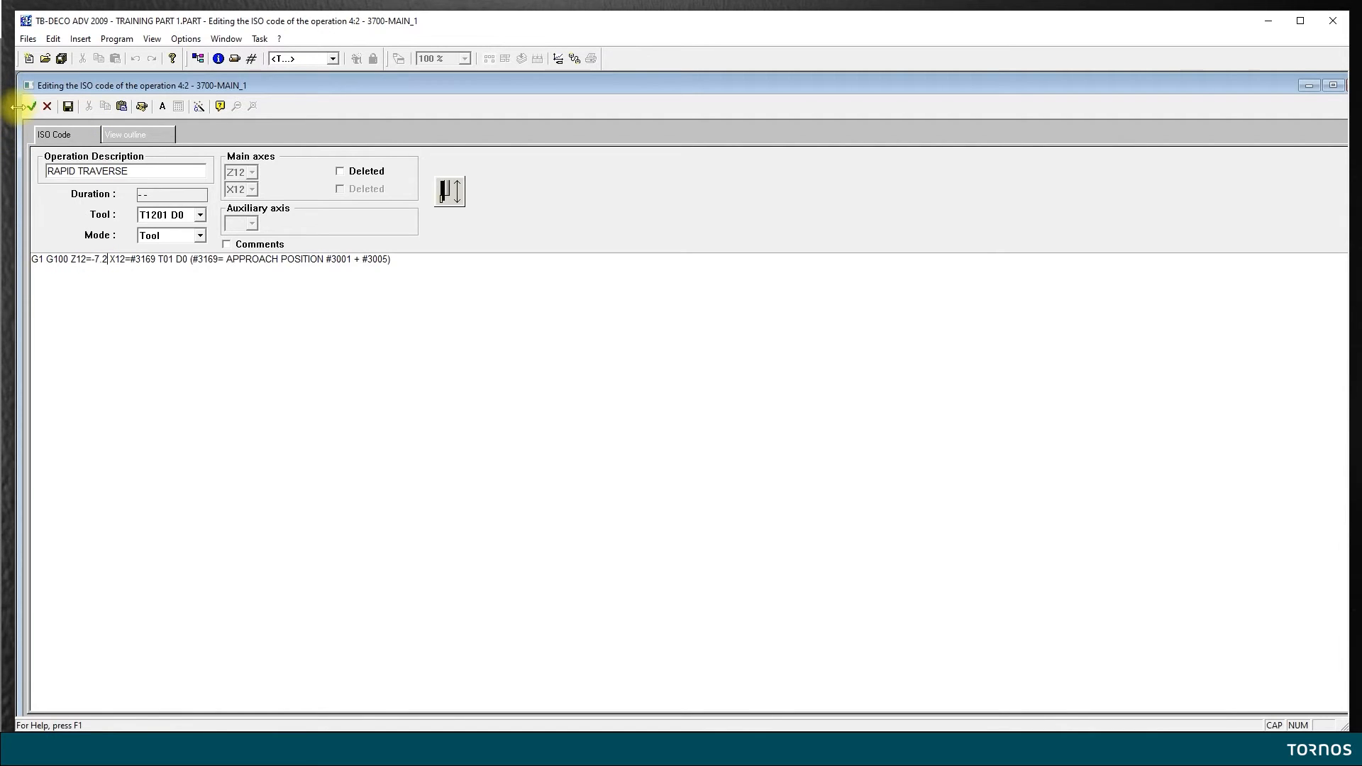
click(28, 106)
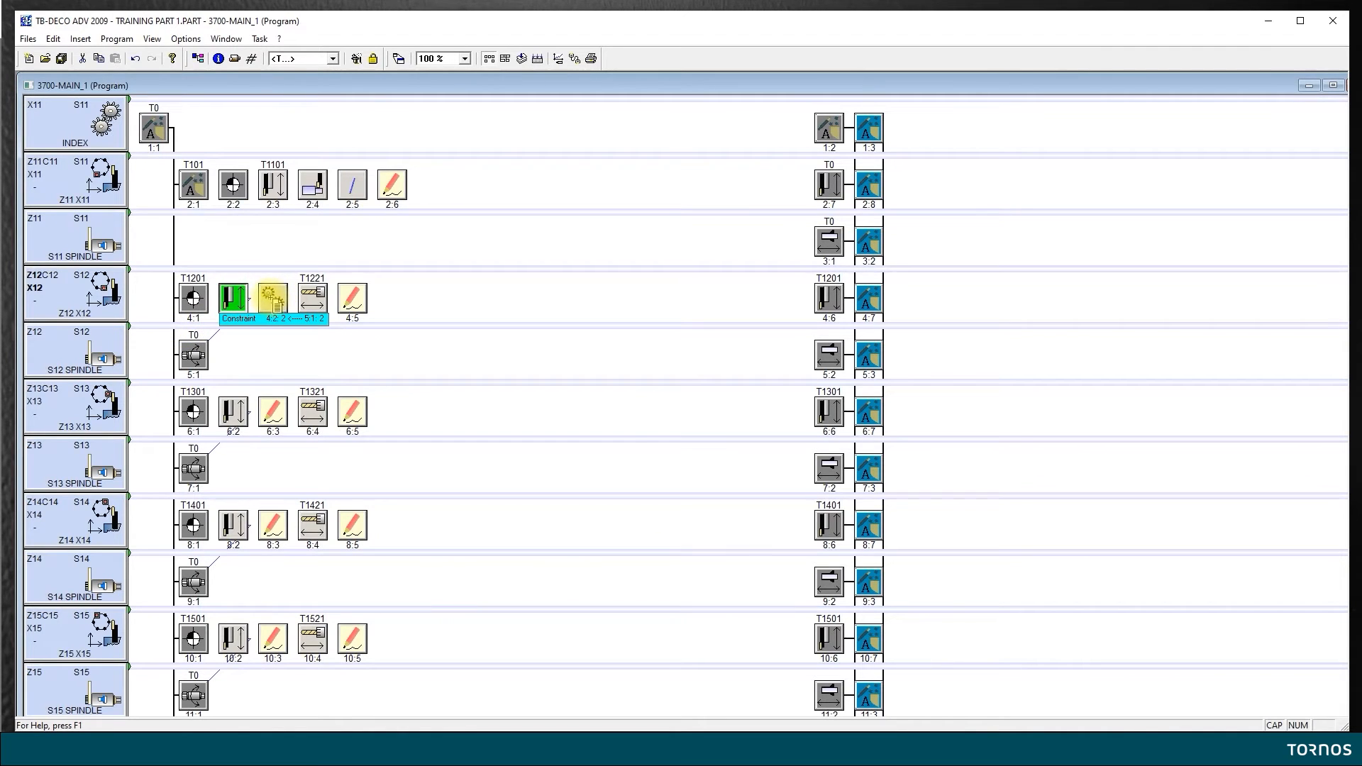
double_click(232, 301)
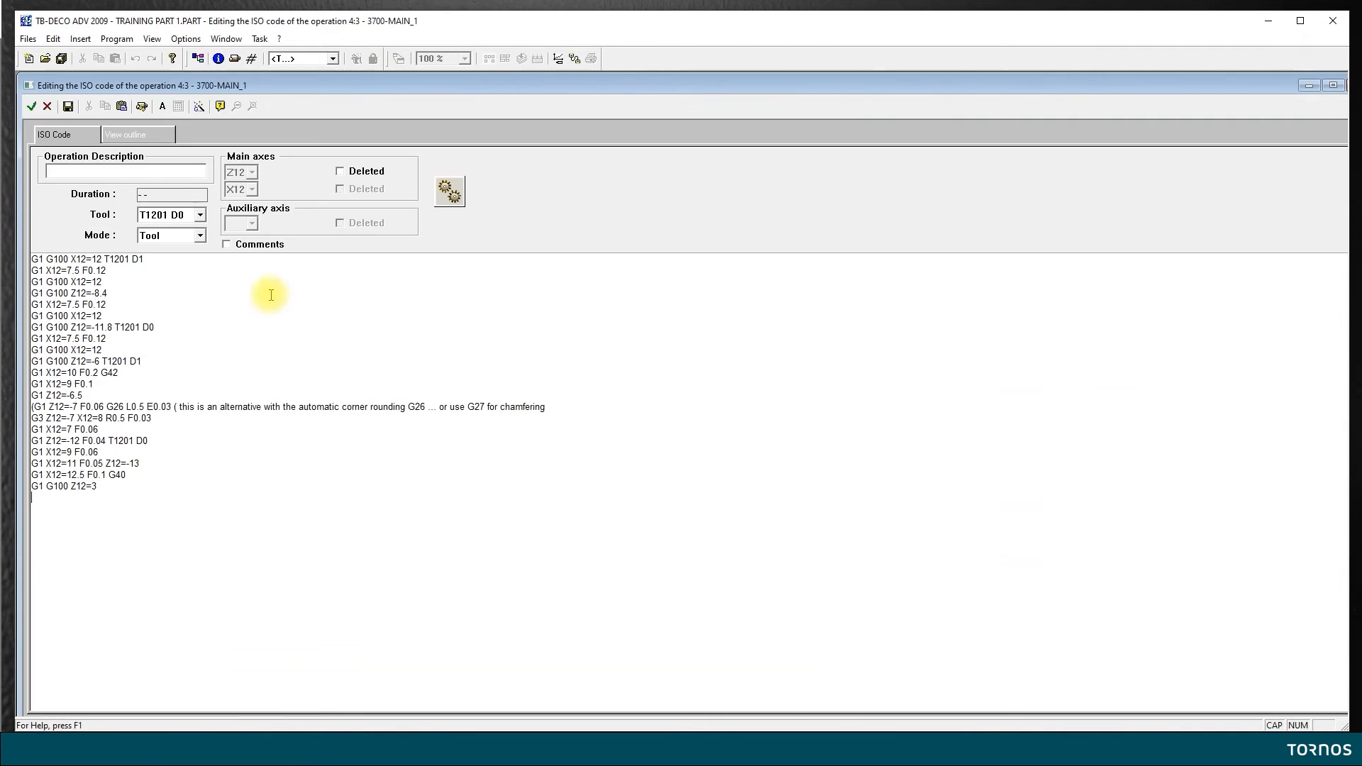
mouse_move(57, 234)
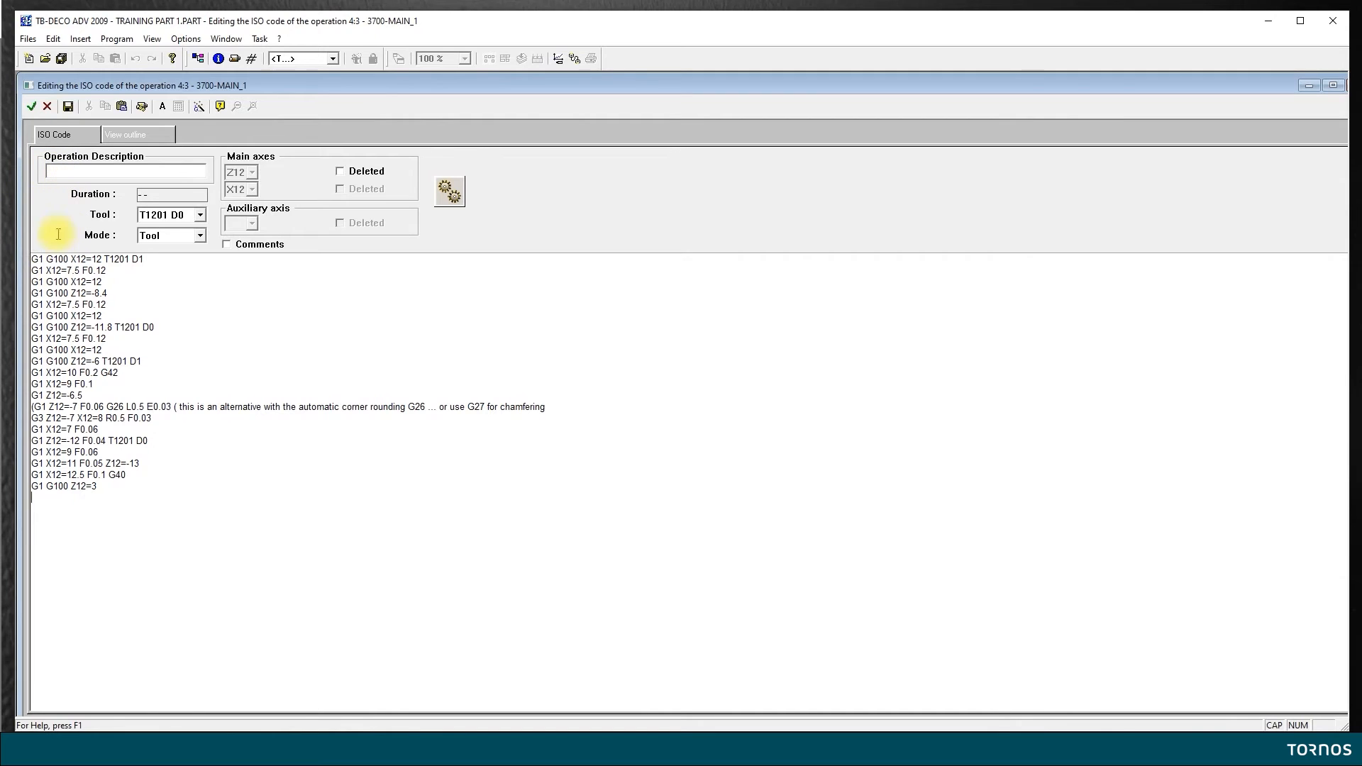
mouse_move(155, 294)
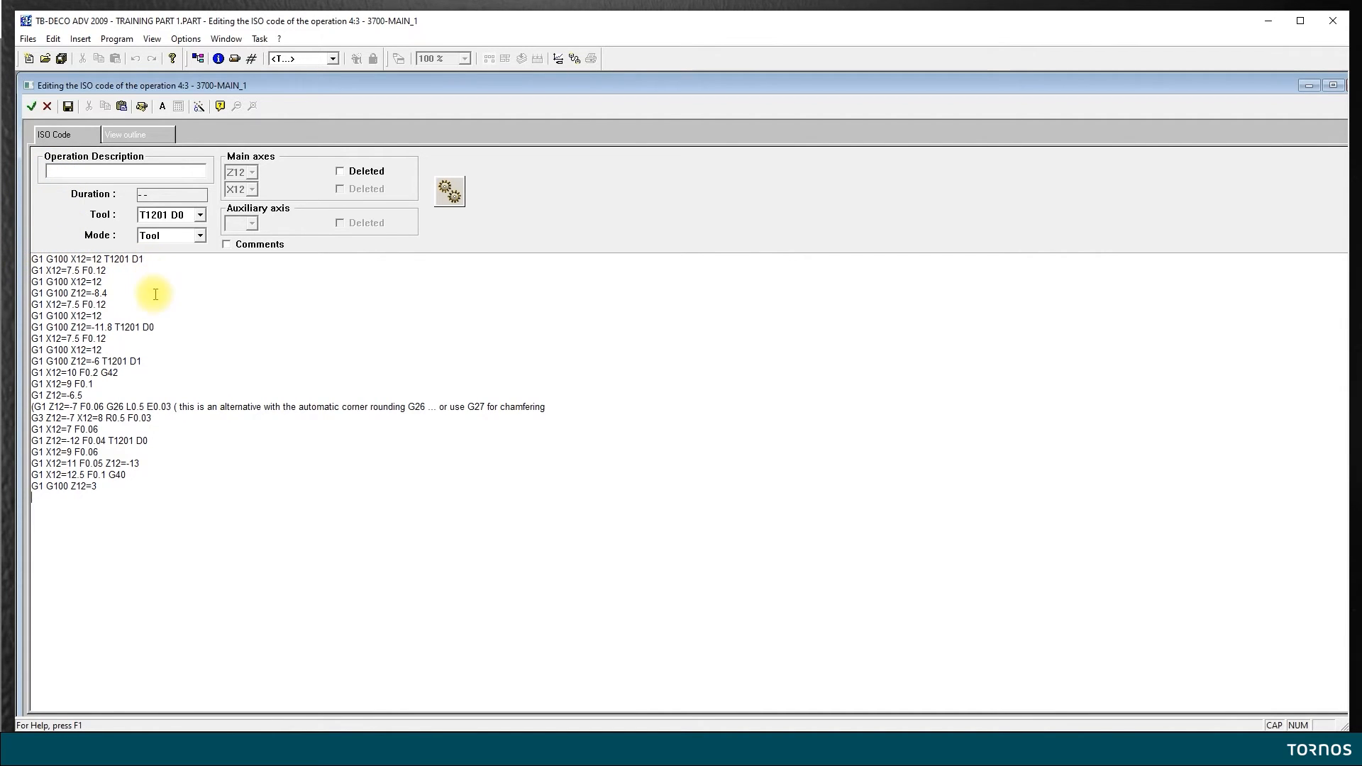
mouse_move(155, 514)
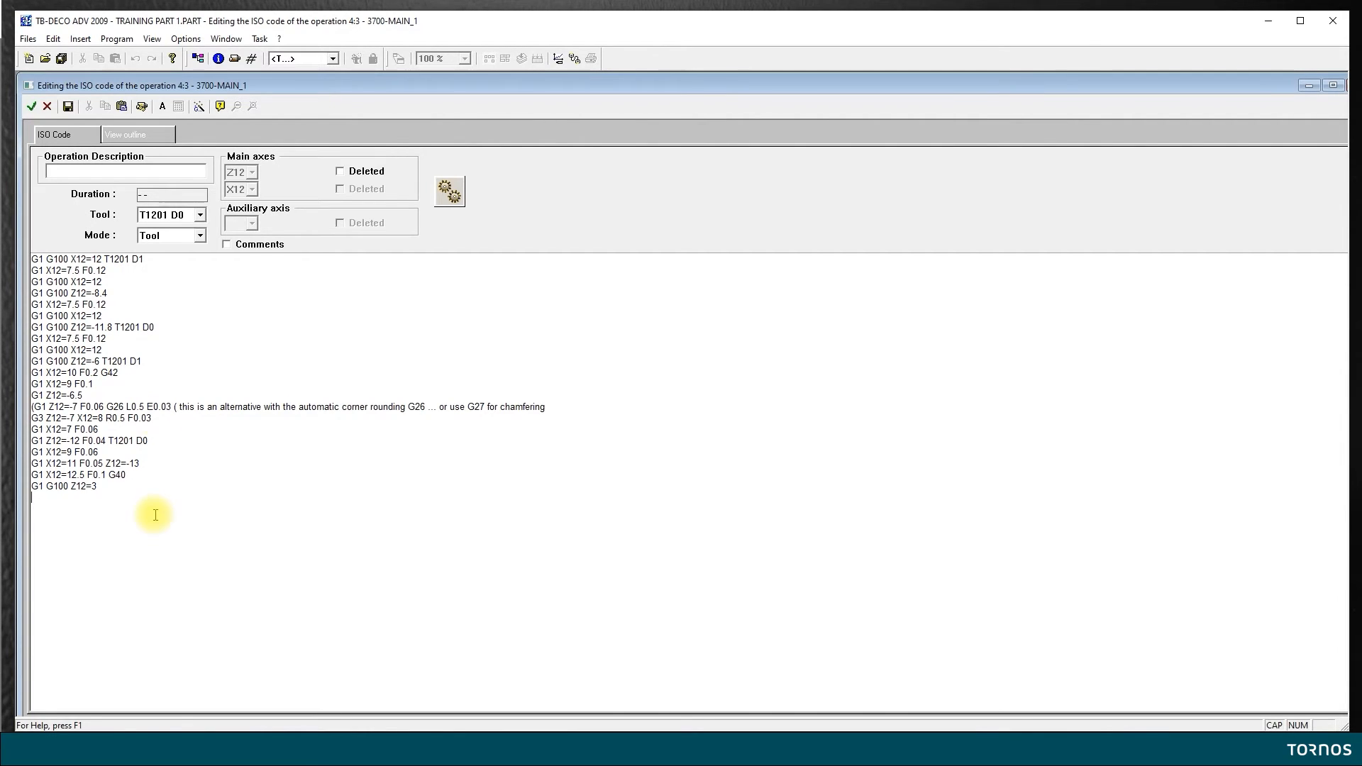
mouse_move(168, 512)
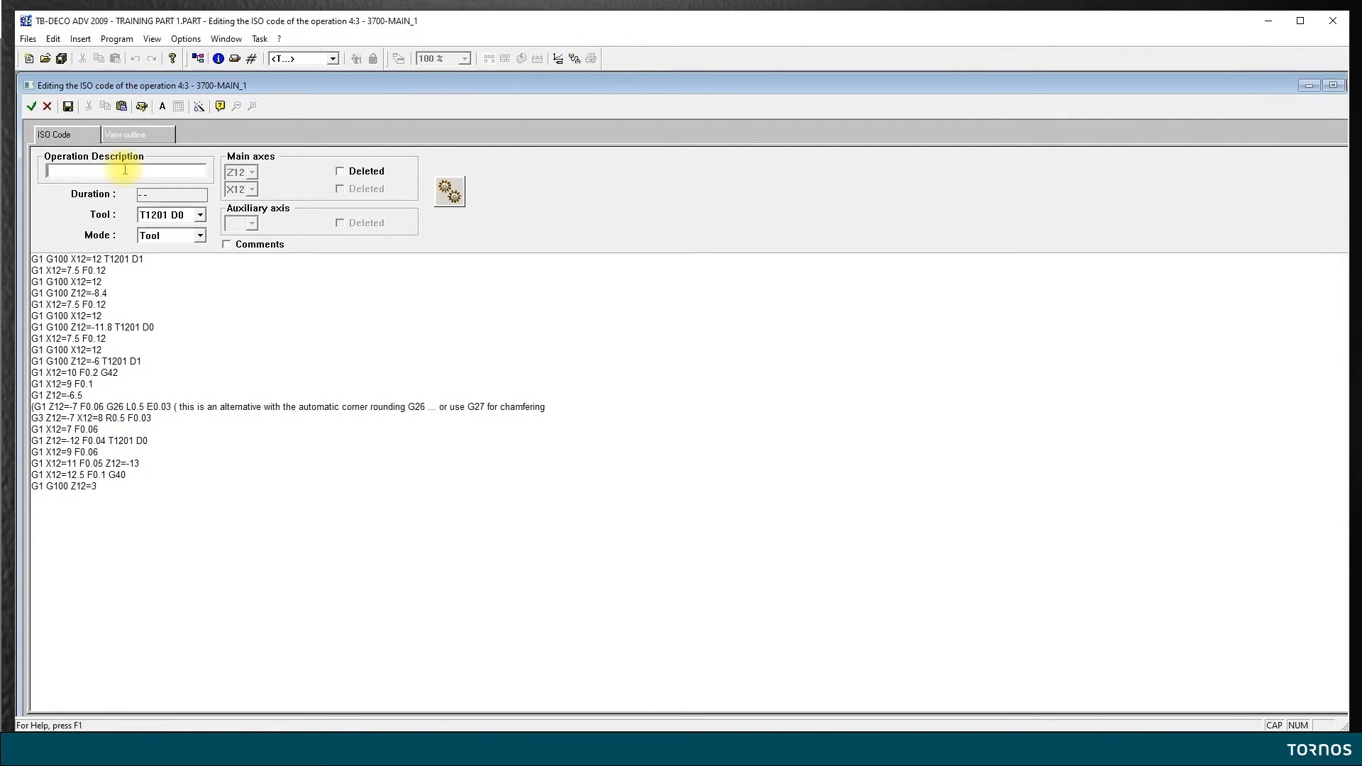
Enter 'TURNING GROOVE DIA. 7MM' as operation 4:3's description and bring up the image choices
text(T)
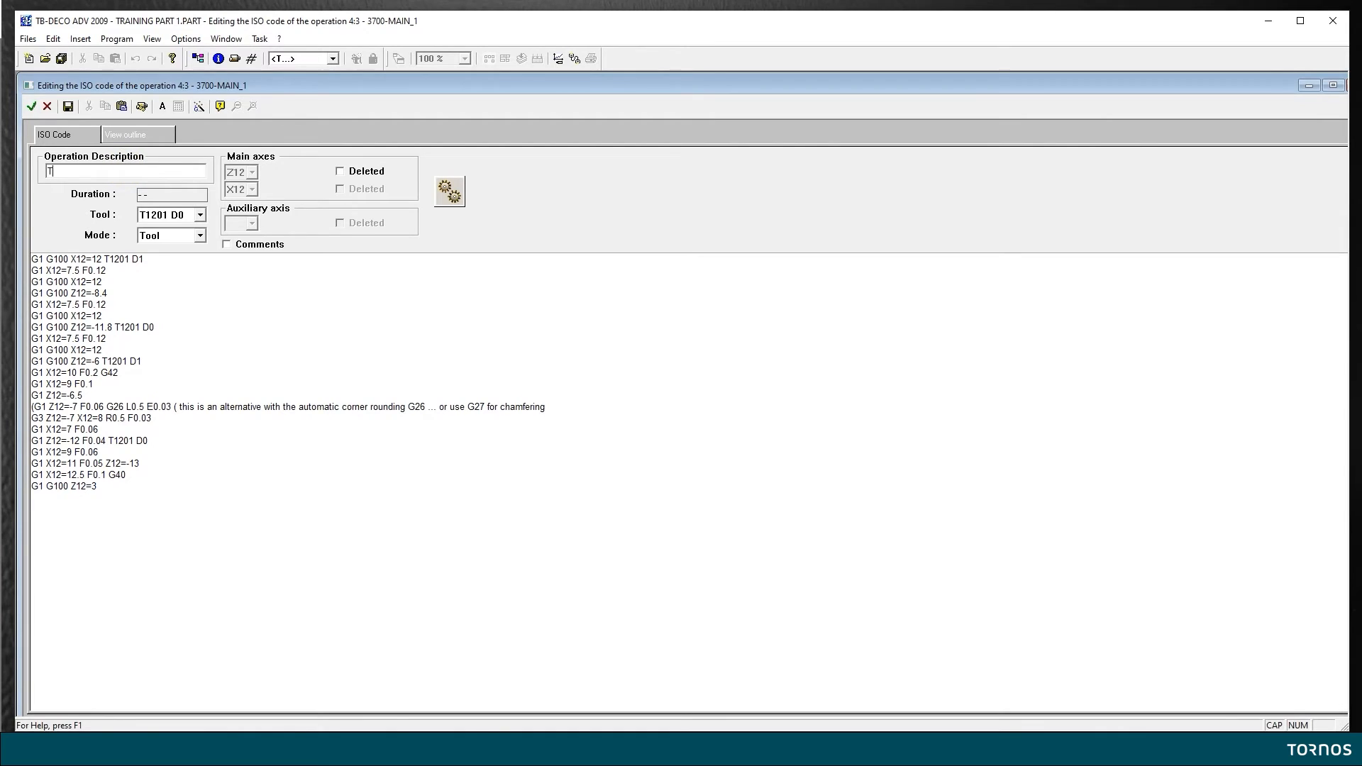
text(URNING)
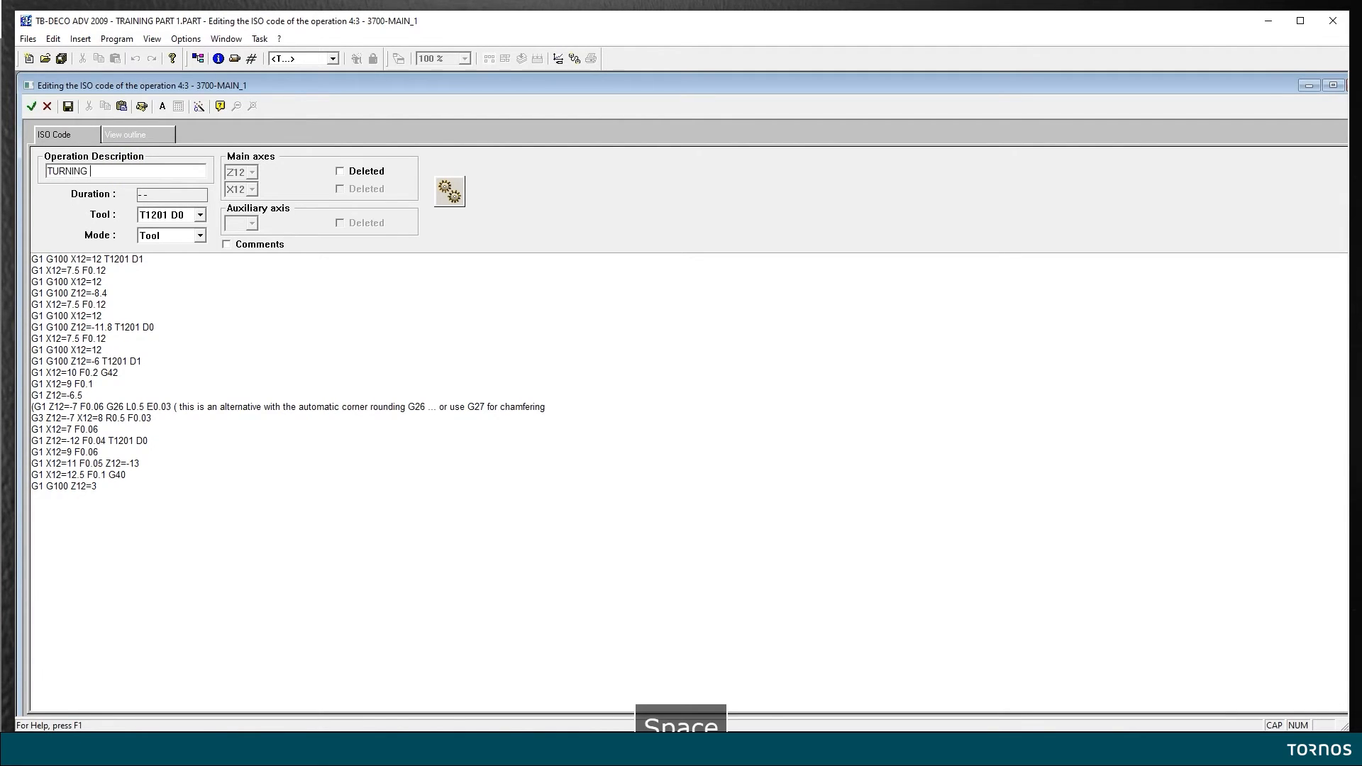
text(GROOV)
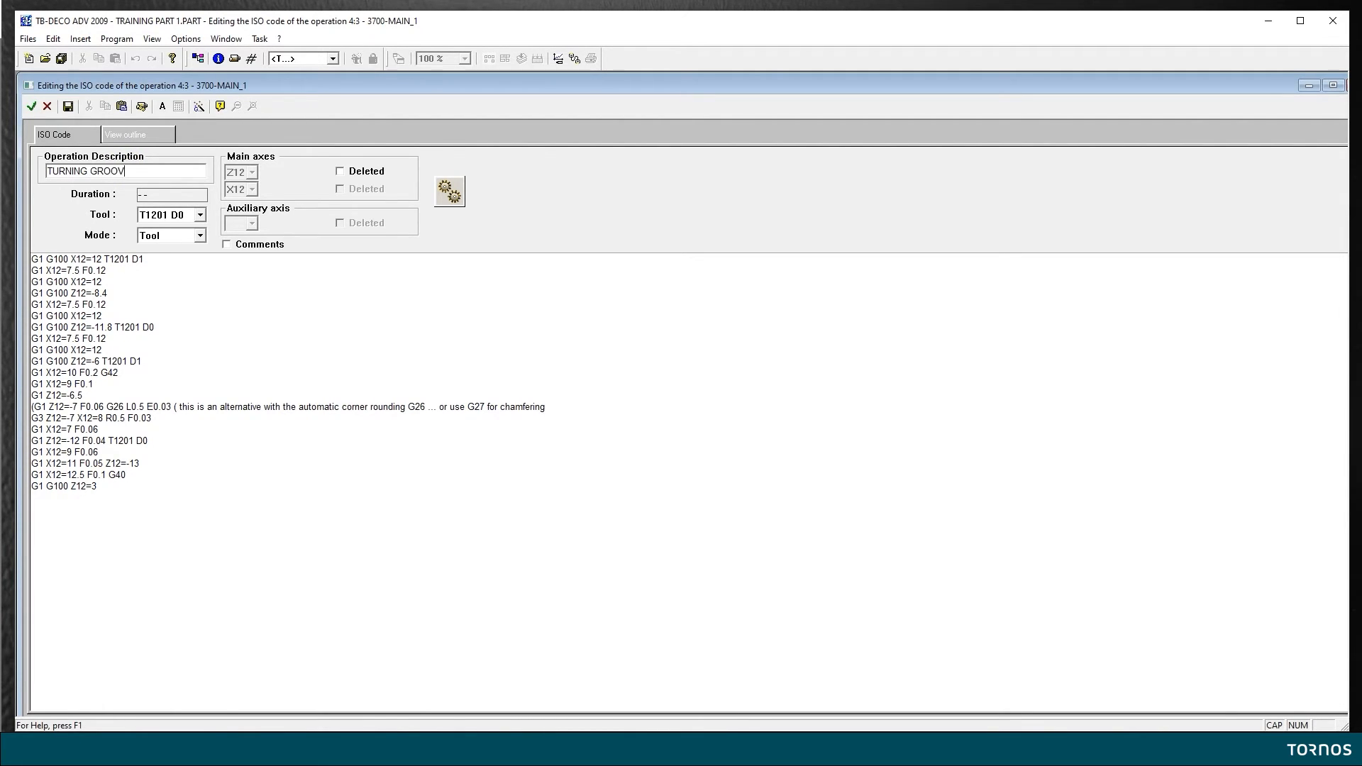
text(E DIA. 7)
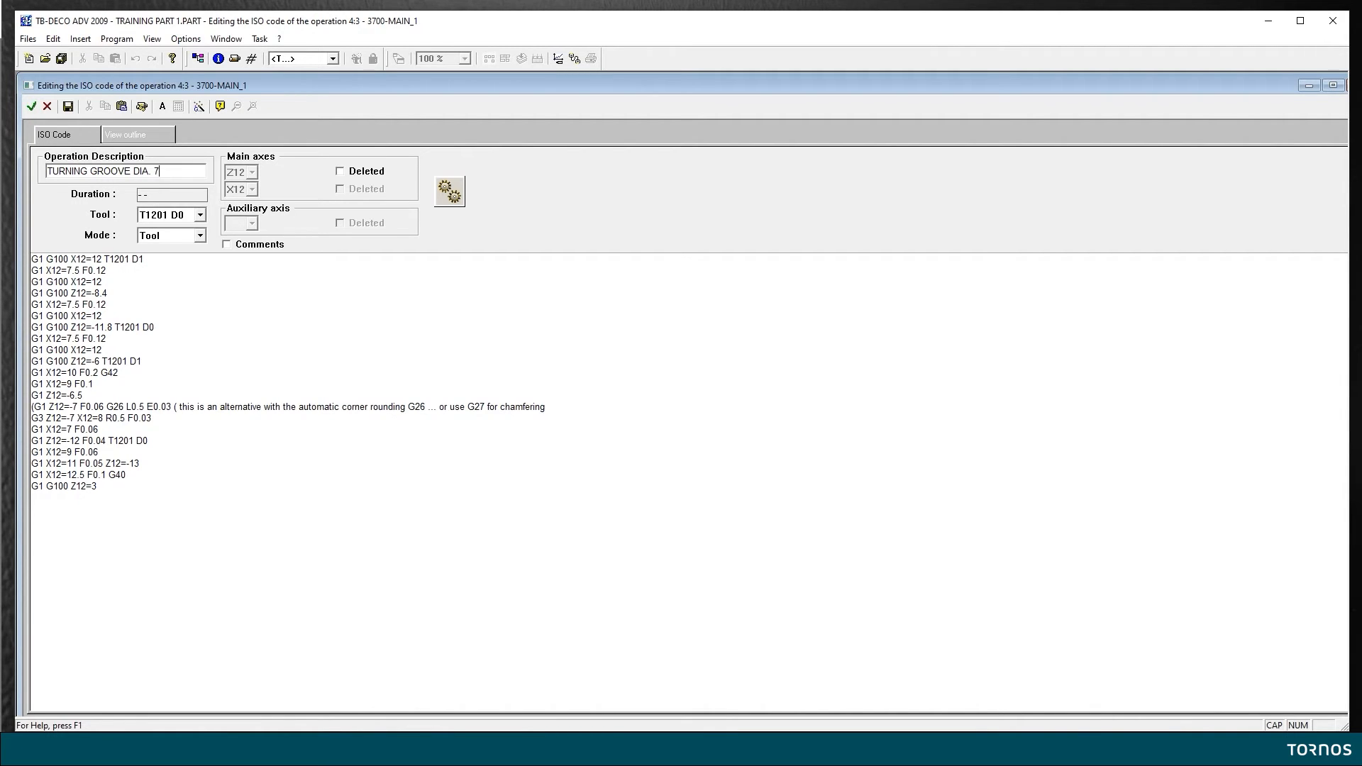
text(MM)
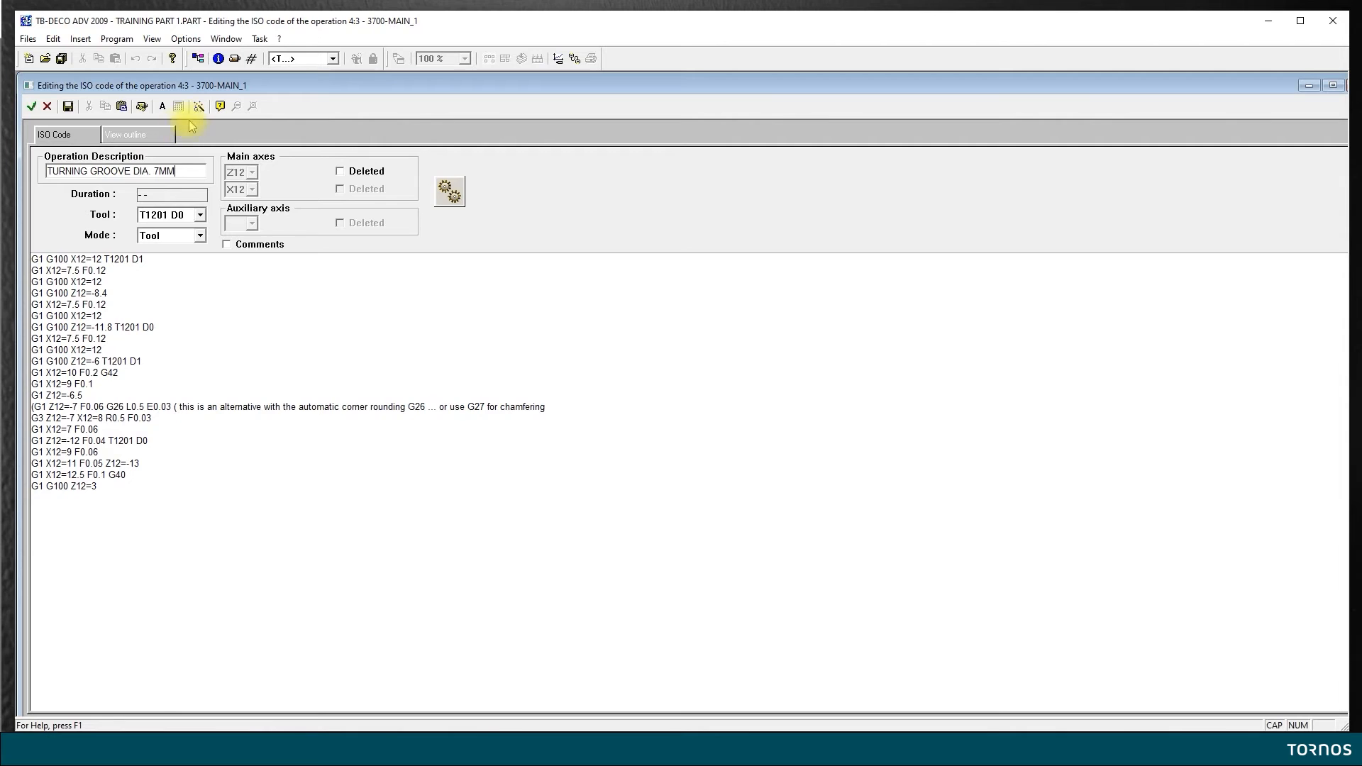
click(450, 190)
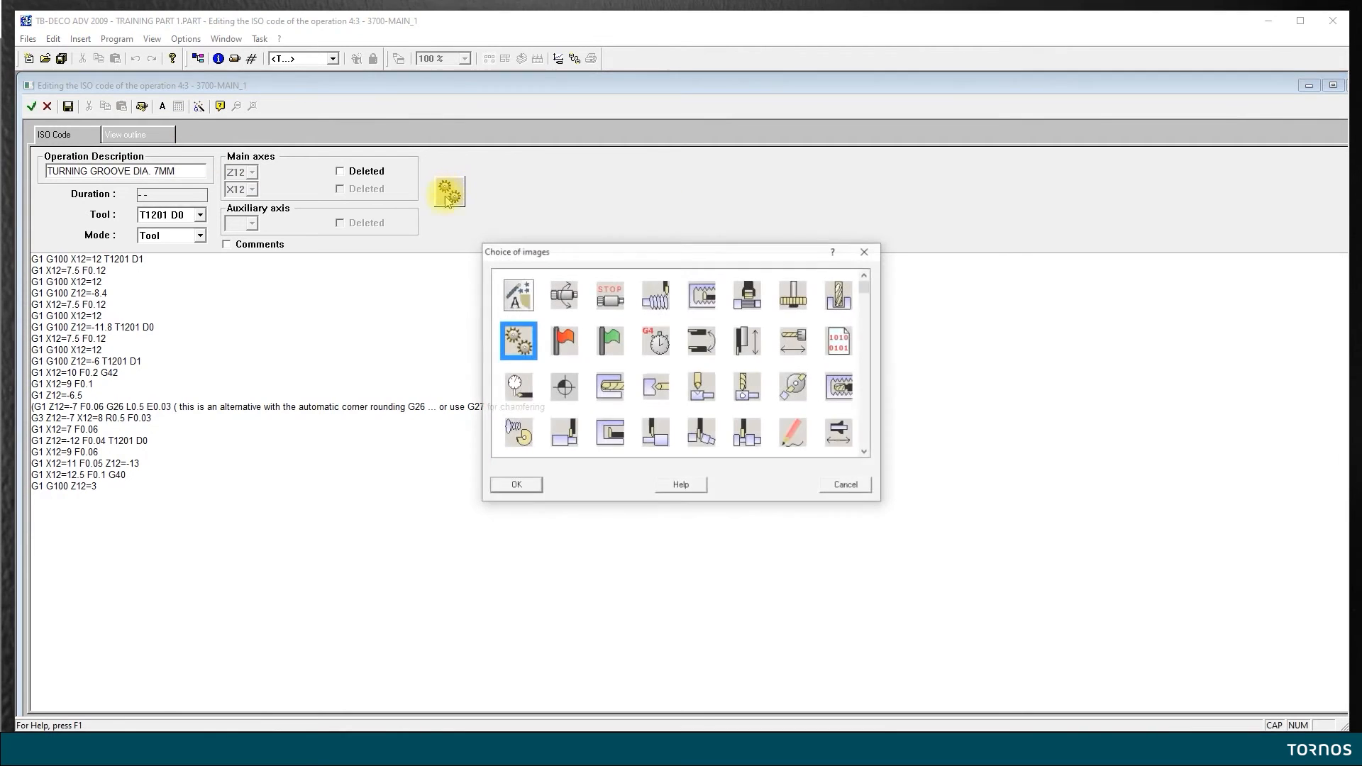
Assign the grooving tool picture to operation 4:3 and validate the operation
click(745, 433)
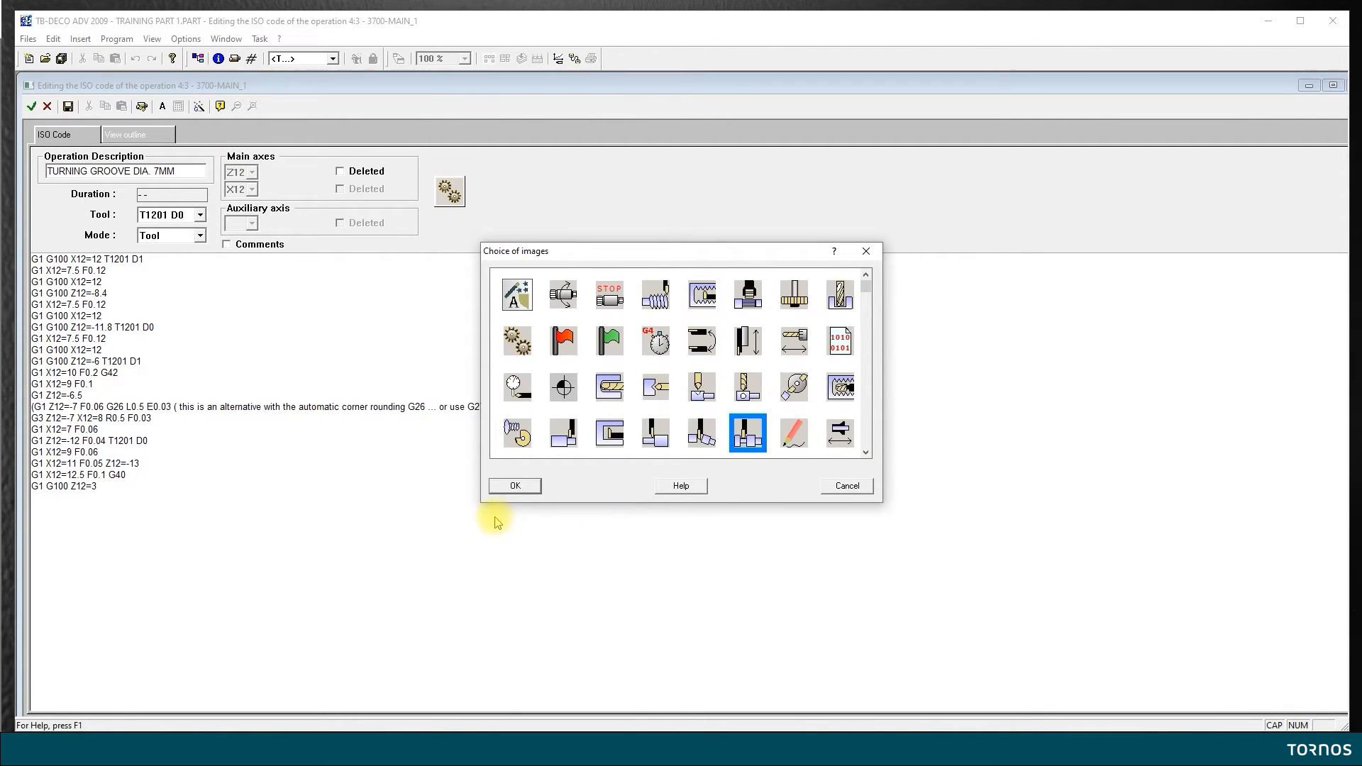
click(513, 485)
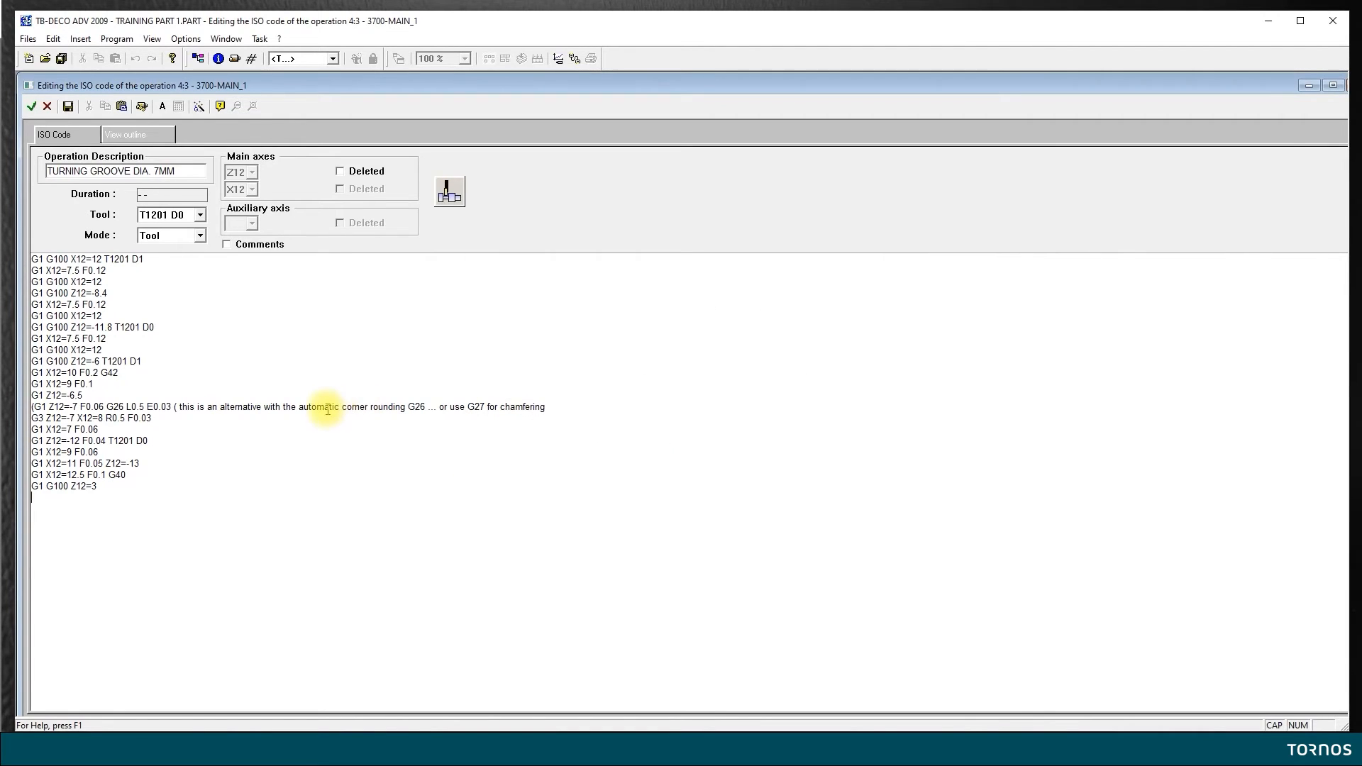
mouse_move(247, 483)
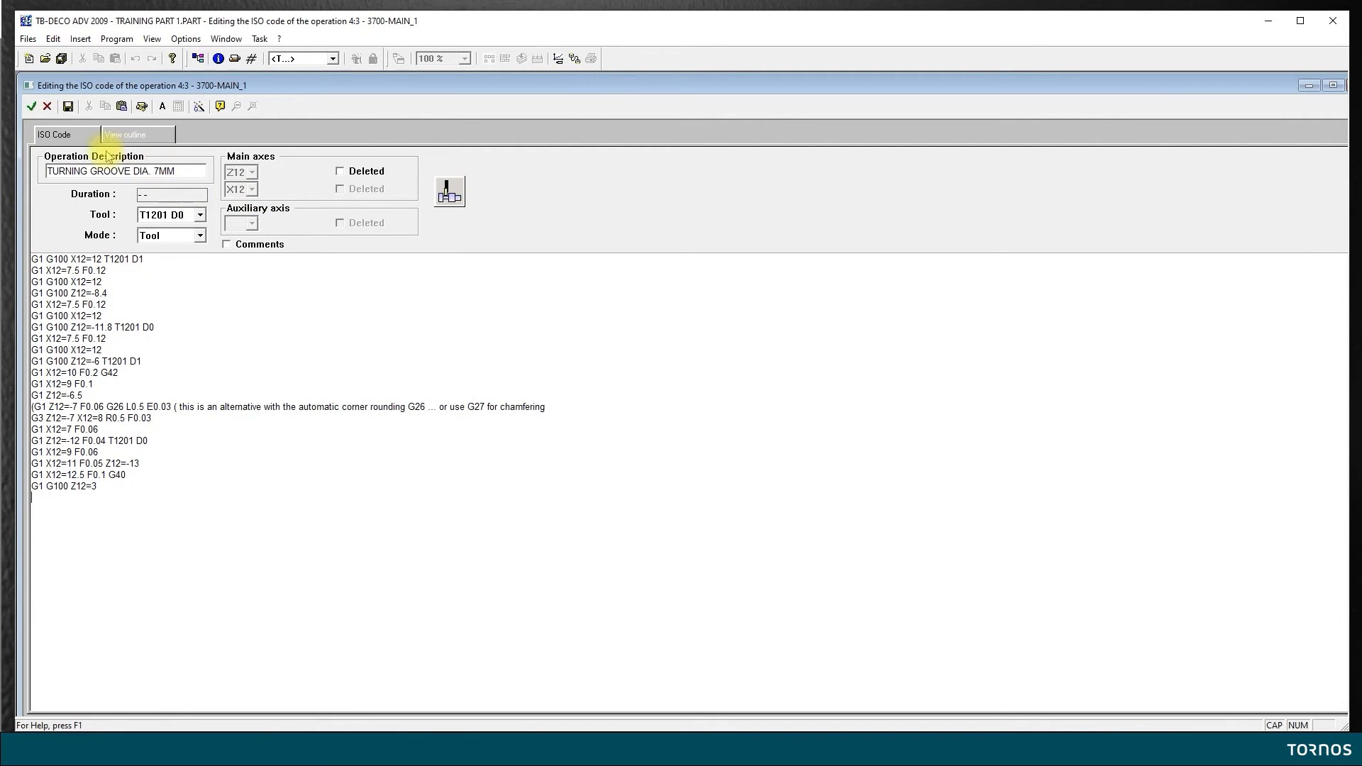
click(10, 105)
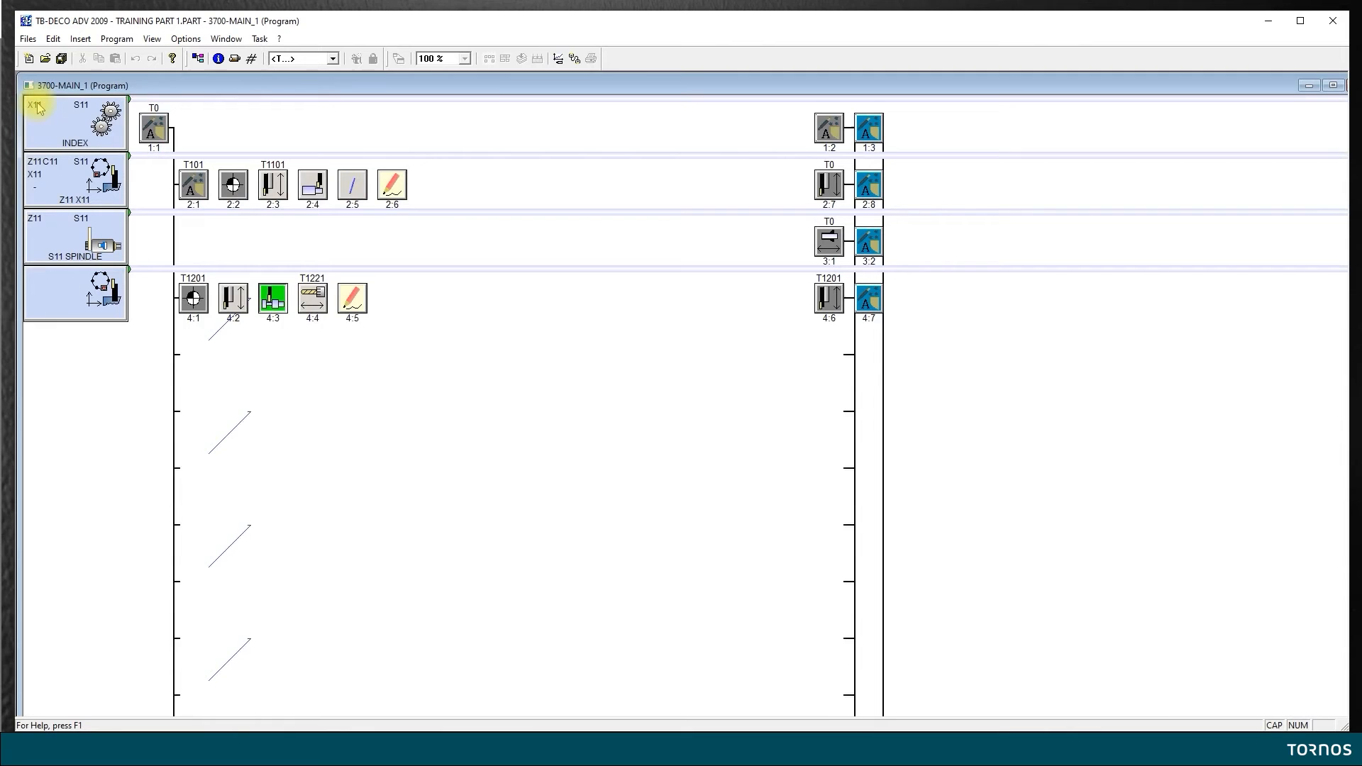
Generate the program to compute timings (4:3 = 4032 ms) and reopen operation 4:3
click(535, 59)
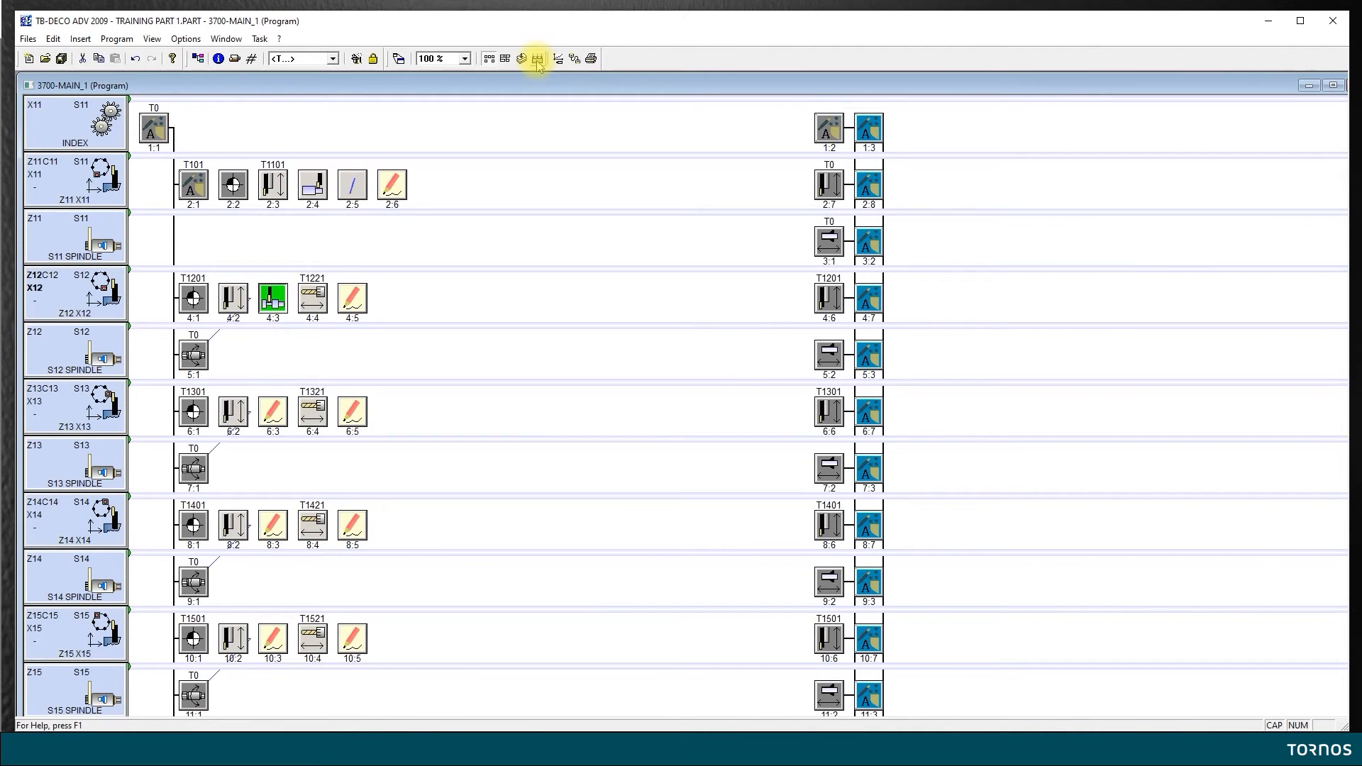
click(535, 58)
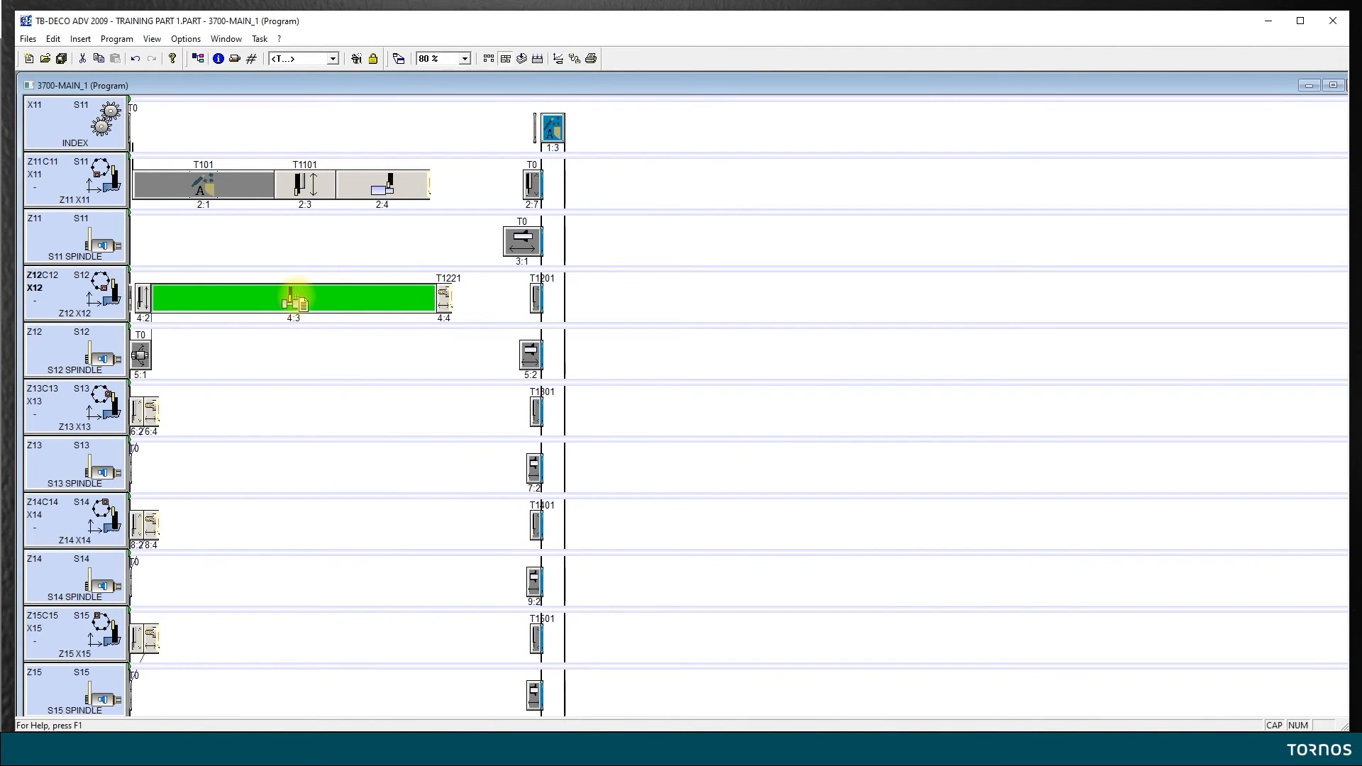
double_click(294, 298)
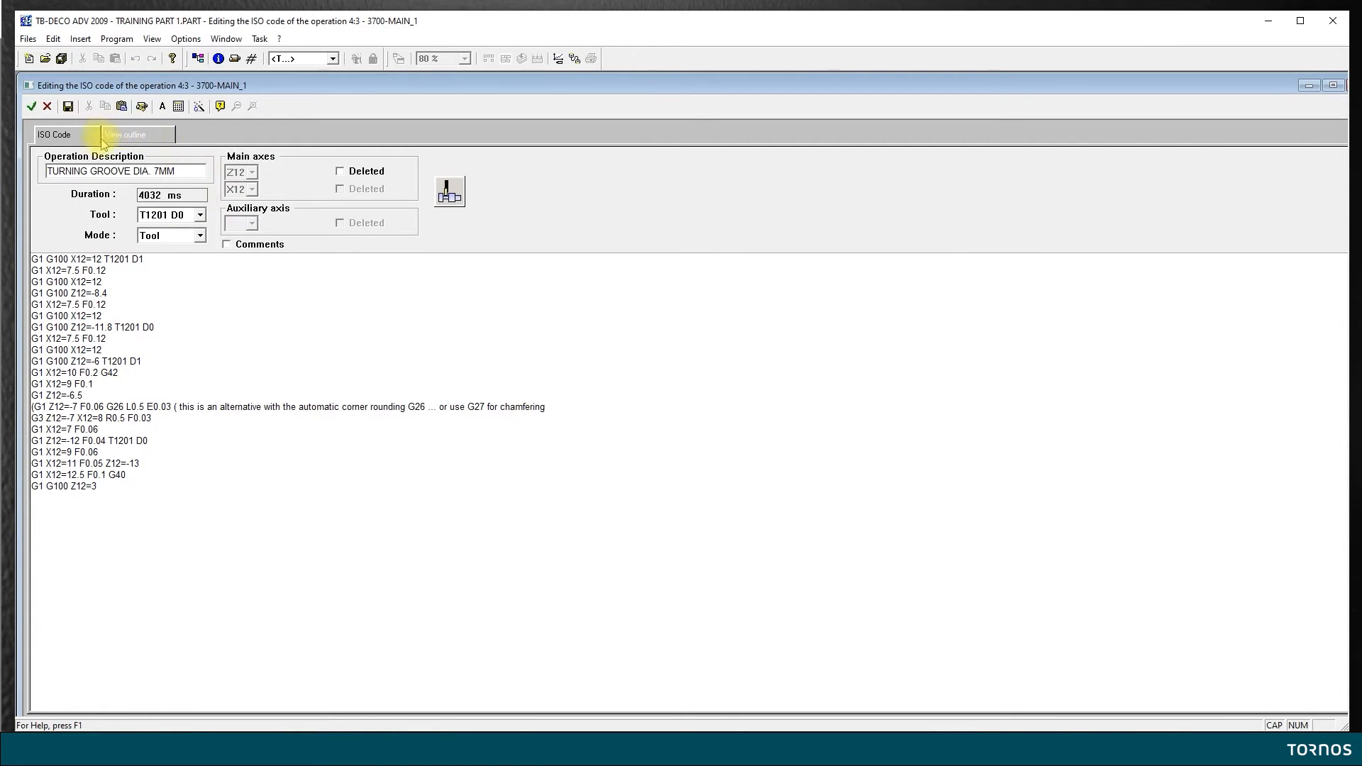
Display operation 4:3's toolpath outline beside its timed ISO code
click(125, 135)
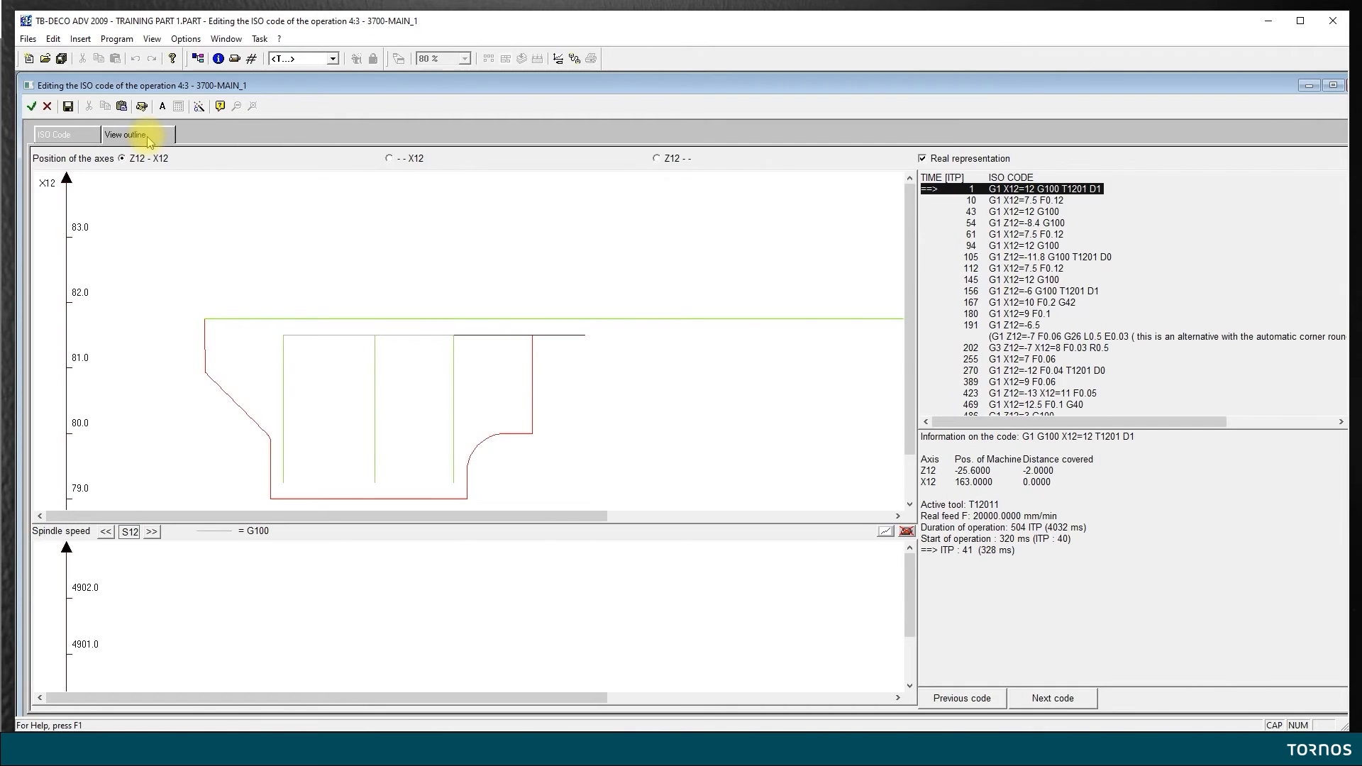
mouse_move(149, 232)
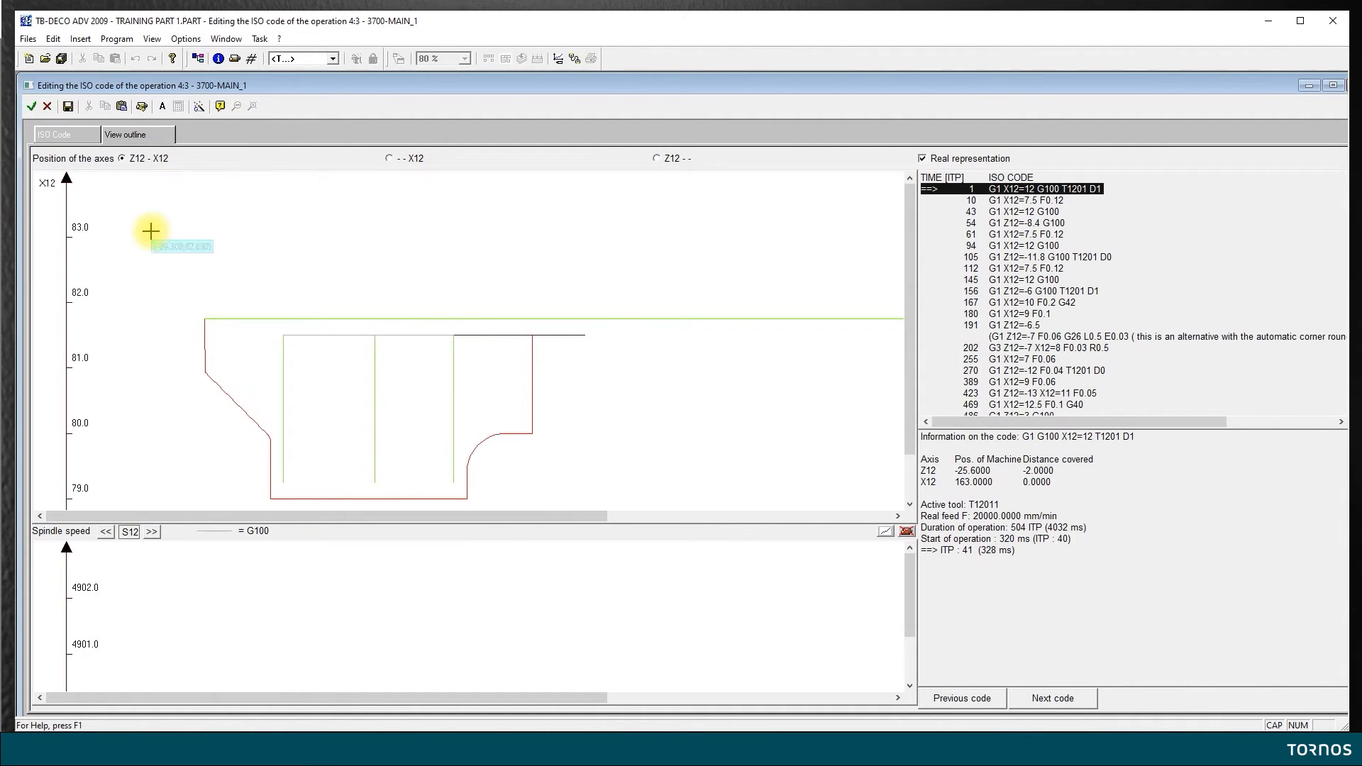
mouse_move(175, 230)
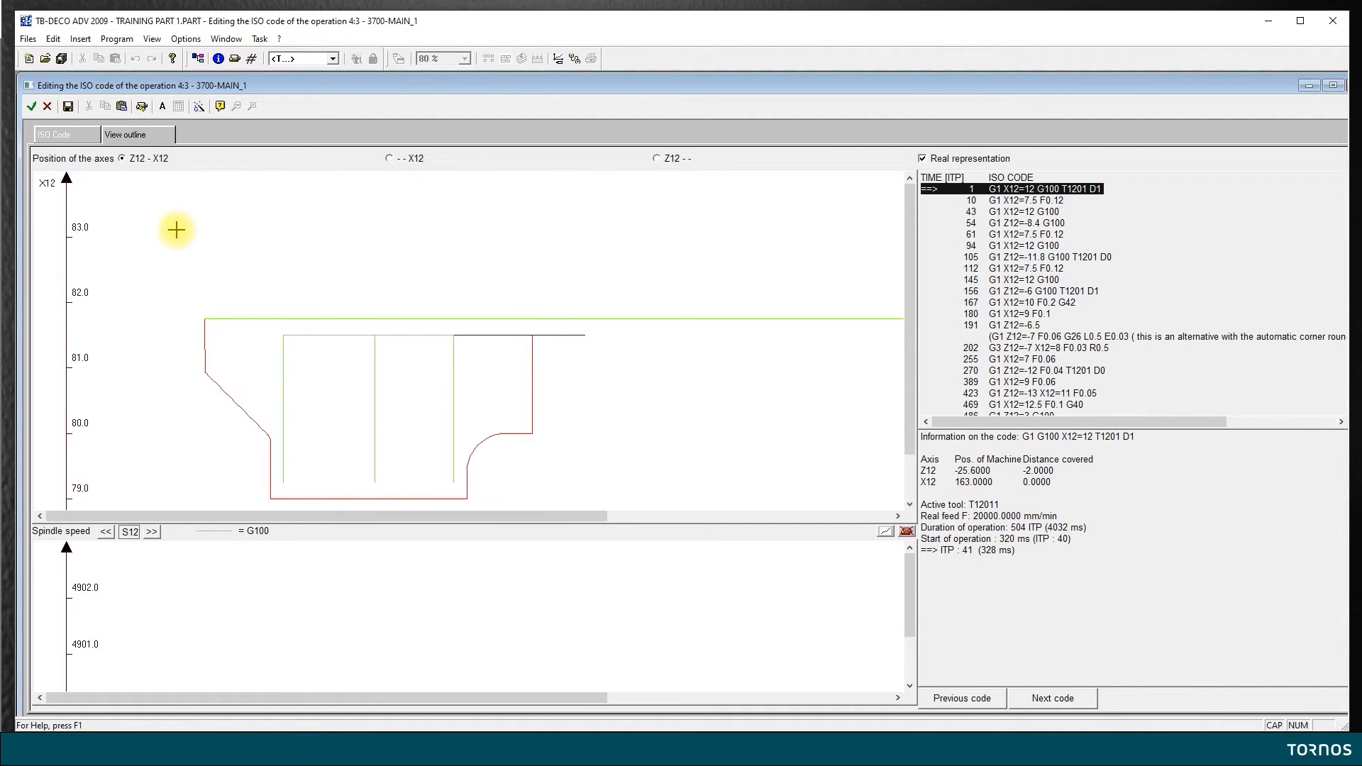
mouse_move(619, 308)
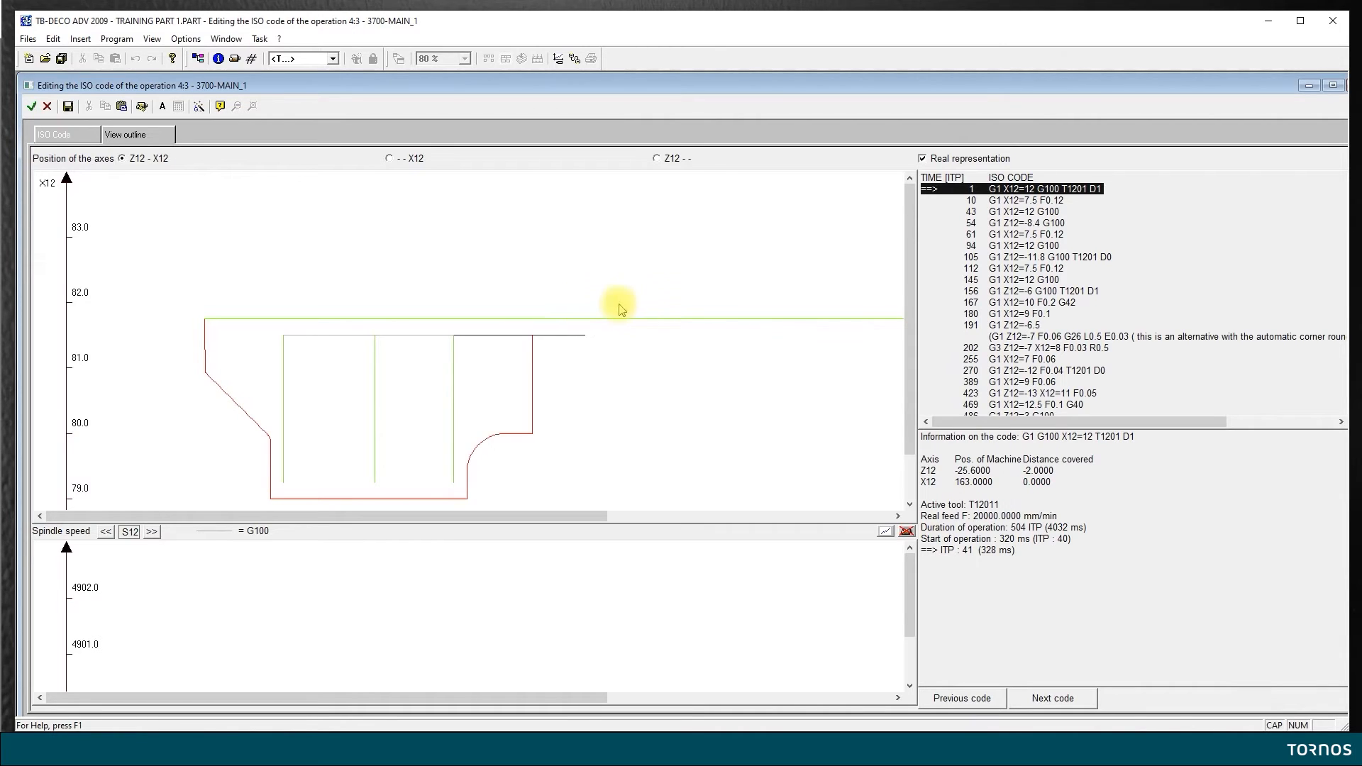
mouse_move(937, 209)
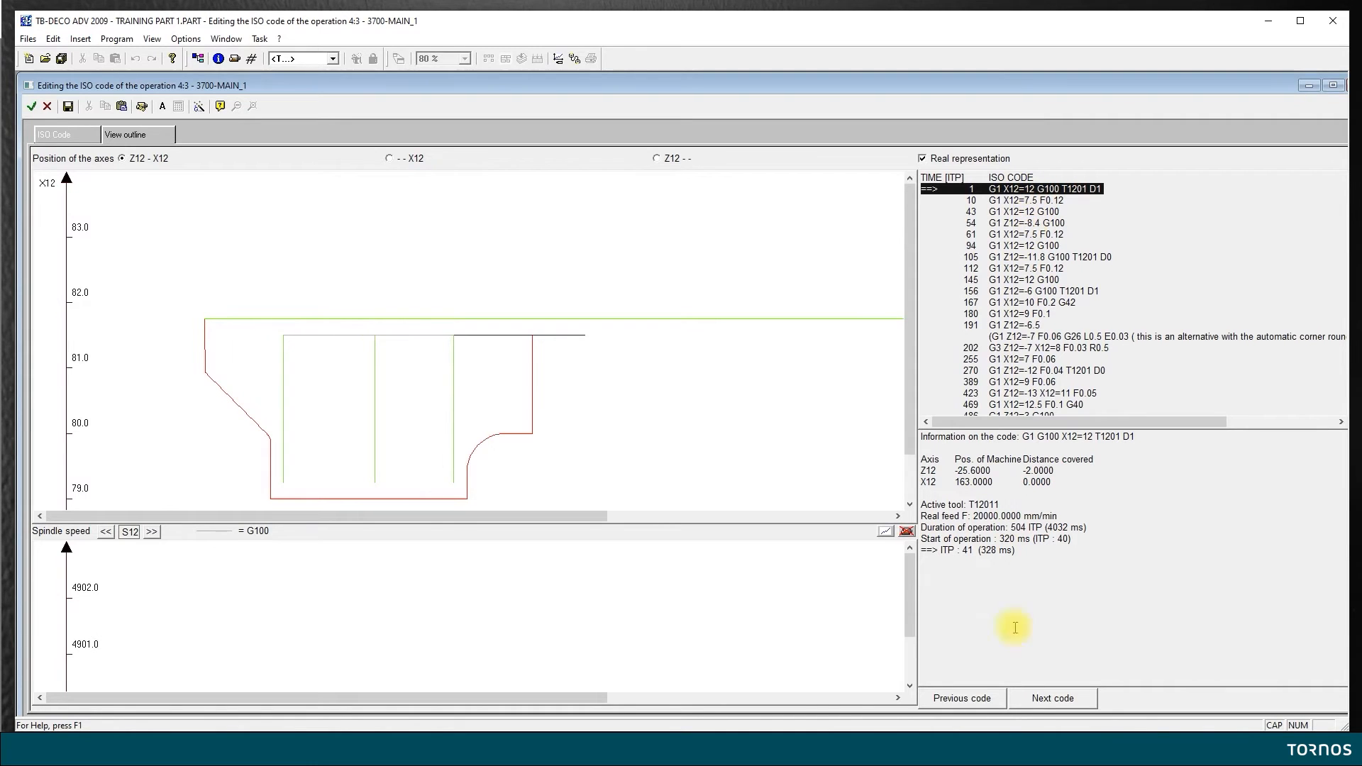
mouse_move(1043, 703)
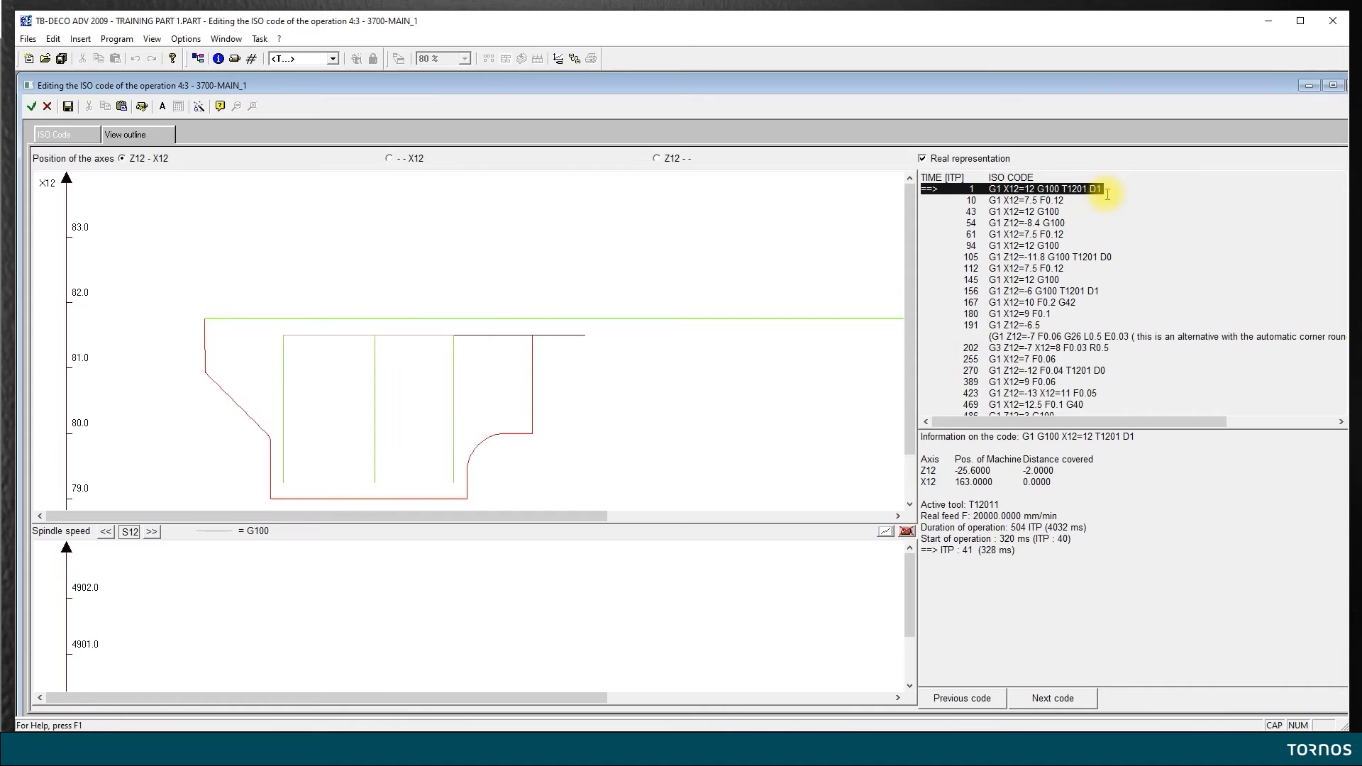
Step through operation 4:3's groove toolpath line by line to the final rapid retract at 4208 ms
click(1051, 698)
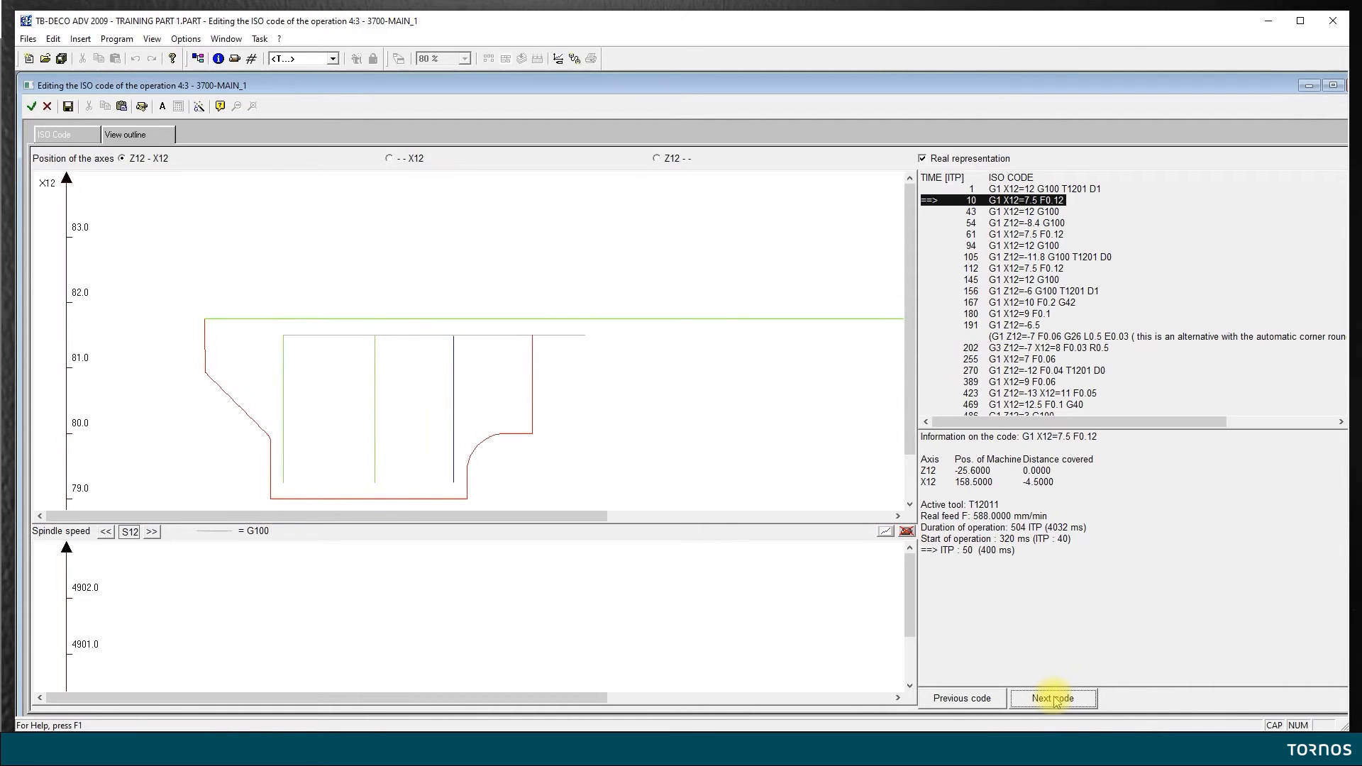
click(1051, 698)
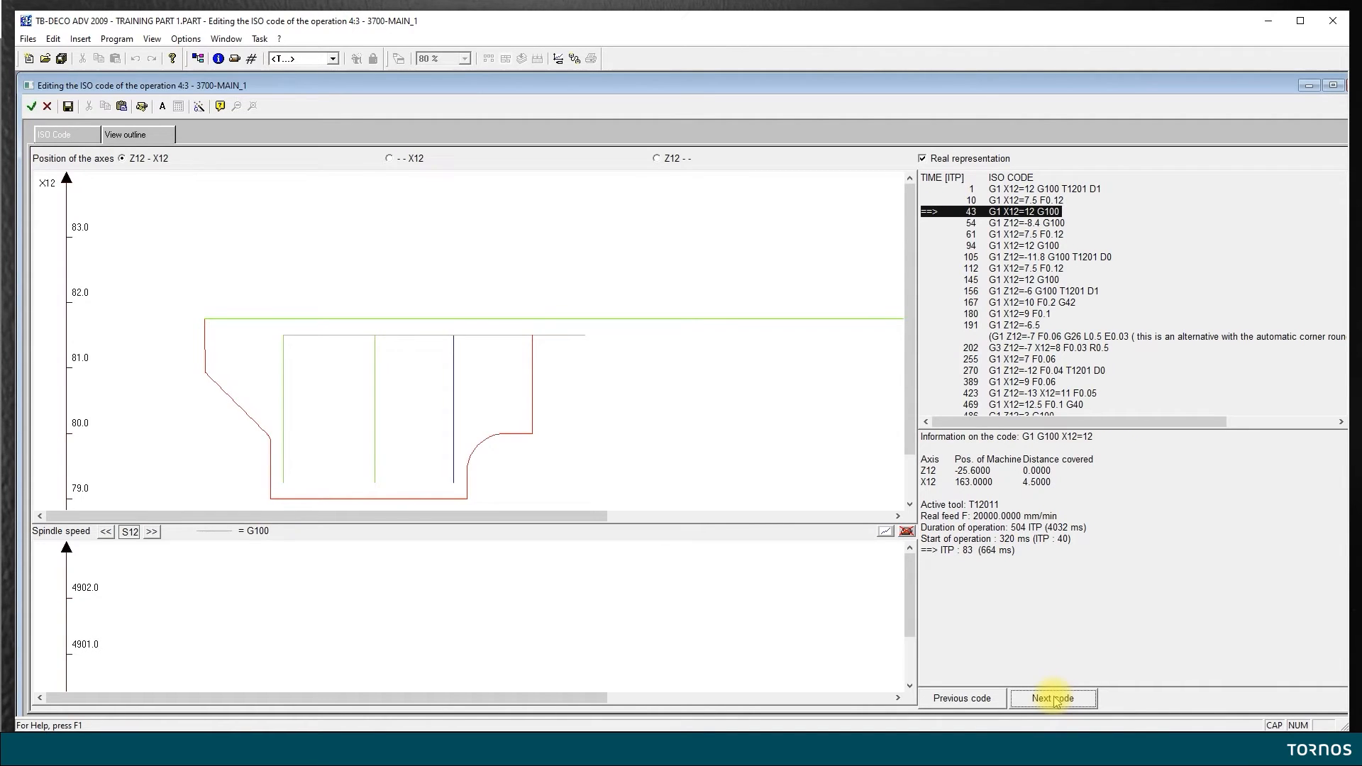
click(1052, 698)
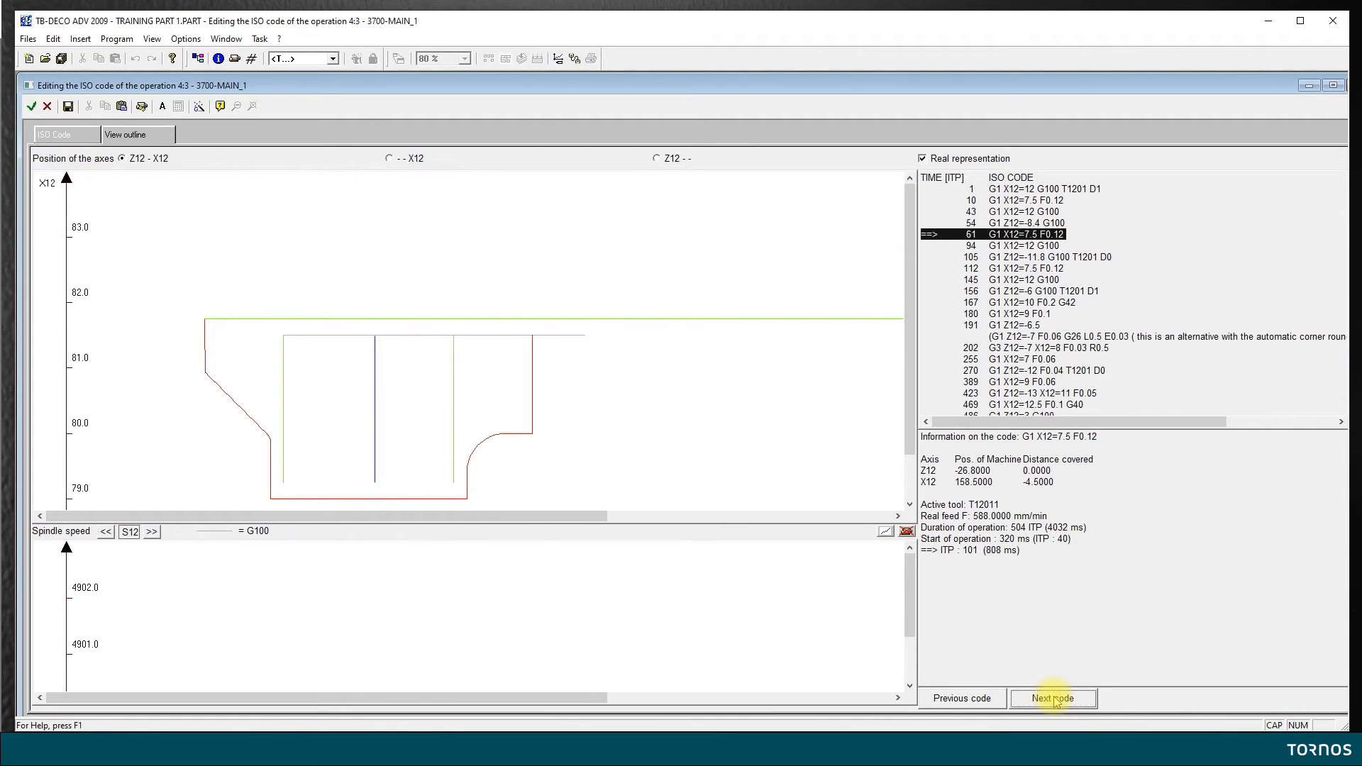
click(1052, 698)
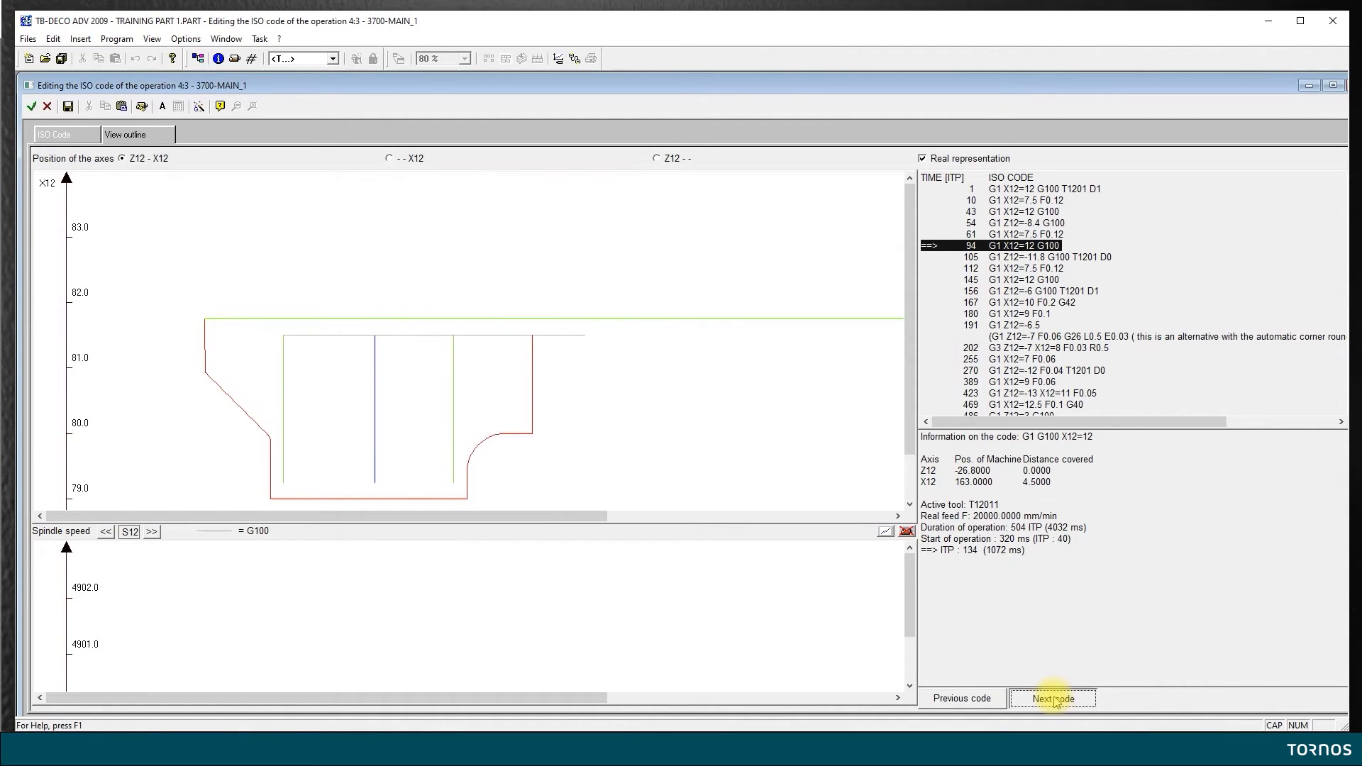
click(1052, 698)
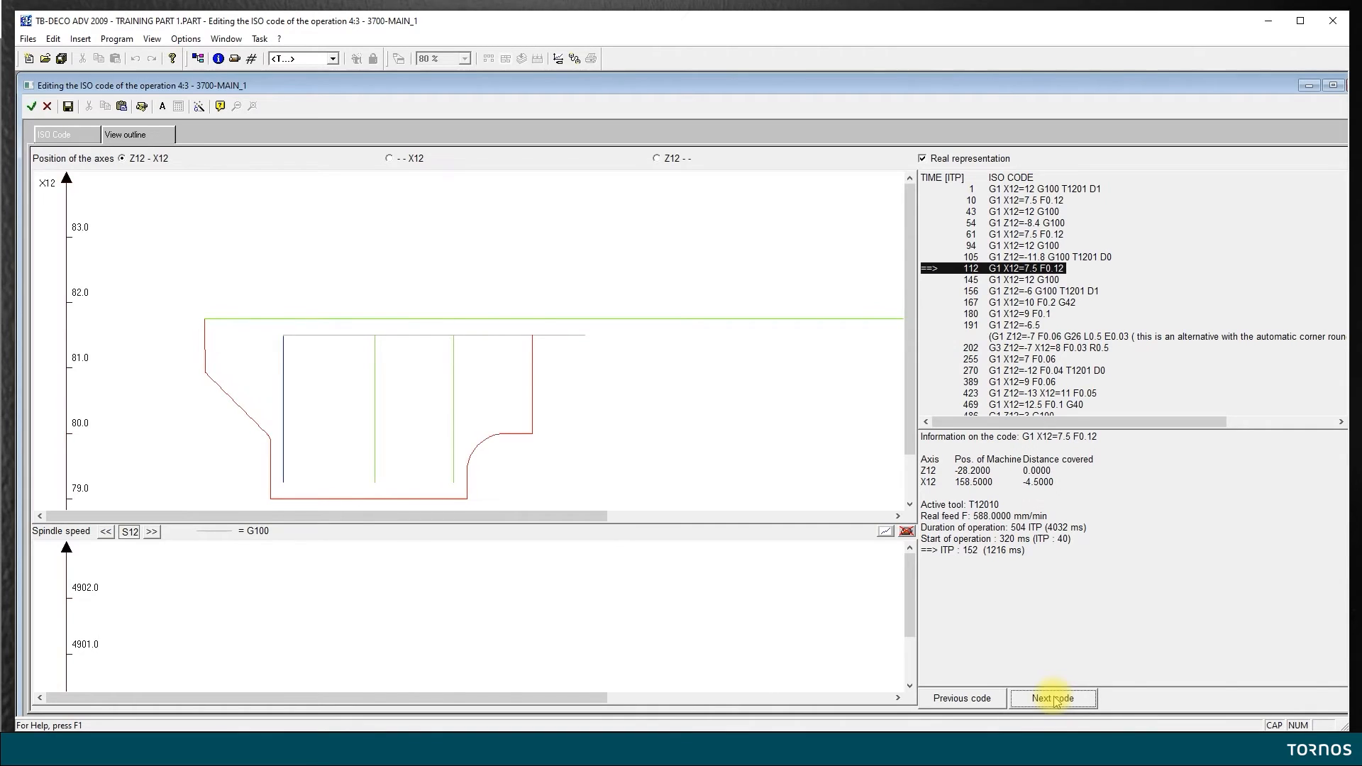
click(1052, 698)
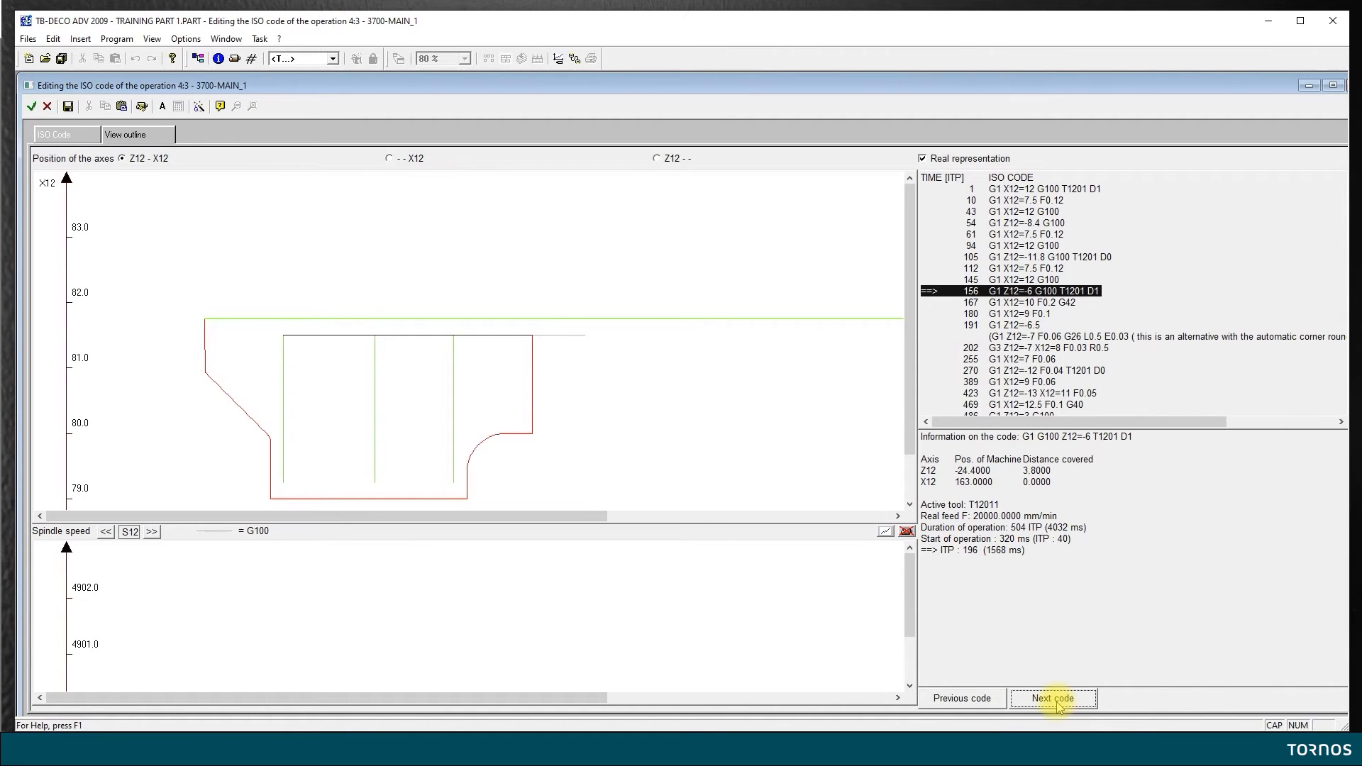
click(1052, 699)
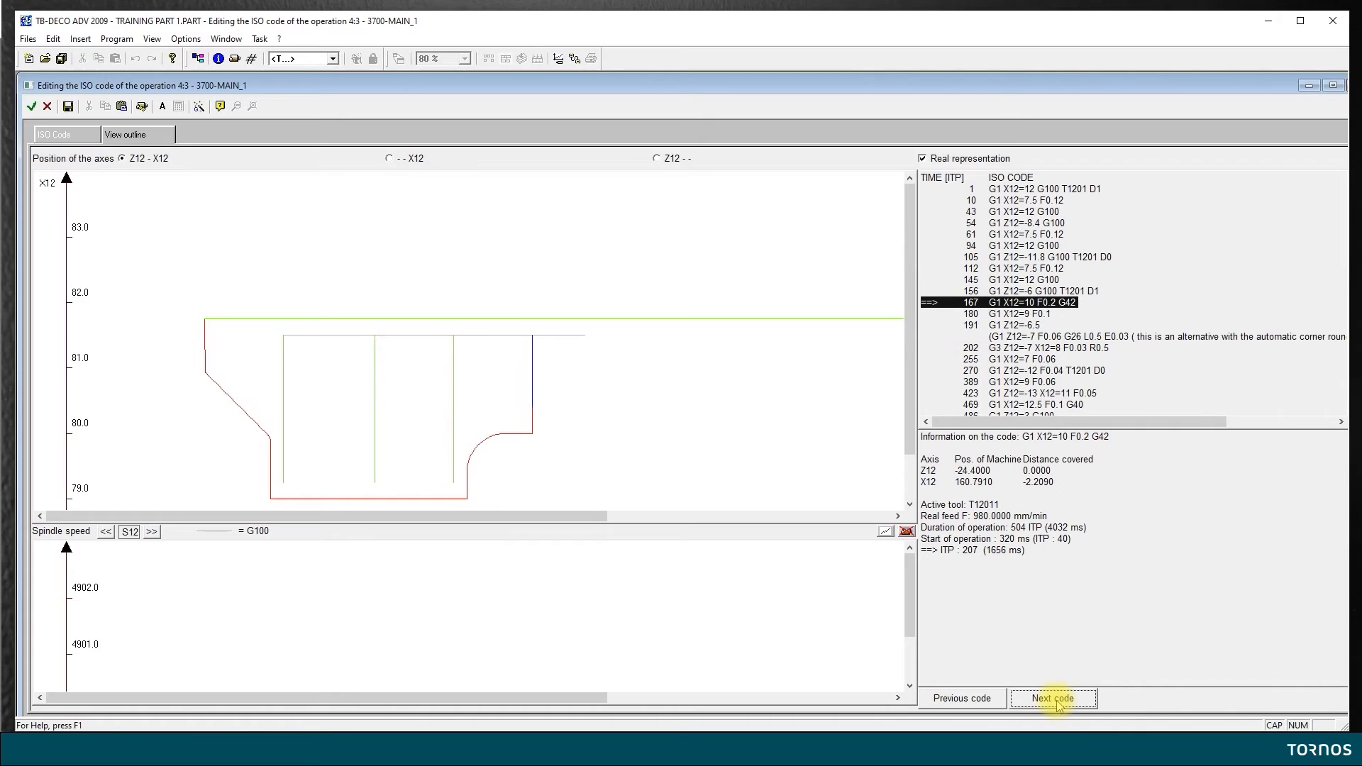
click(1051, 698)
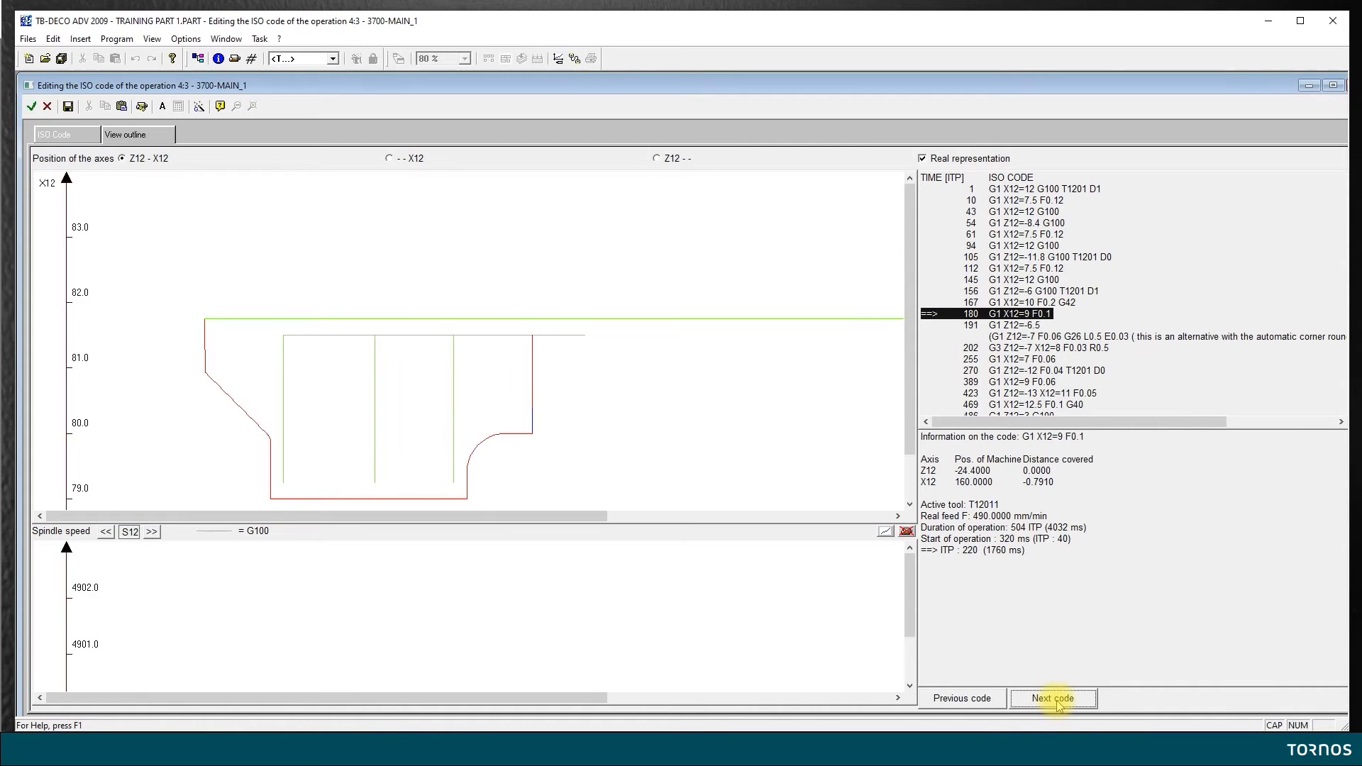
click(1051, 698)
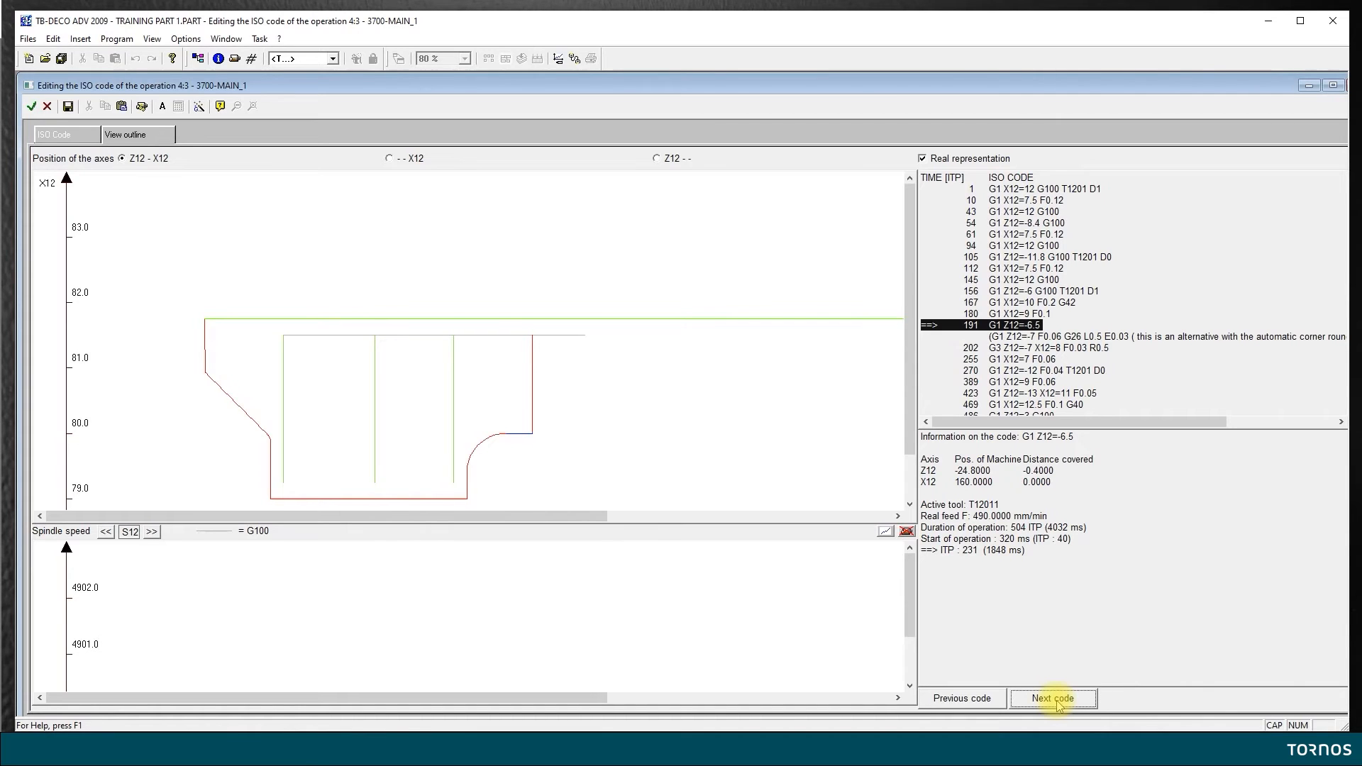
click(1051, 698)
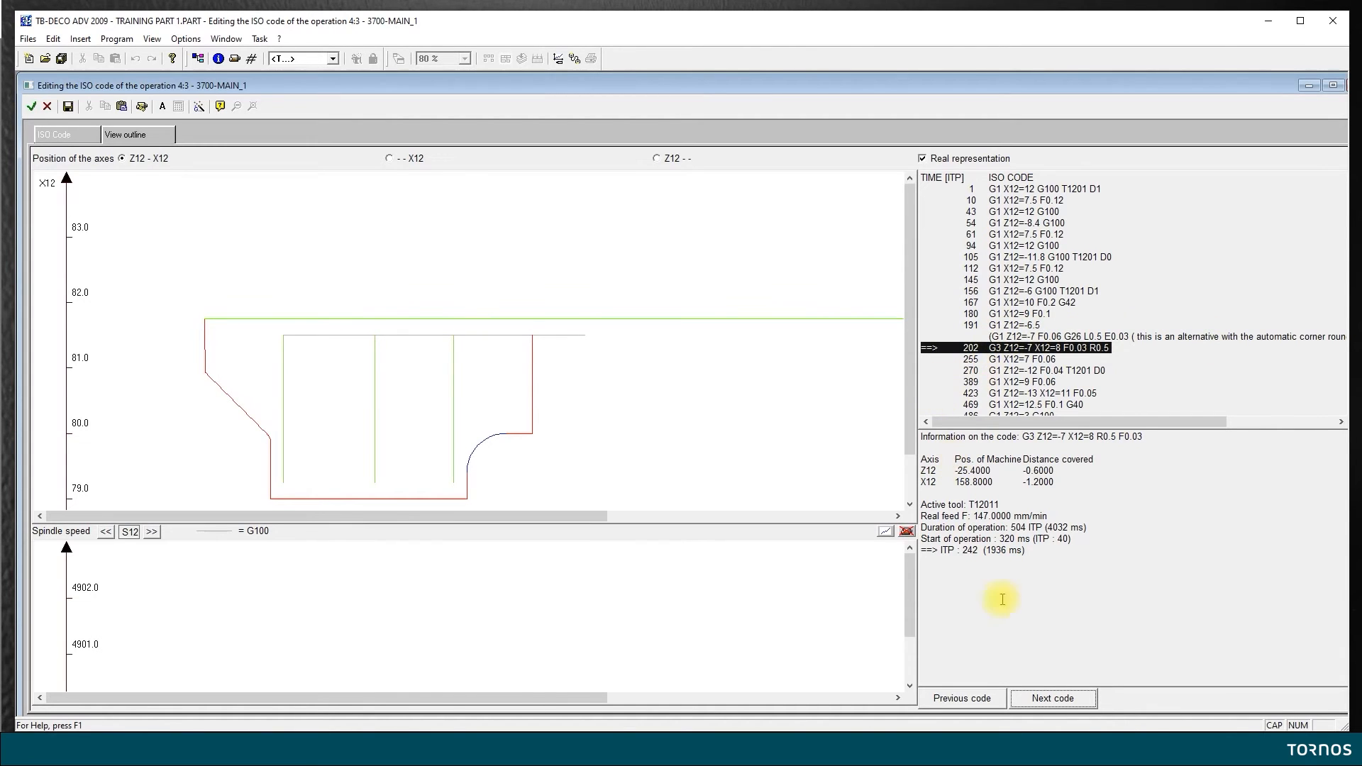
click(1052, 698)
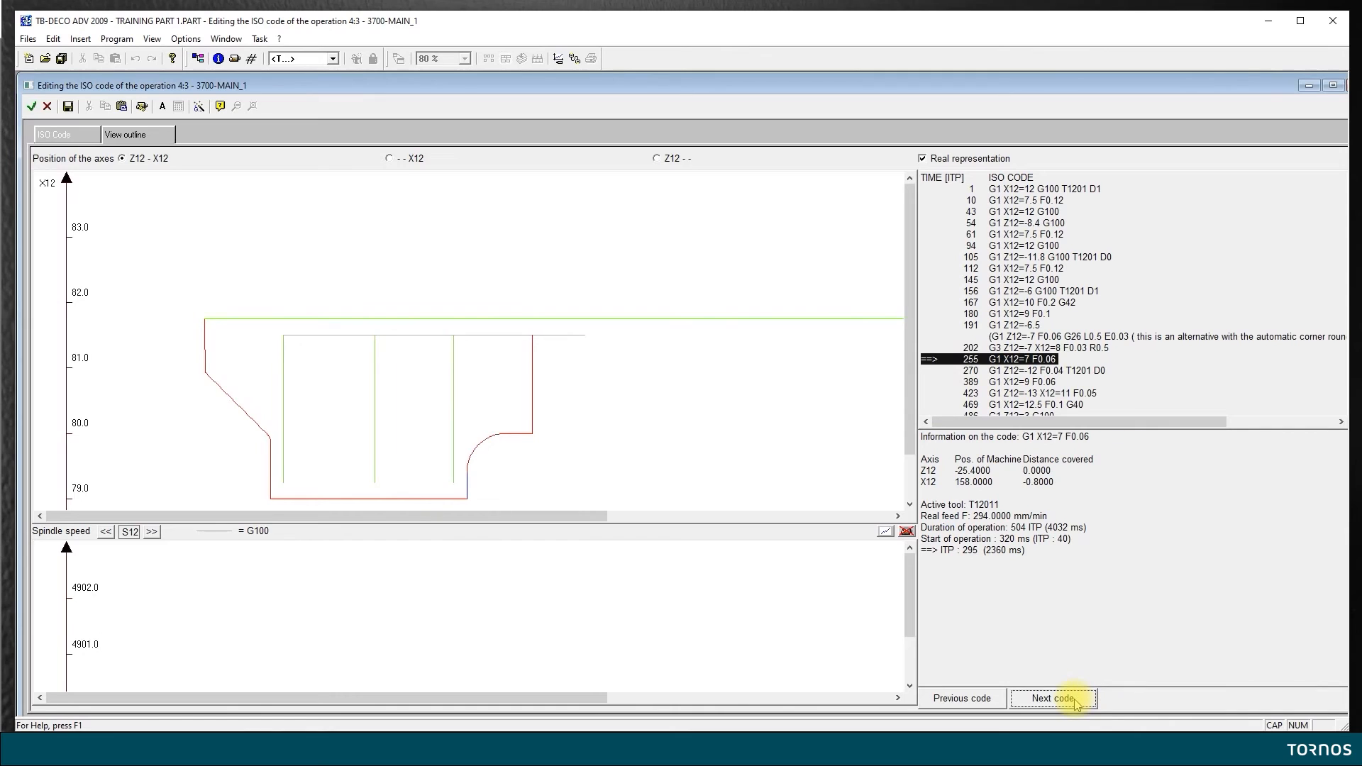
click(1051, 698)
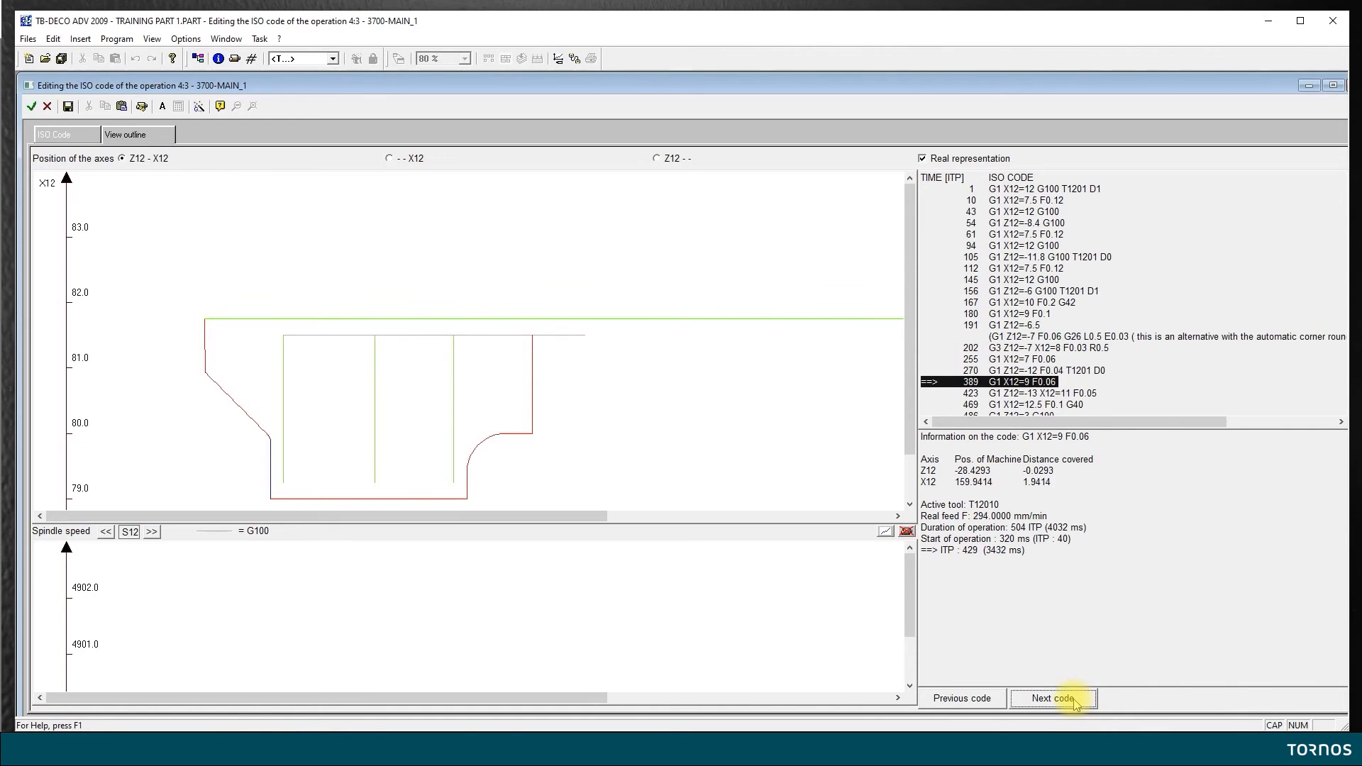
mouse_move(1124, 373)
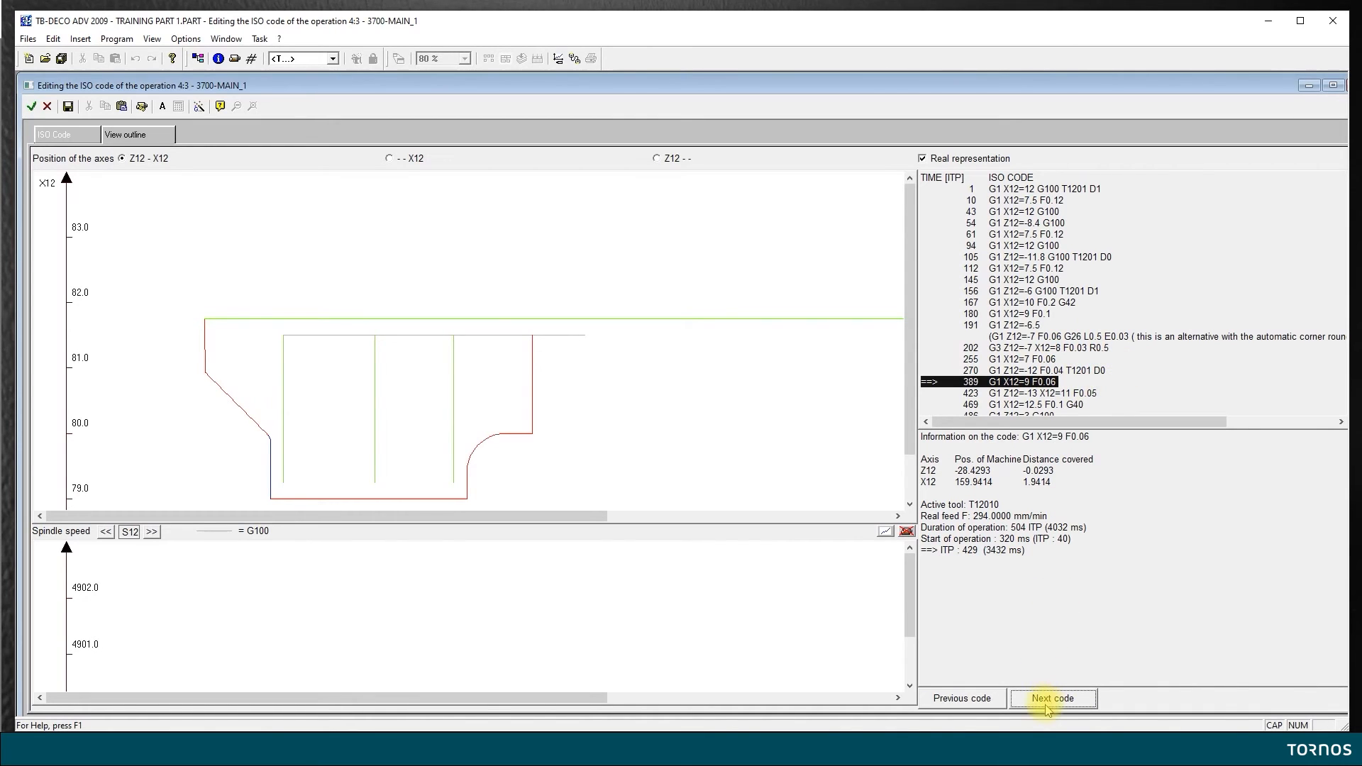
click(1052, 698)
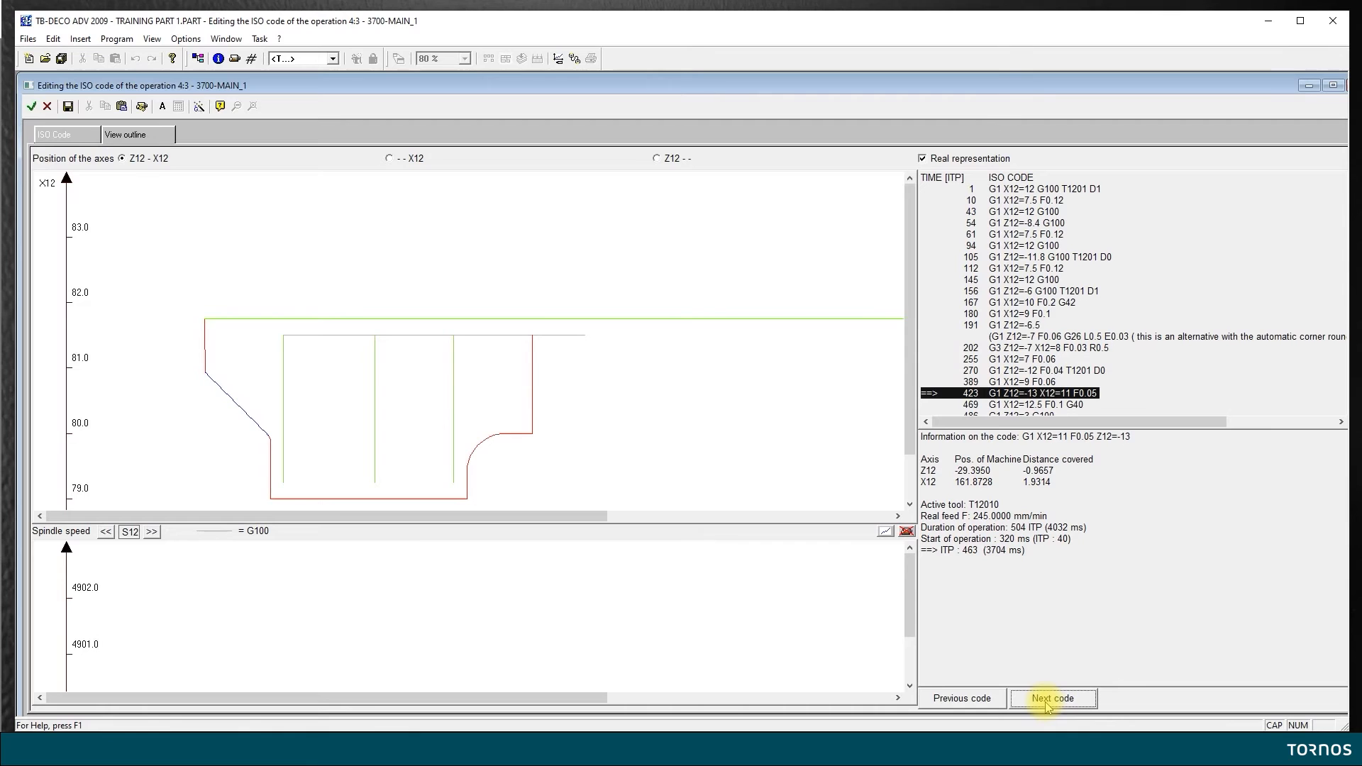
click(1052, 698)
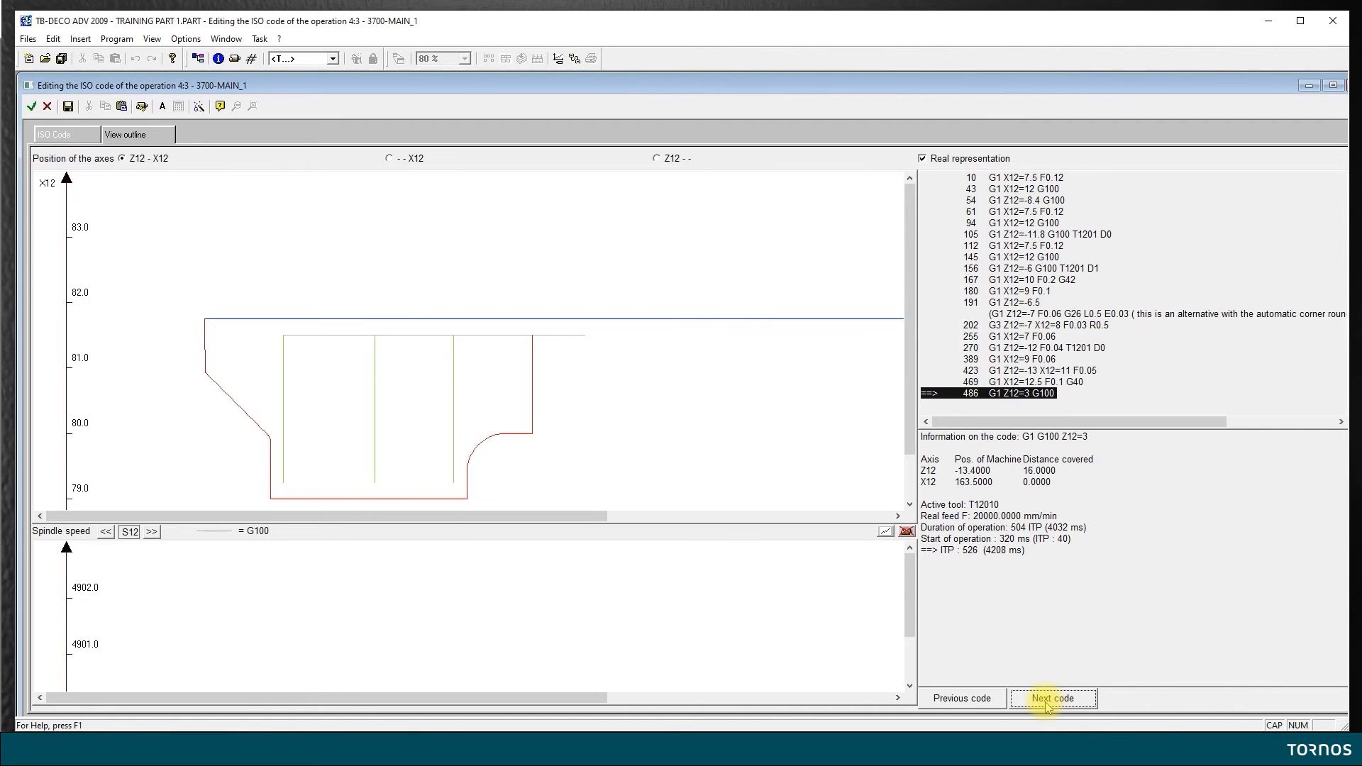
mouse_move(916, 572)
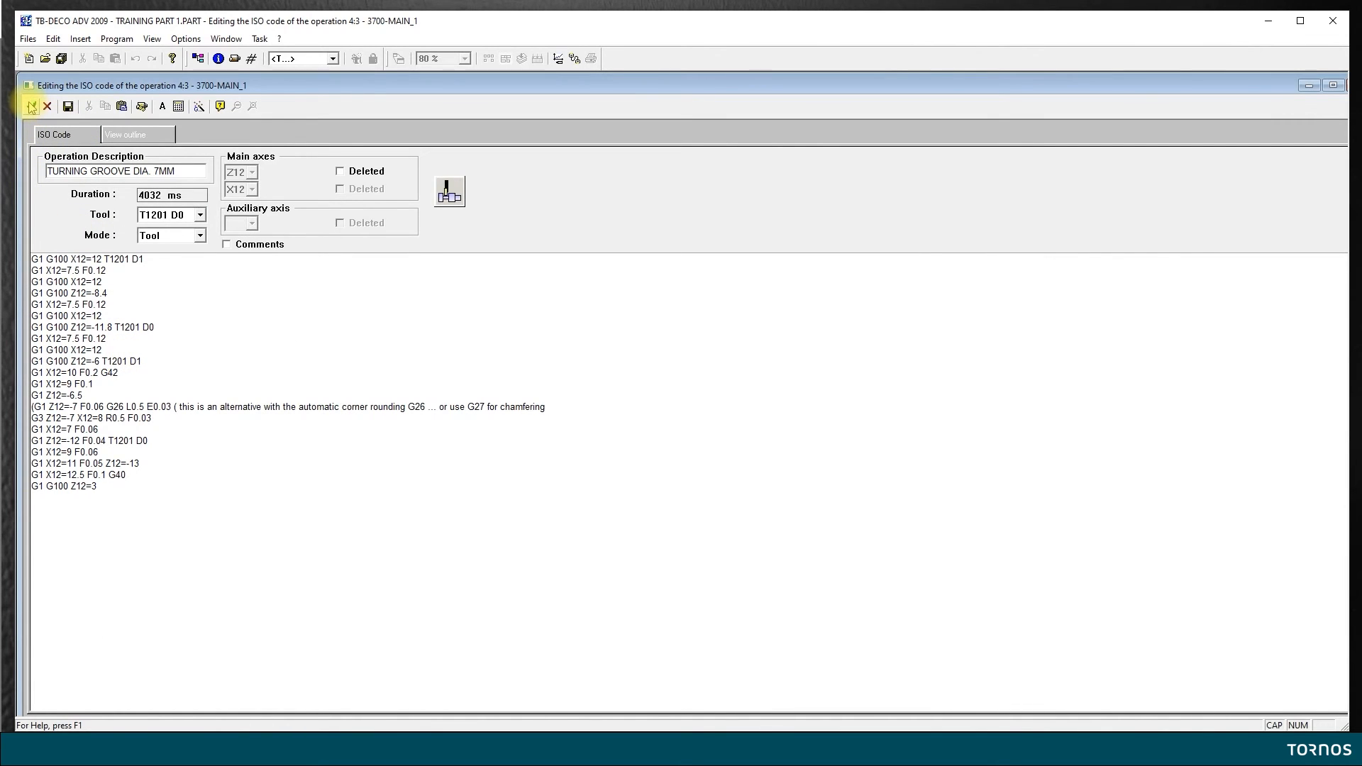
mouse_move(32, 106)
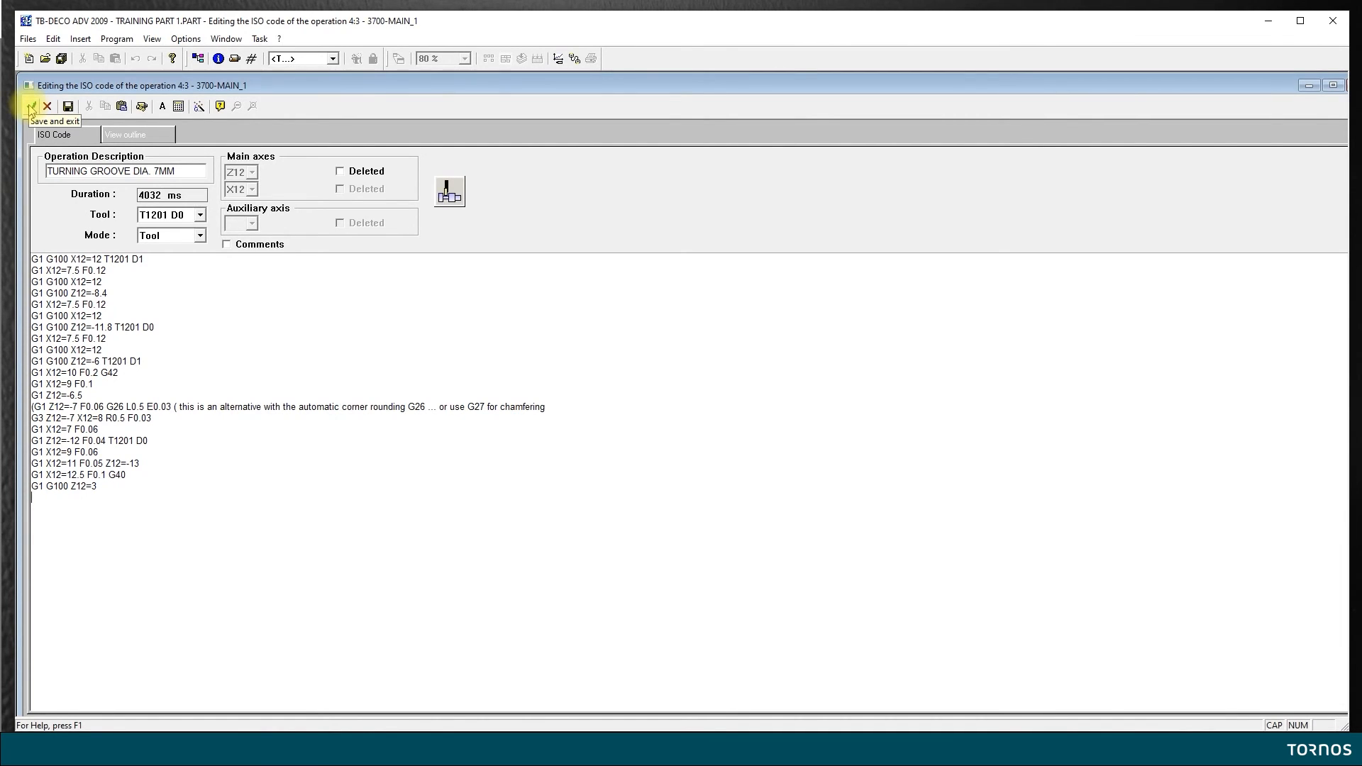
Save and close operation 4:3's code, show operations as compact icons and select operation 4:4
click(31, 105)
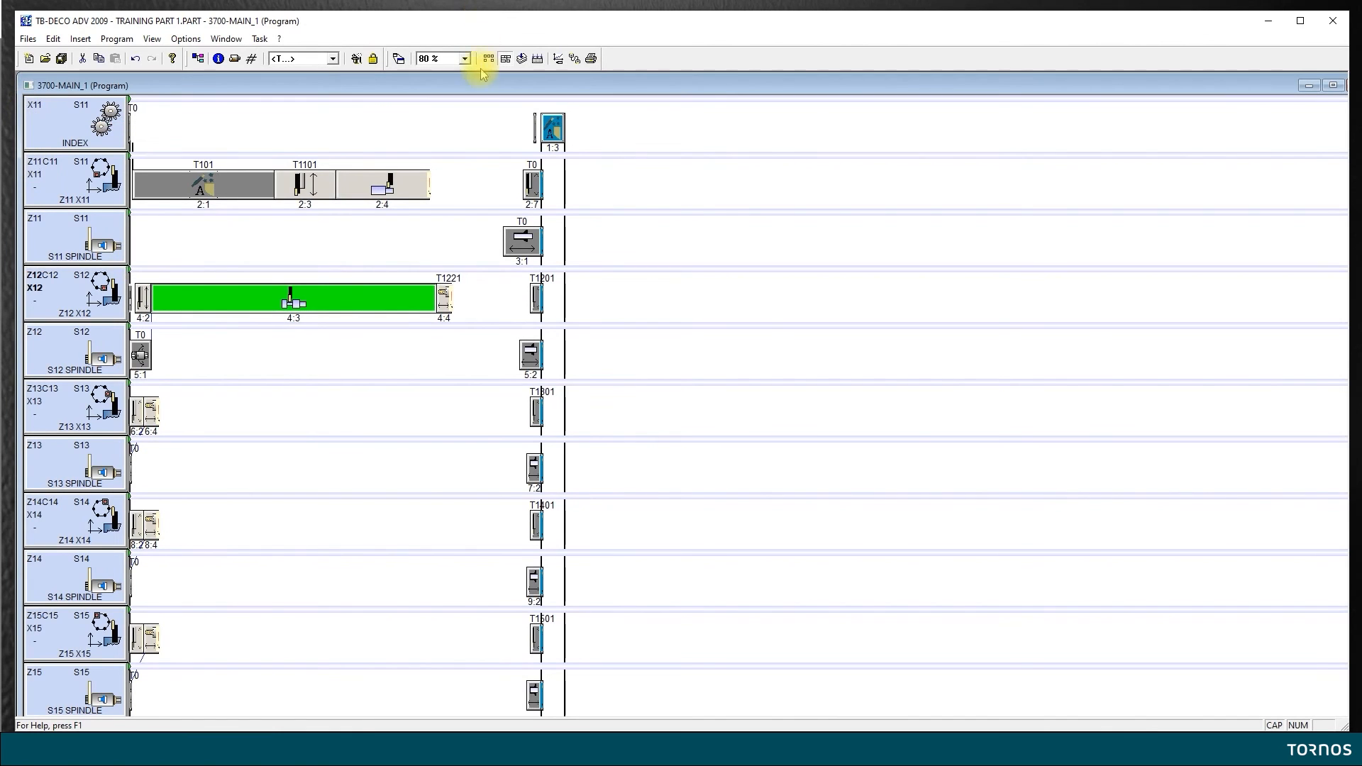
mouse_move(489, 58)
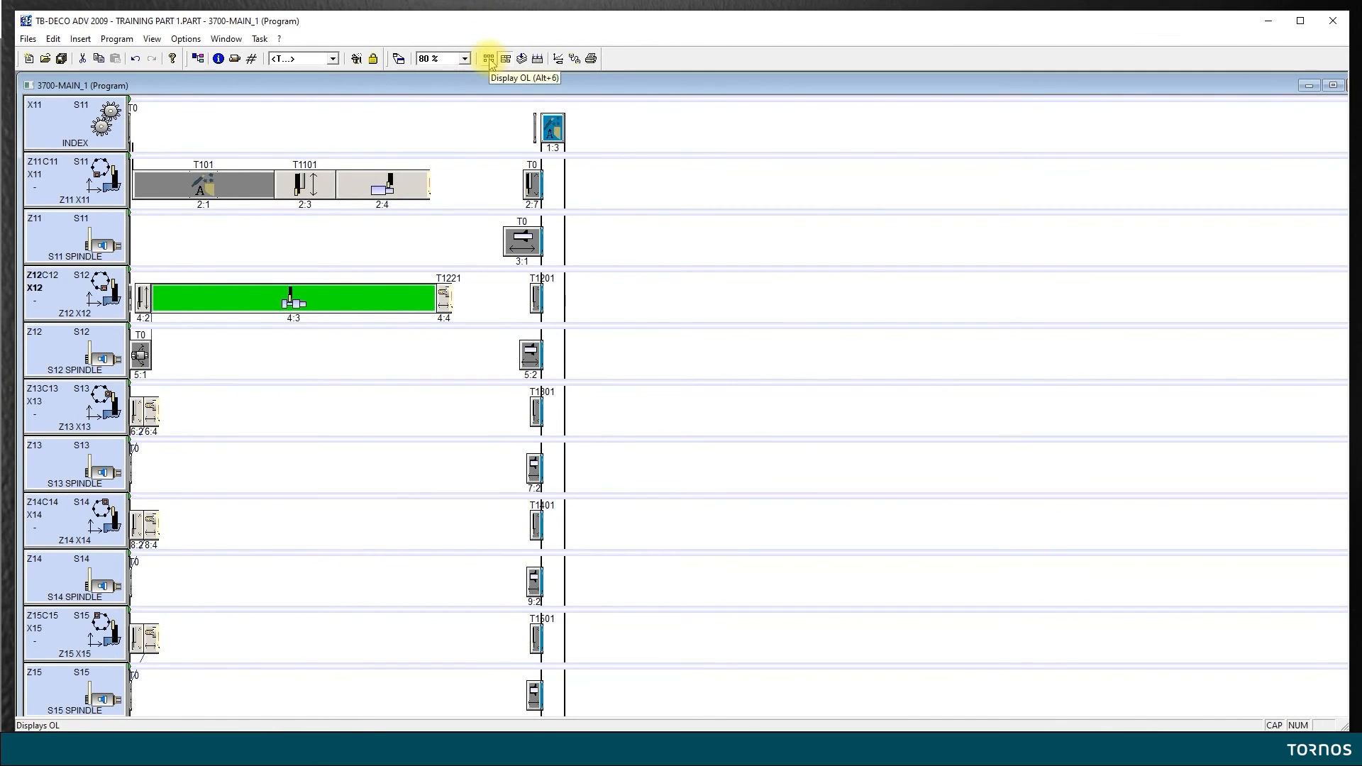
click(488, 58)
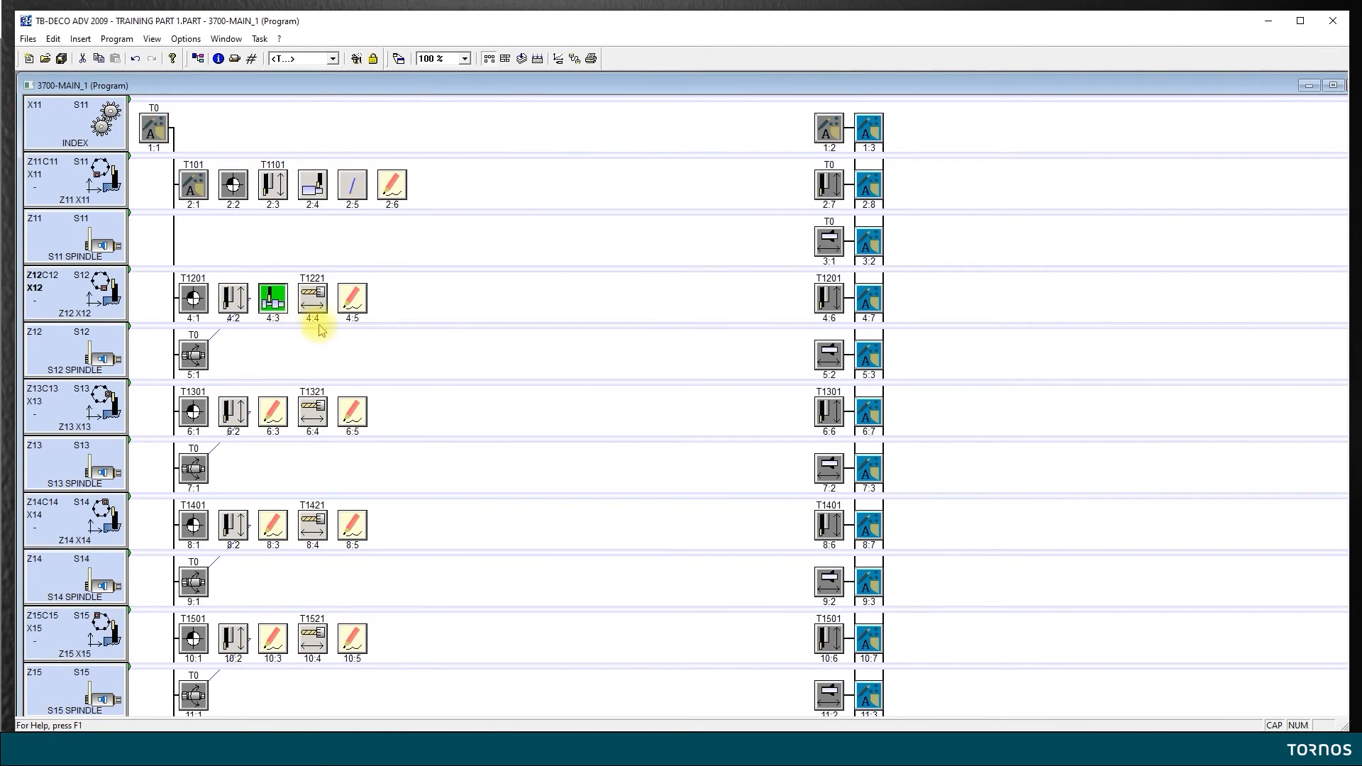
mouse_move(311, 279)
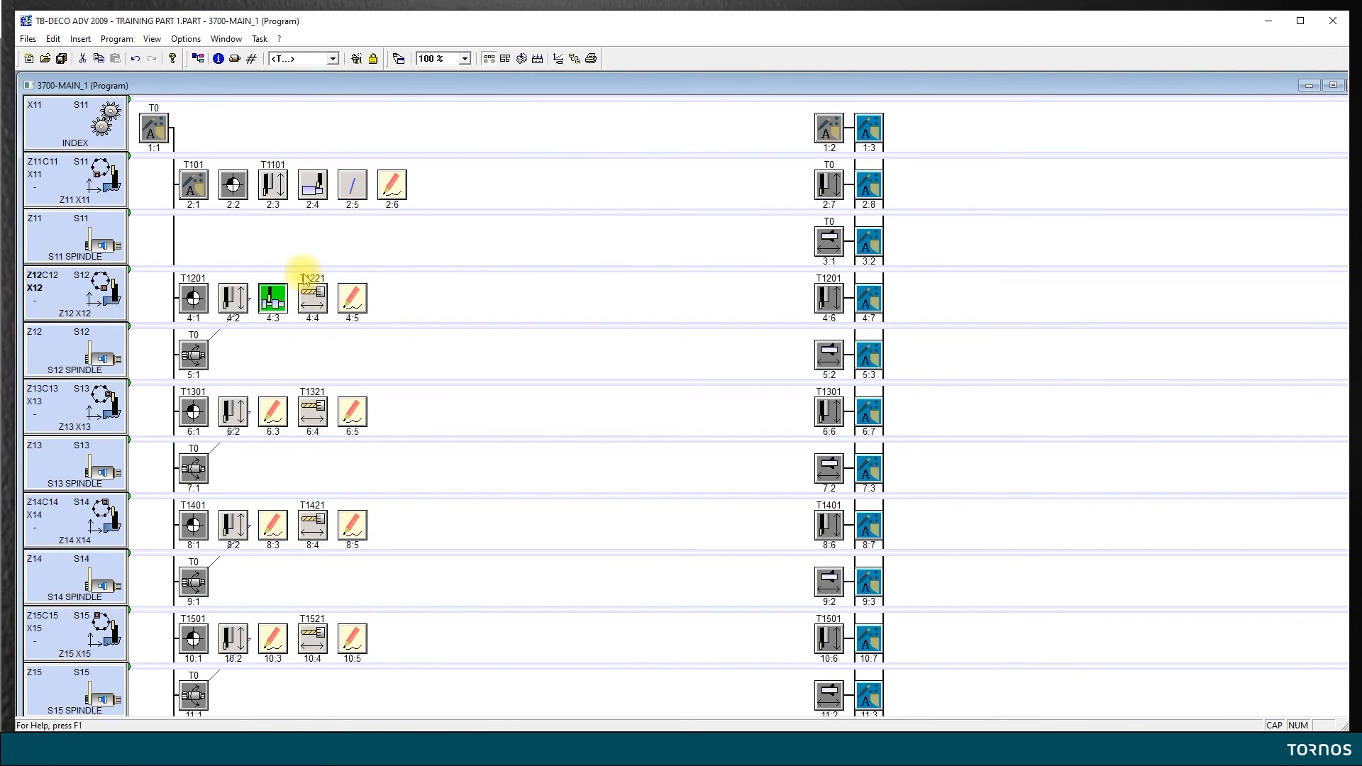
click(313, 300)
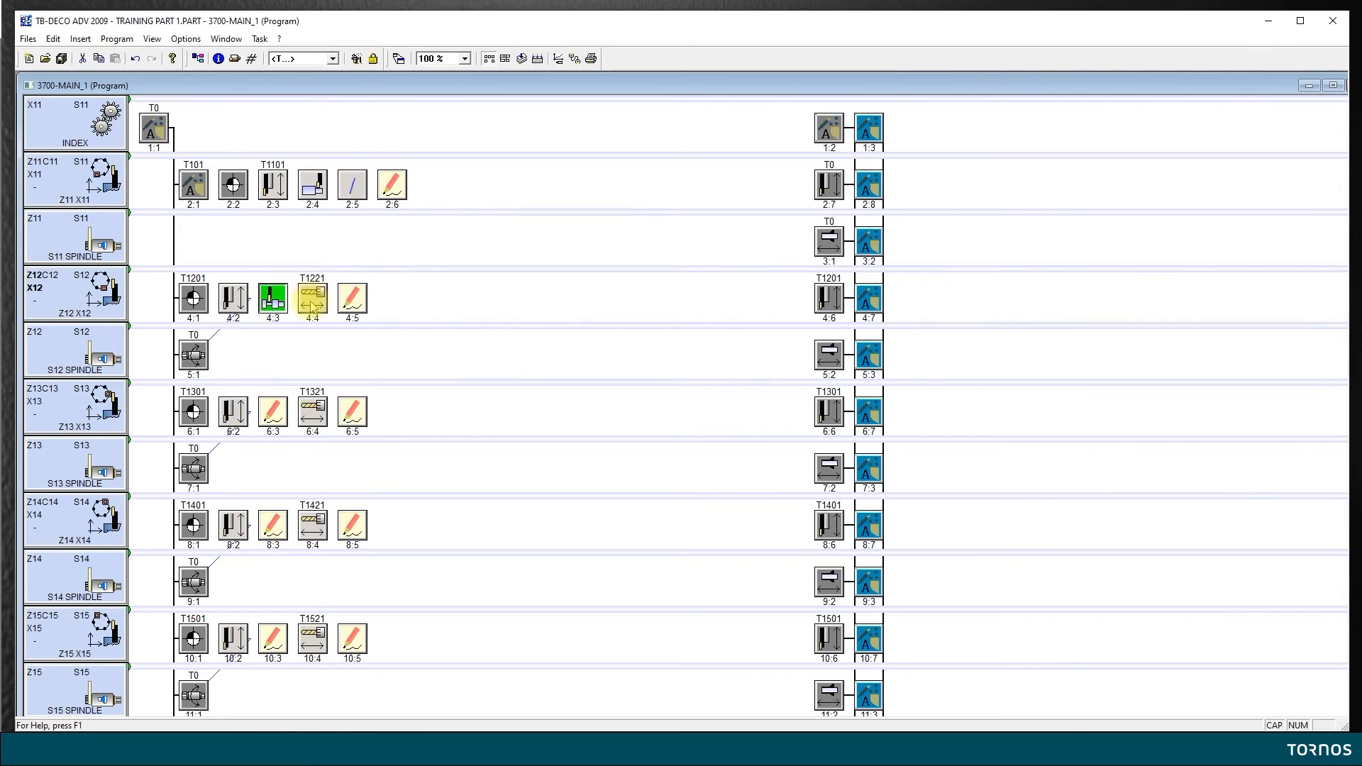
click(312, 299)
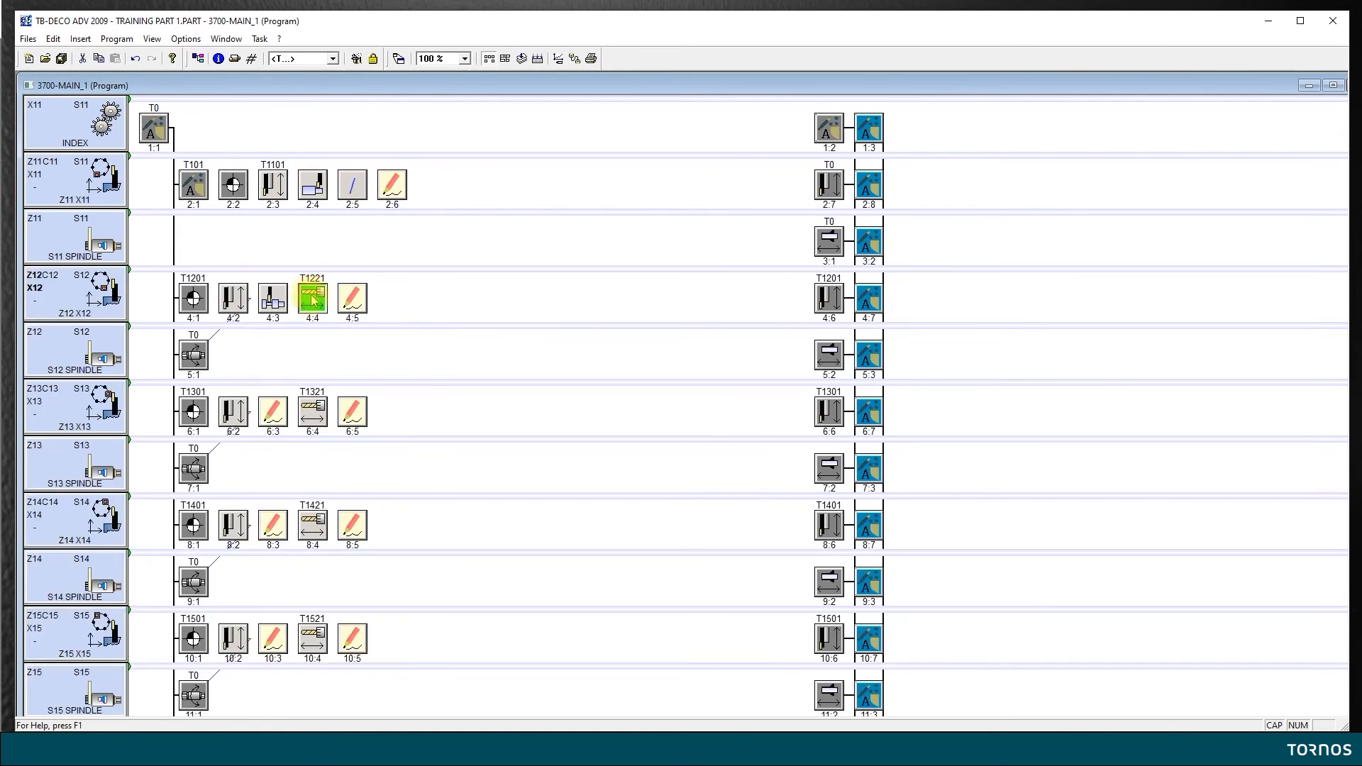
Review operation 4:4's rapid traverse code unchanged and accept it back to the chart
double_click(312, 300)
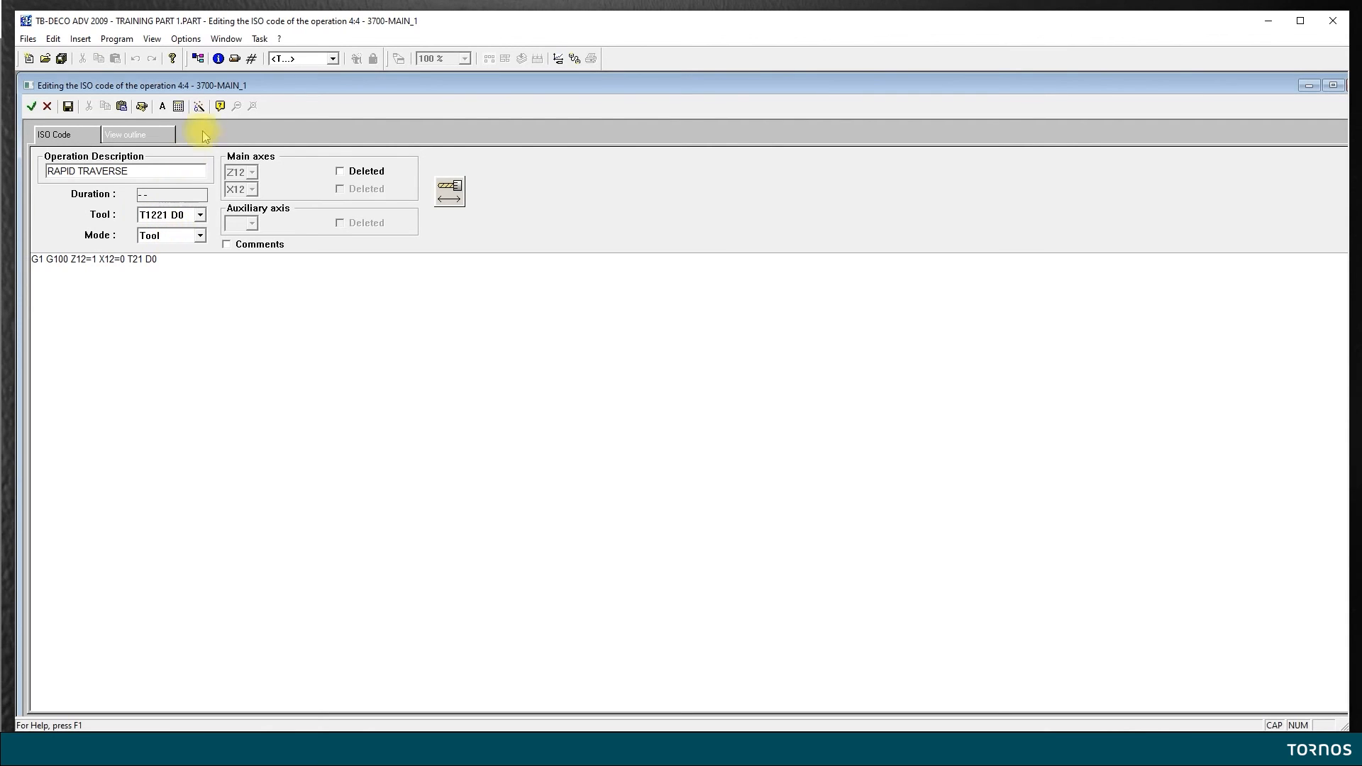
mouse_move(16, 280)
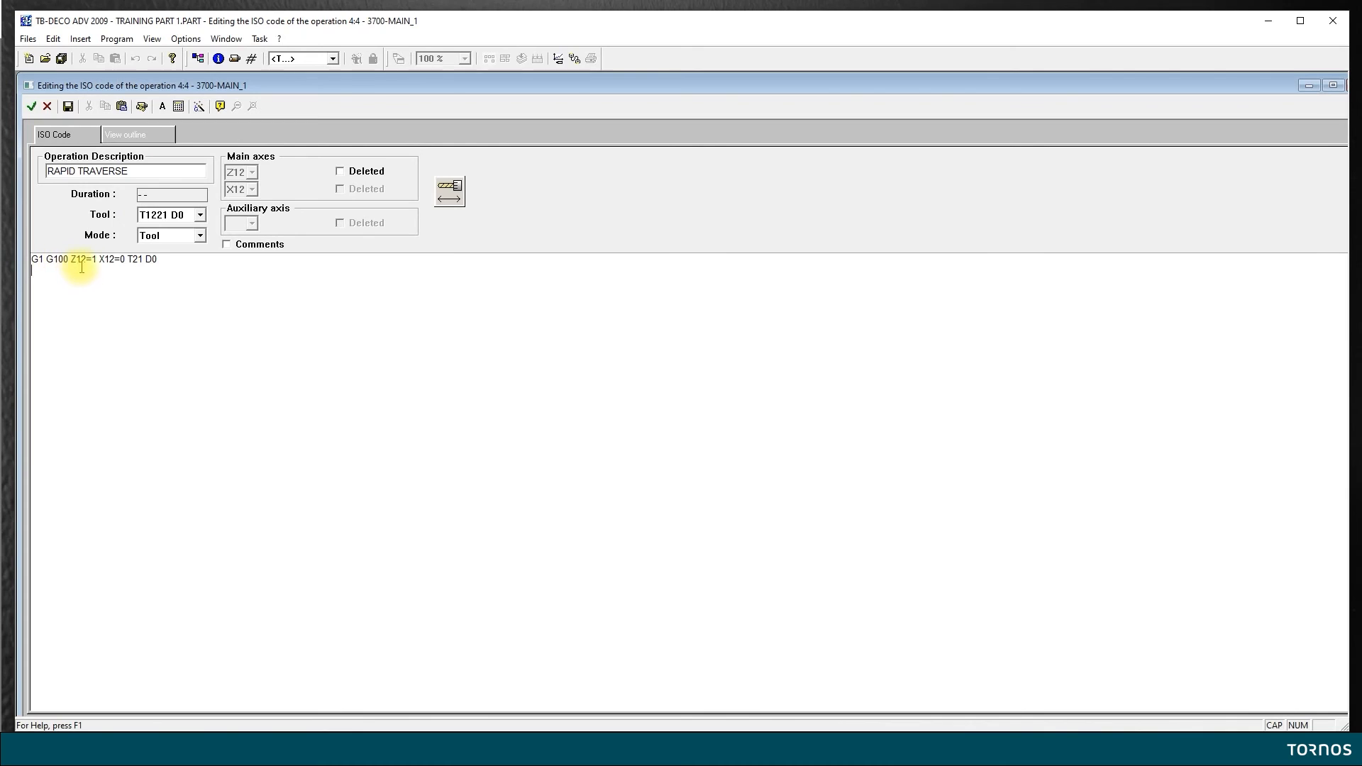
mouse_move(123, 275)
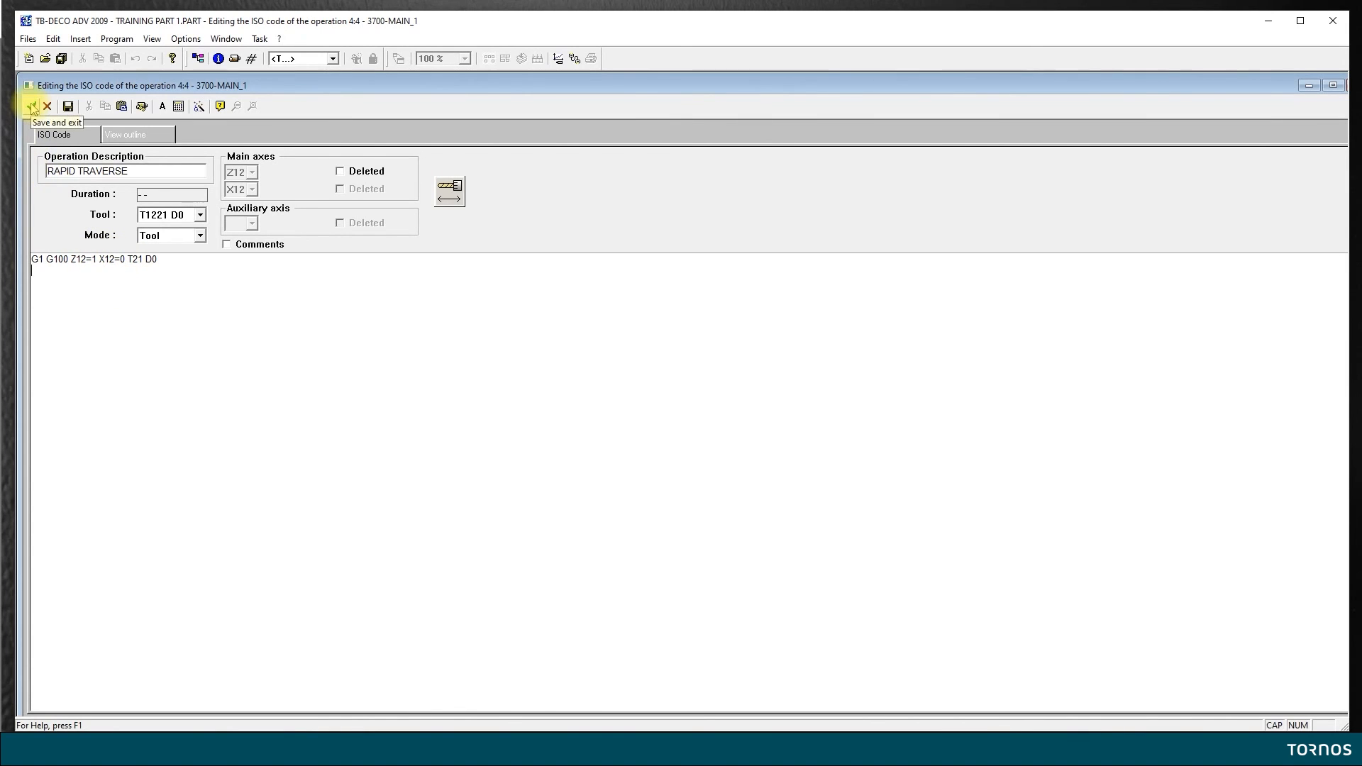
click(30, 105)
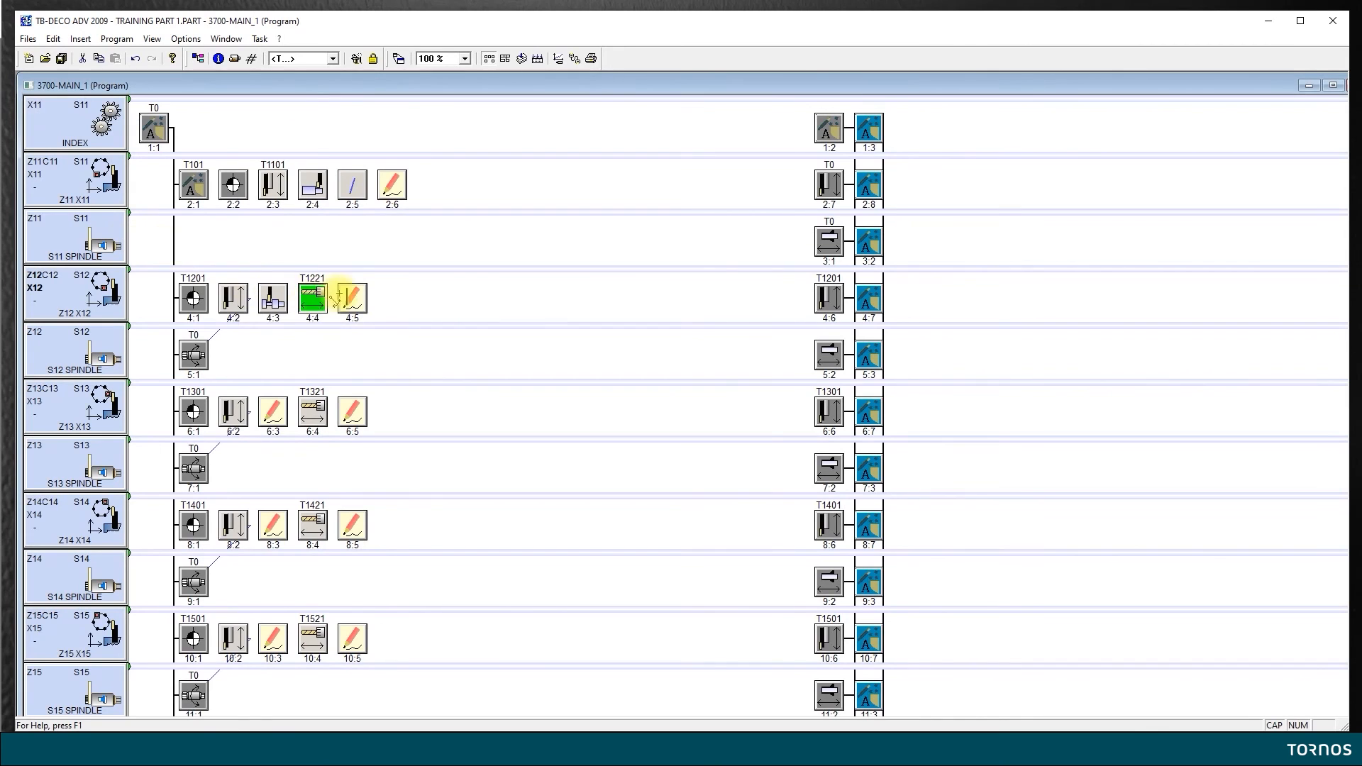
mouse_move(350, 299)
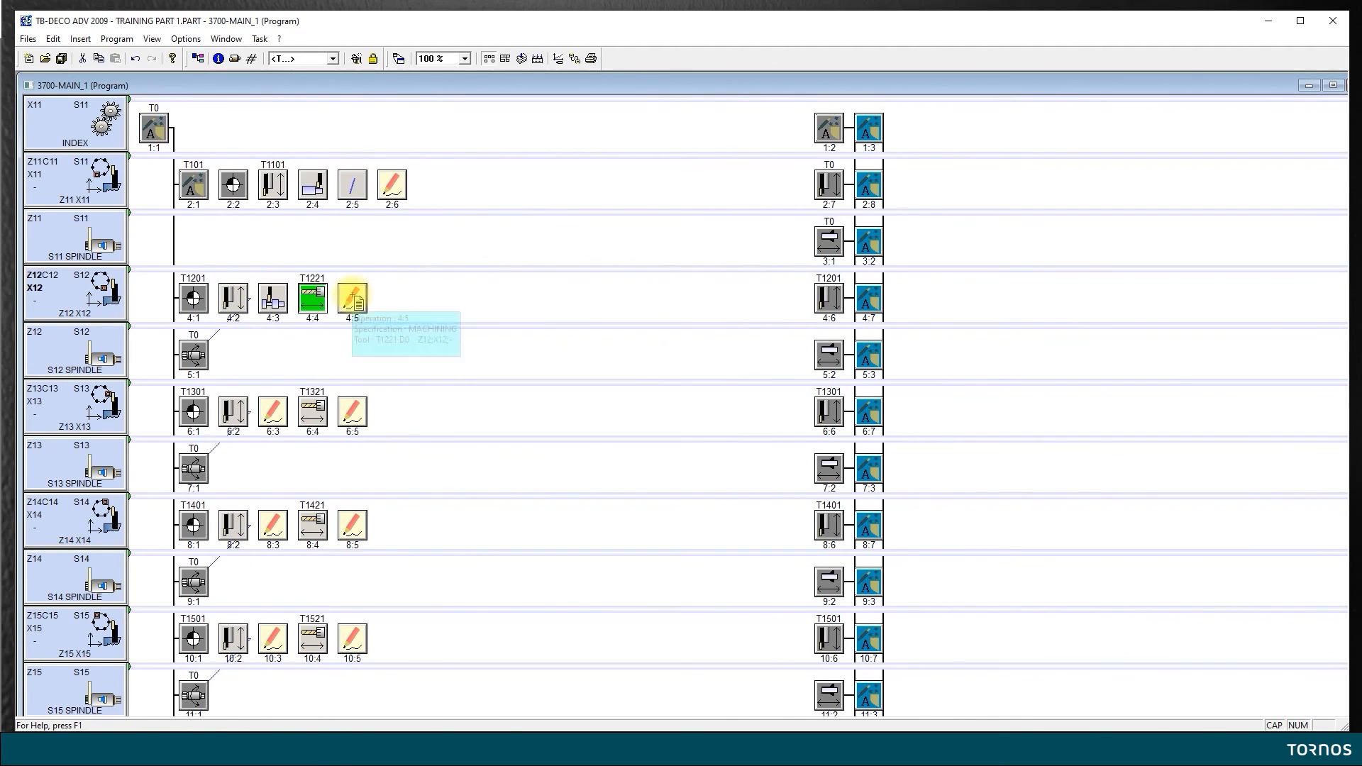
Assign operation 4.5 the centre-drill picture in its ISO code editor
double_click(351, 299)
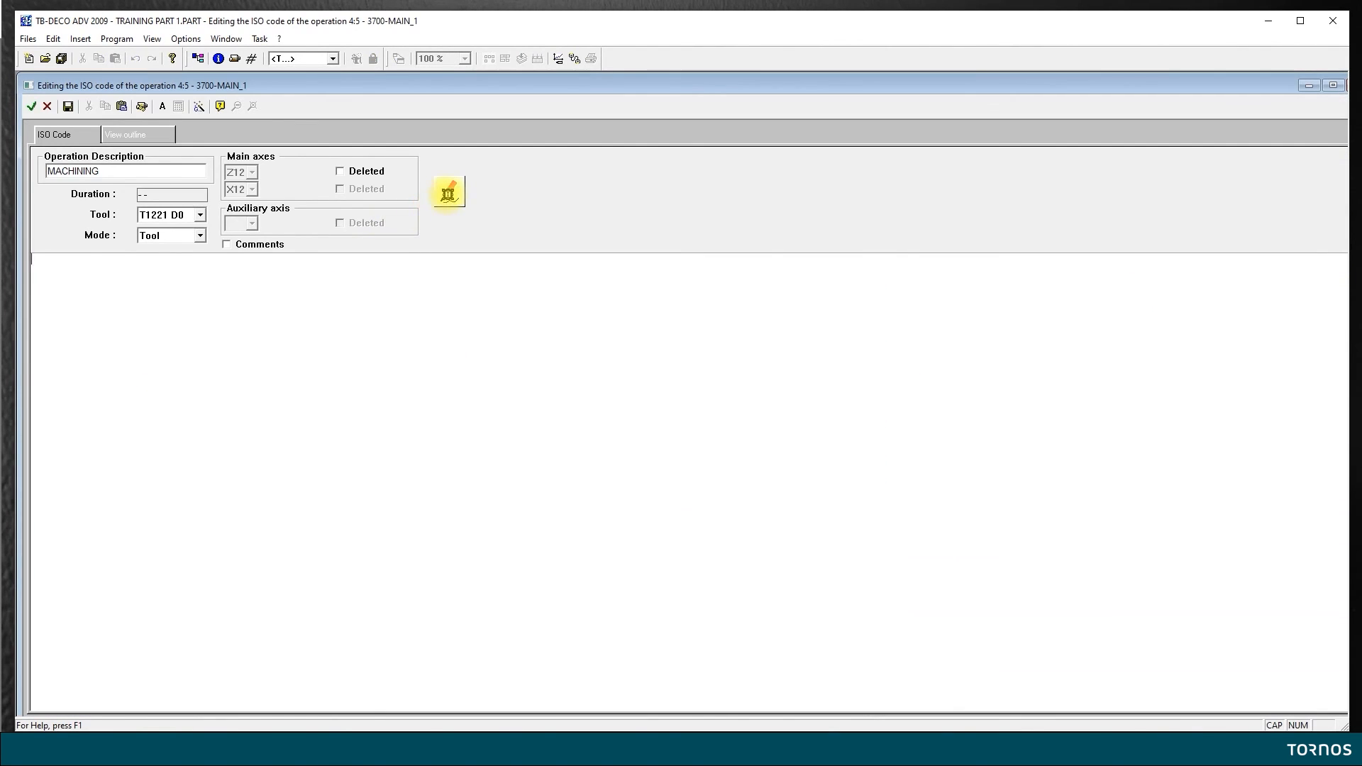
click(447, 192)
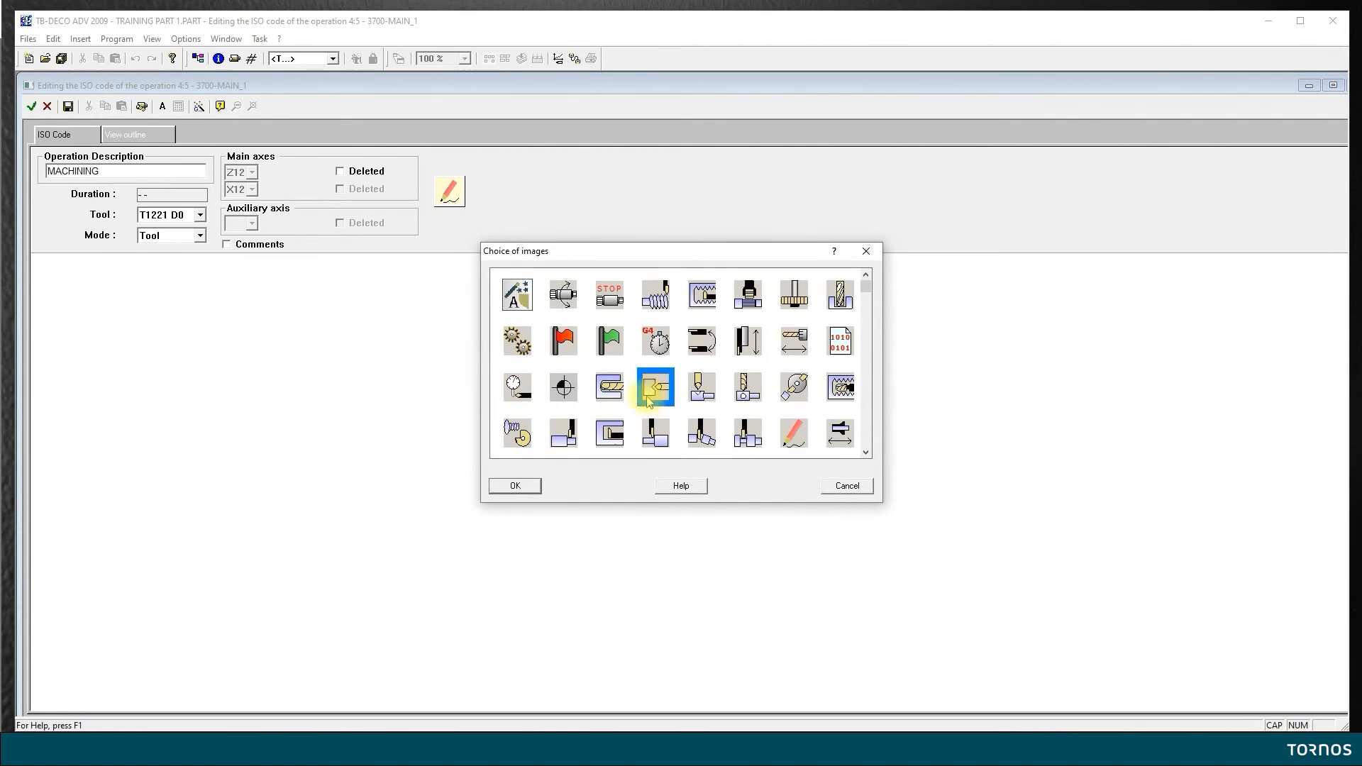
click(514, 485)
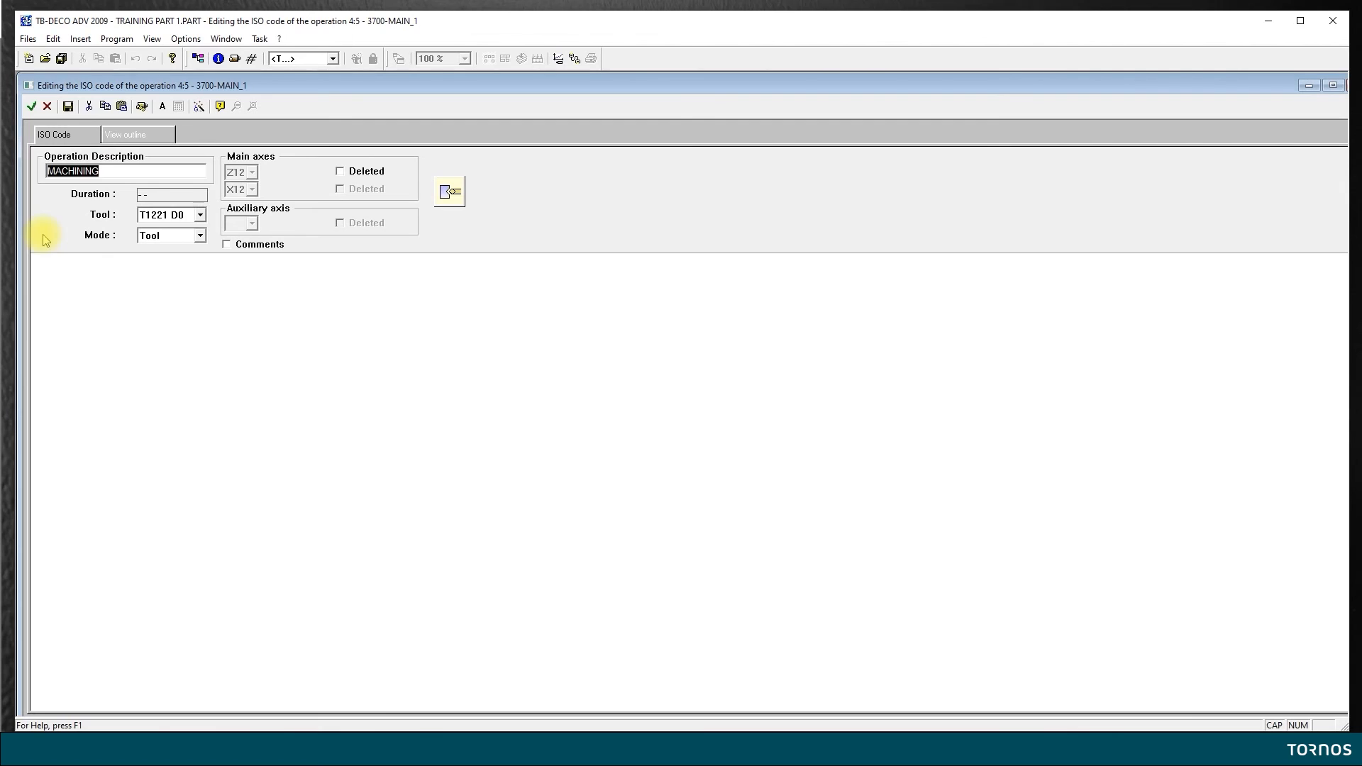
Describe operation 4.5 as CENTER DRILL FOR M6 TAP
text(CENTER)
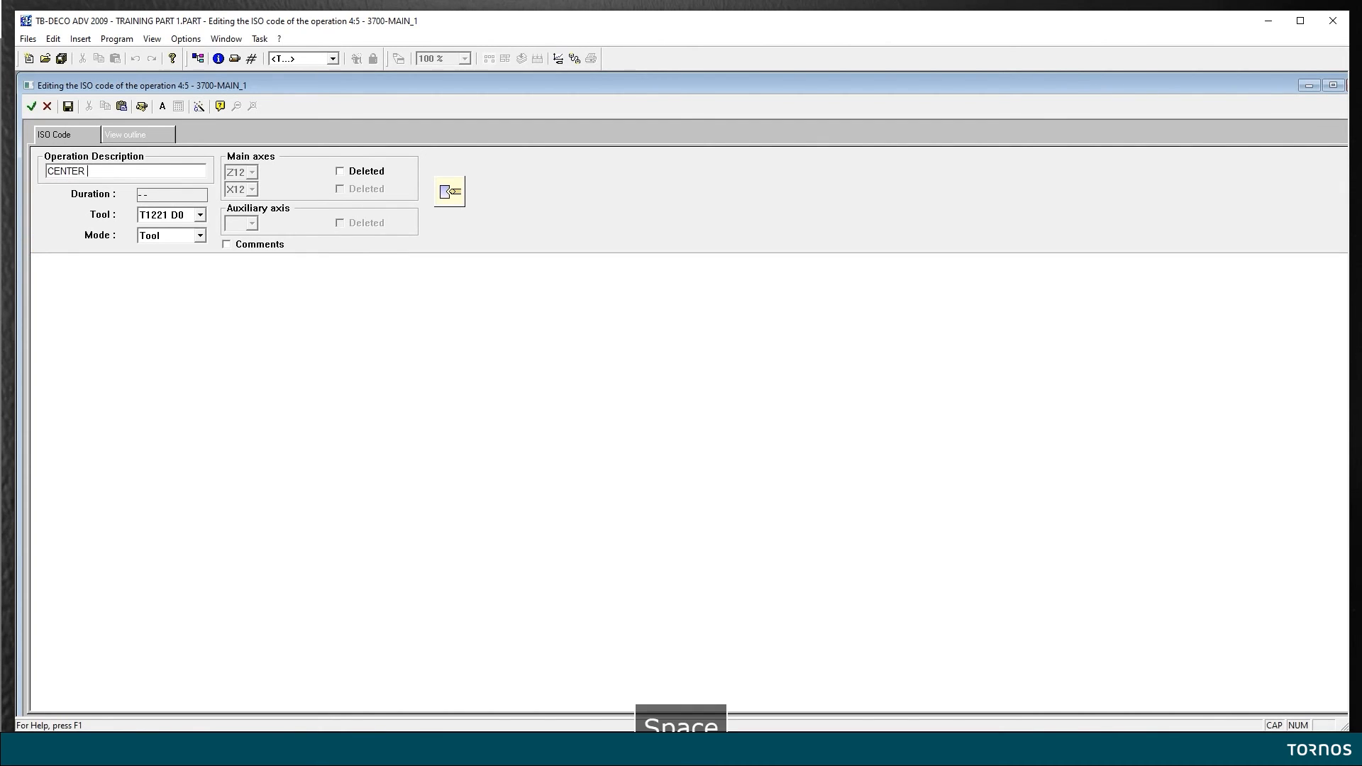
text(DRILL FOR M)
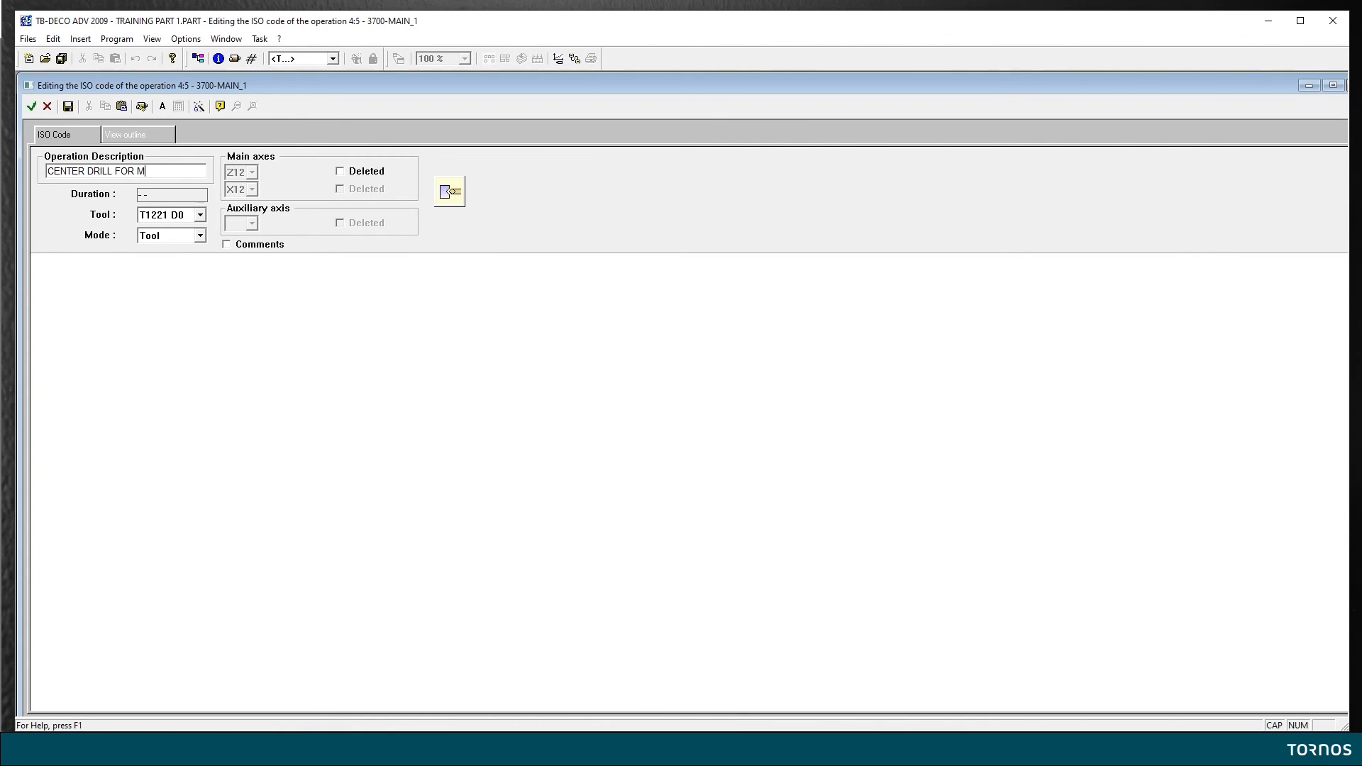
text(6)
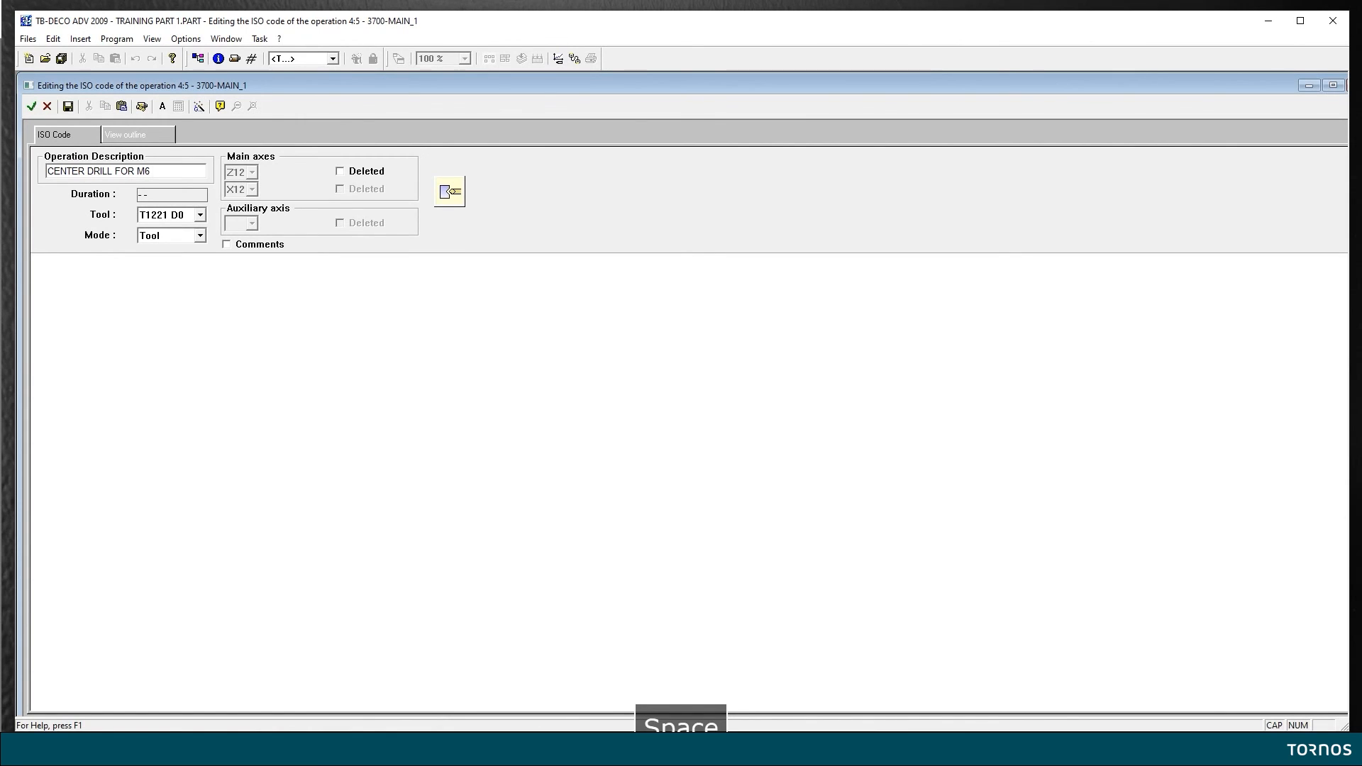
text(TAP)
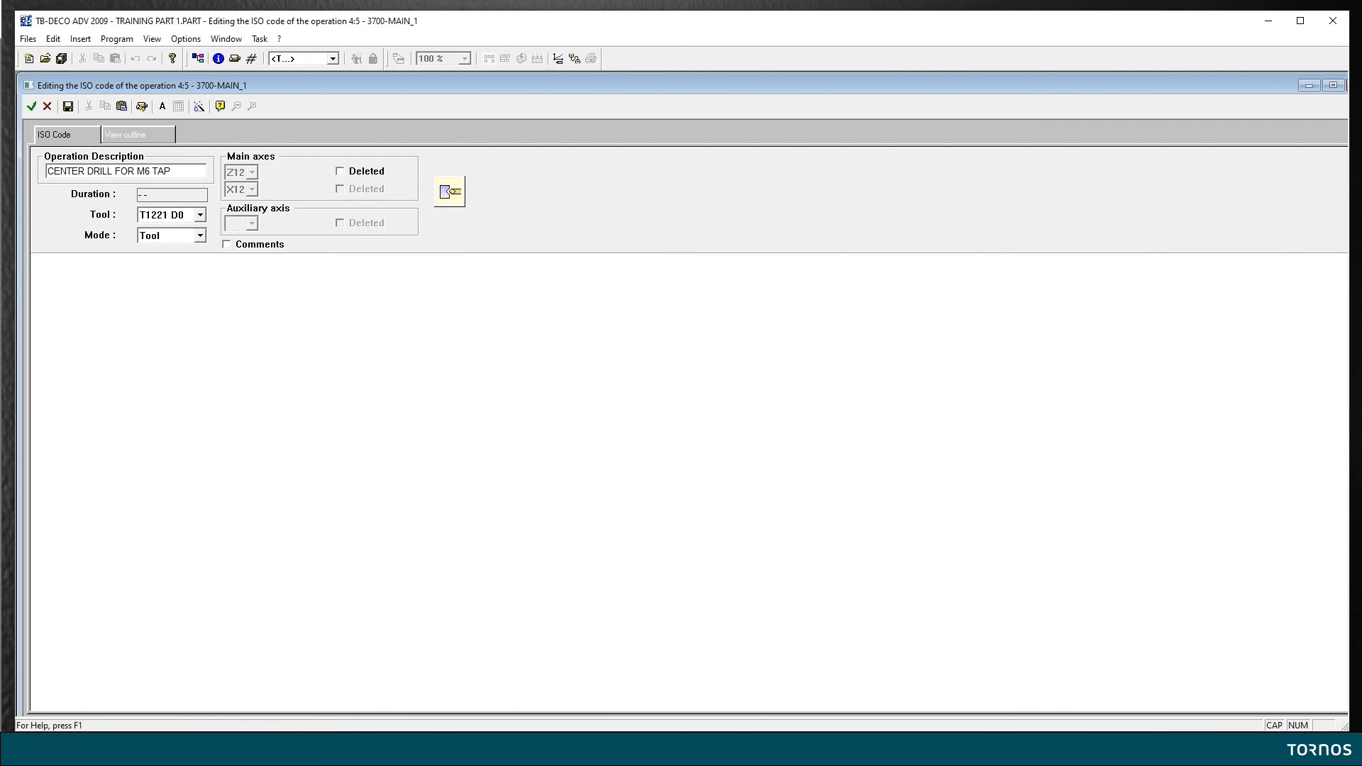
mouse_move(101, 276)
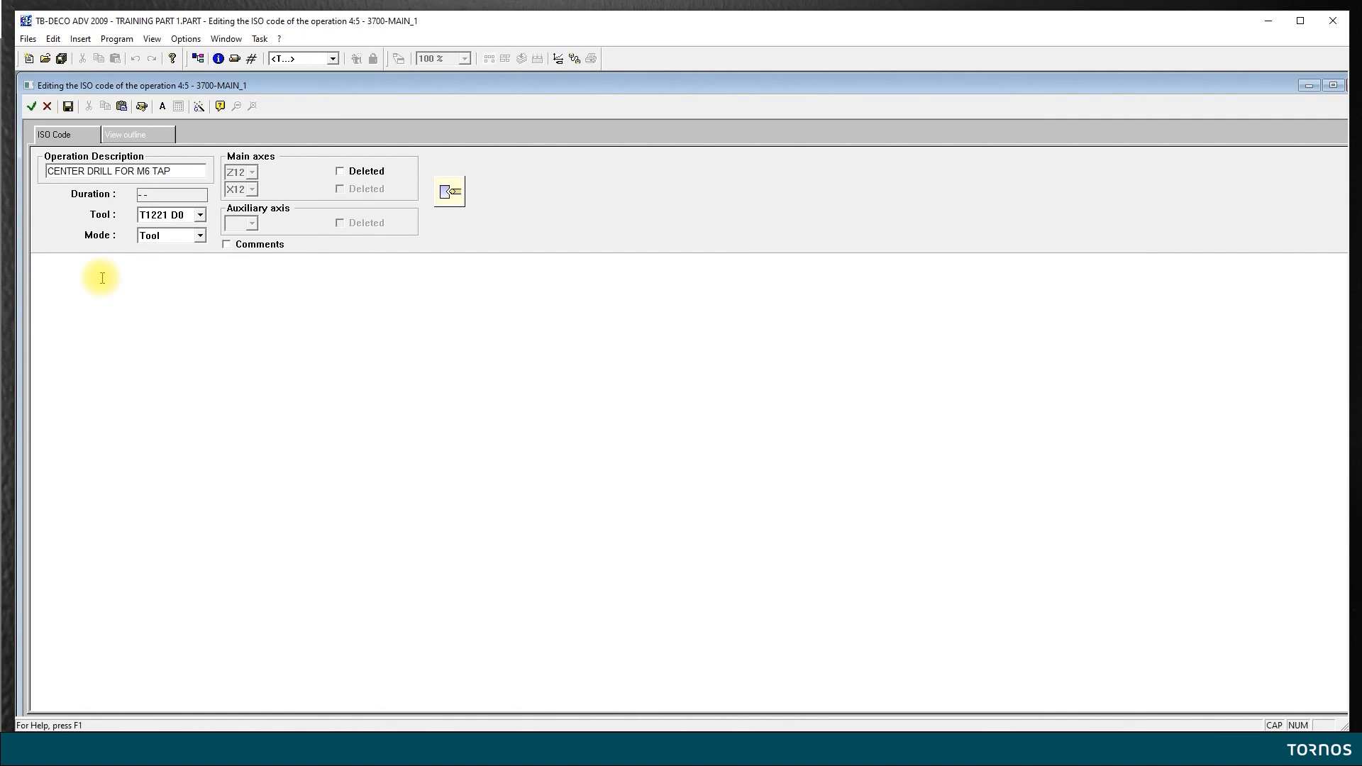
mouse_move(87, 264)
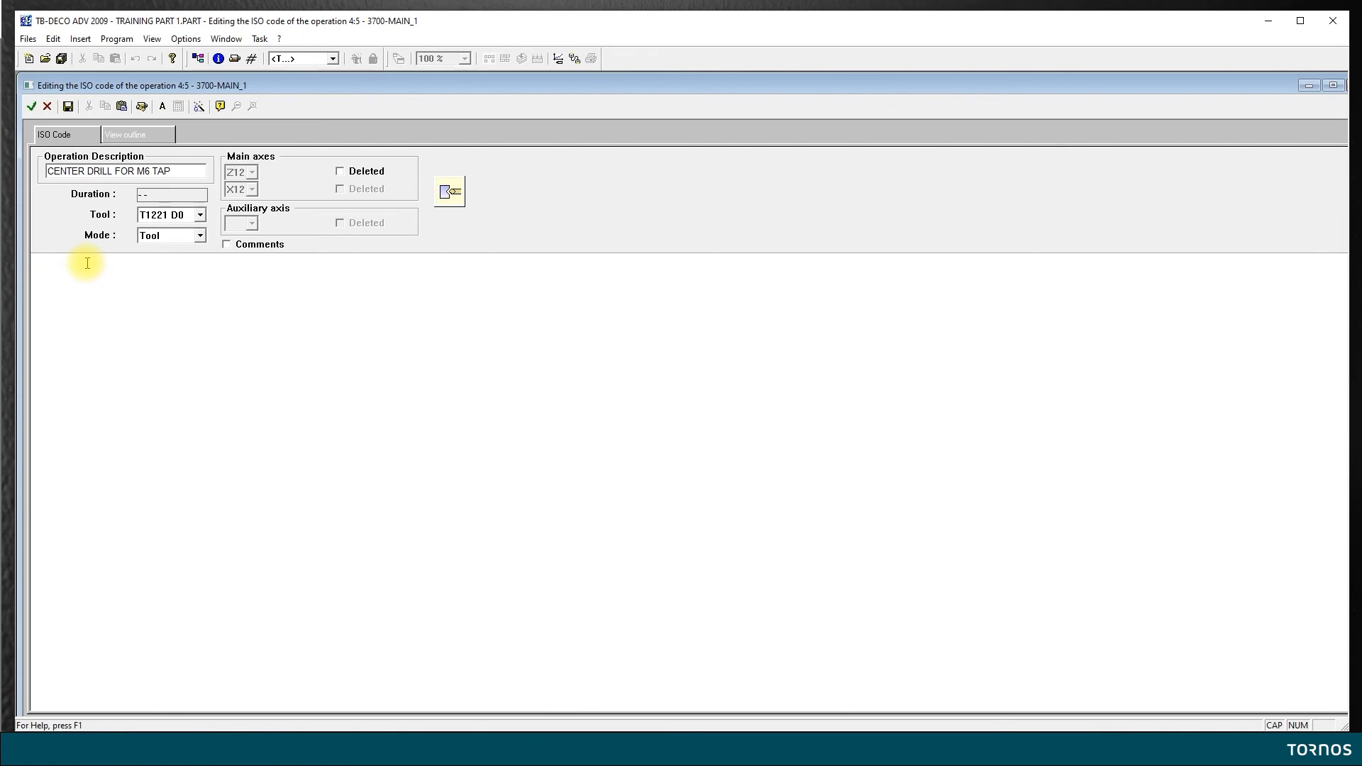
mouse_move(80, 268)
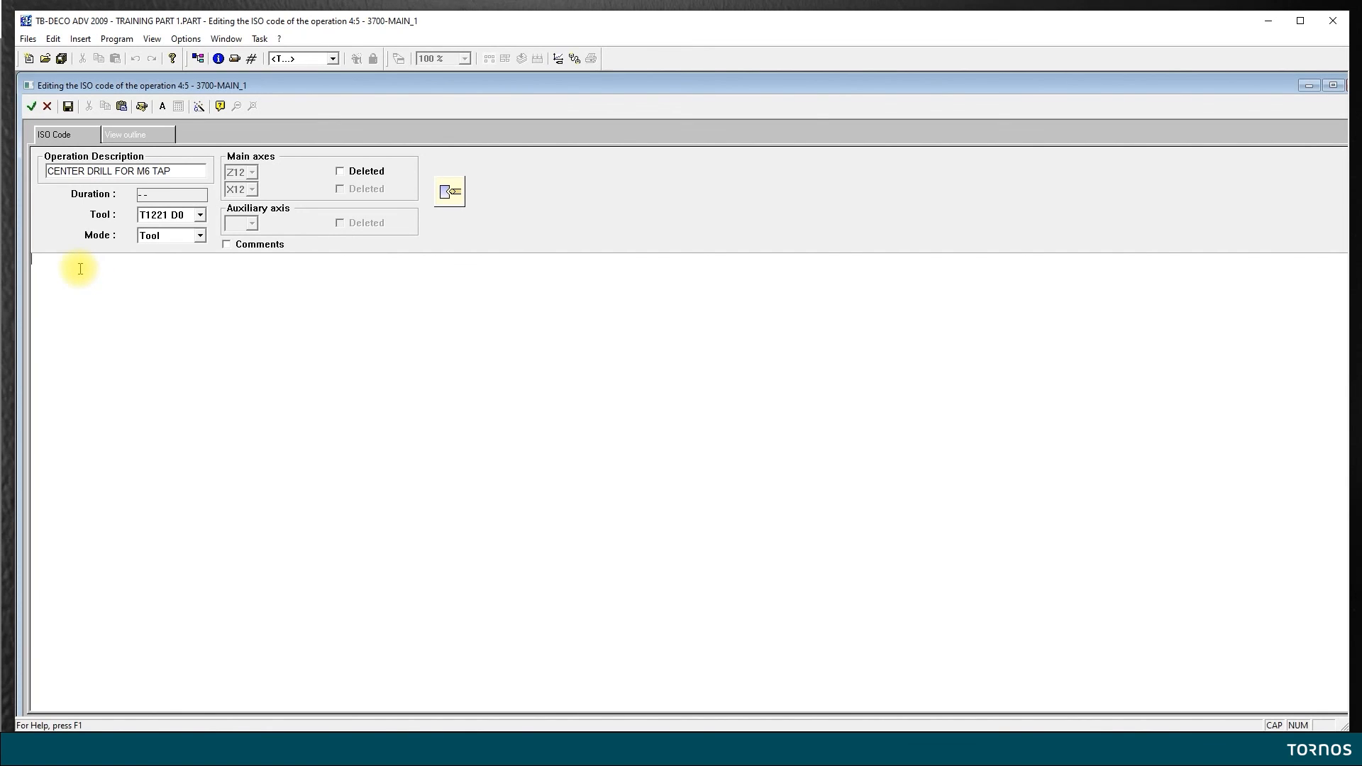
Enter the first code line G1 Z12=-2.5 F0.05 for operation 4.5
text(G)
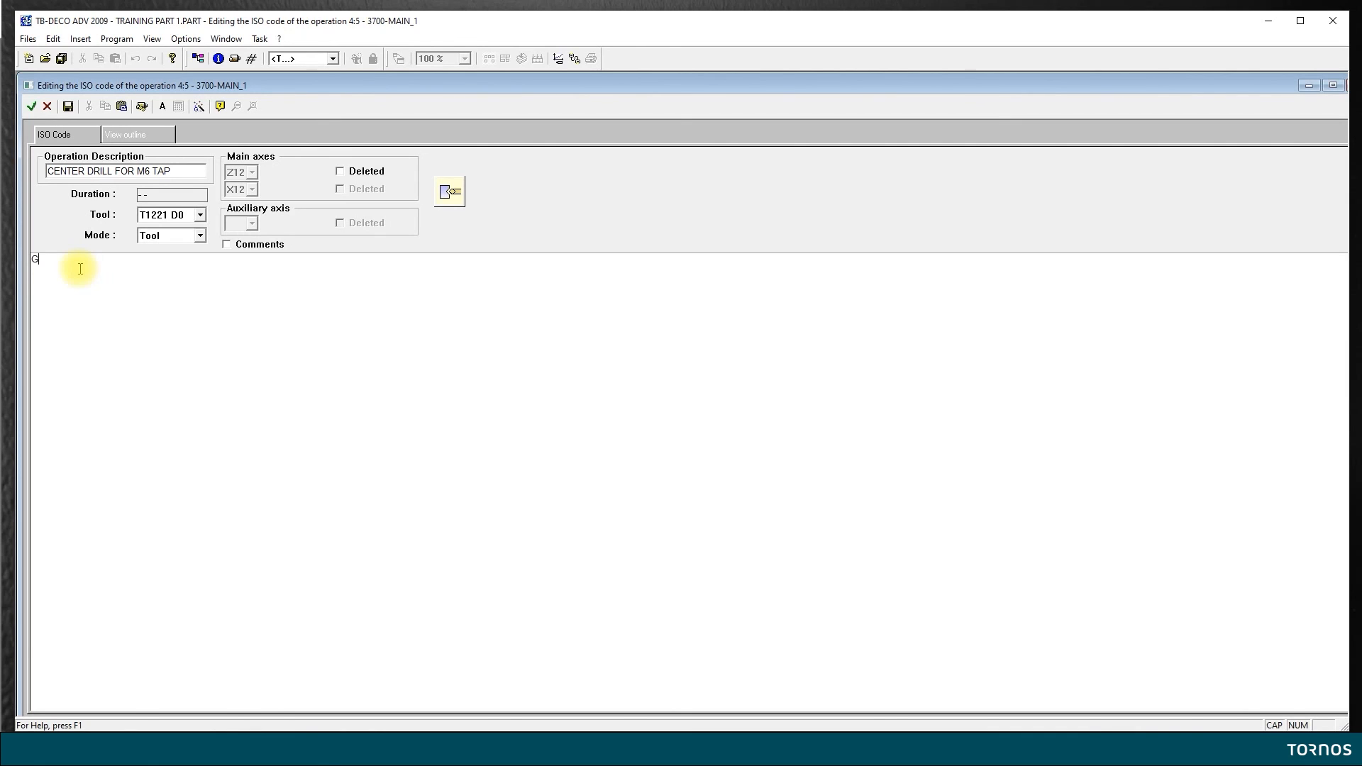
text(1)
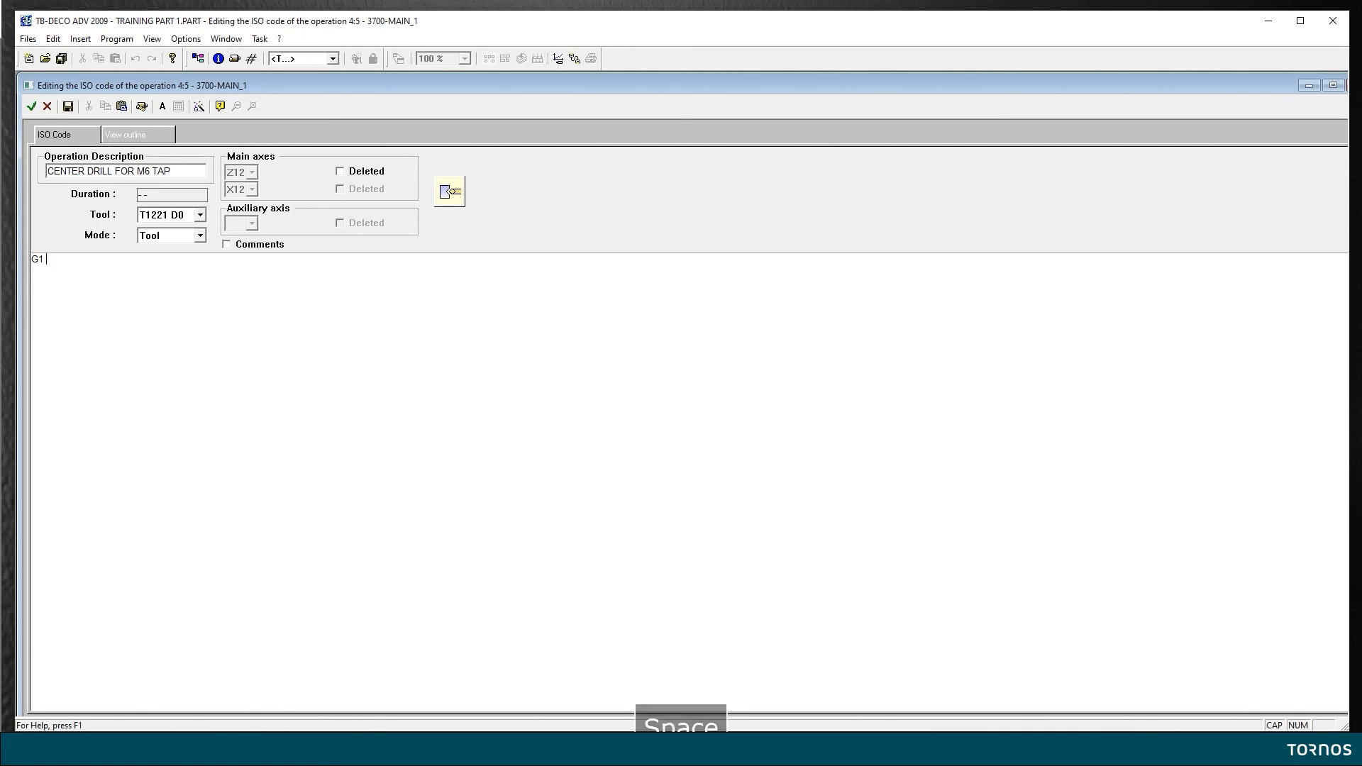
text(Z12=)
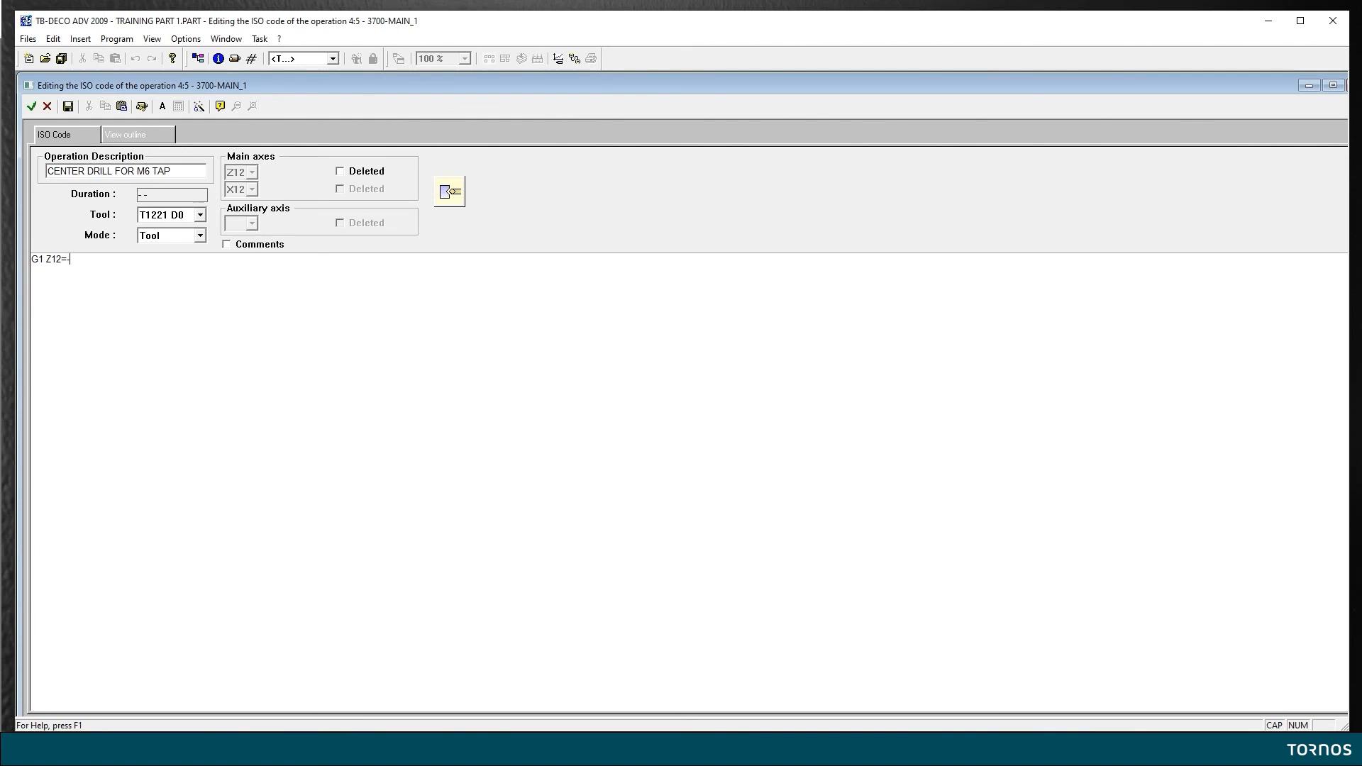
text(-2.5)
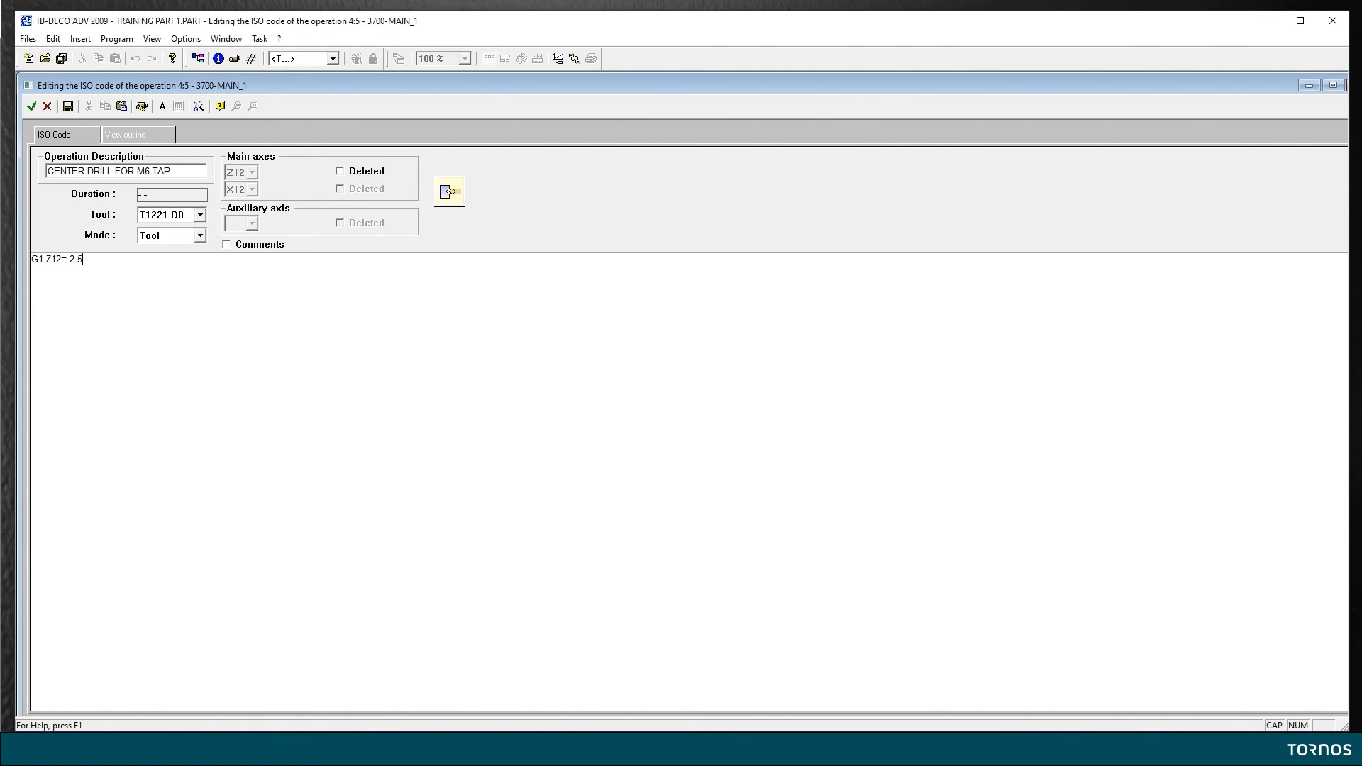
text(F)
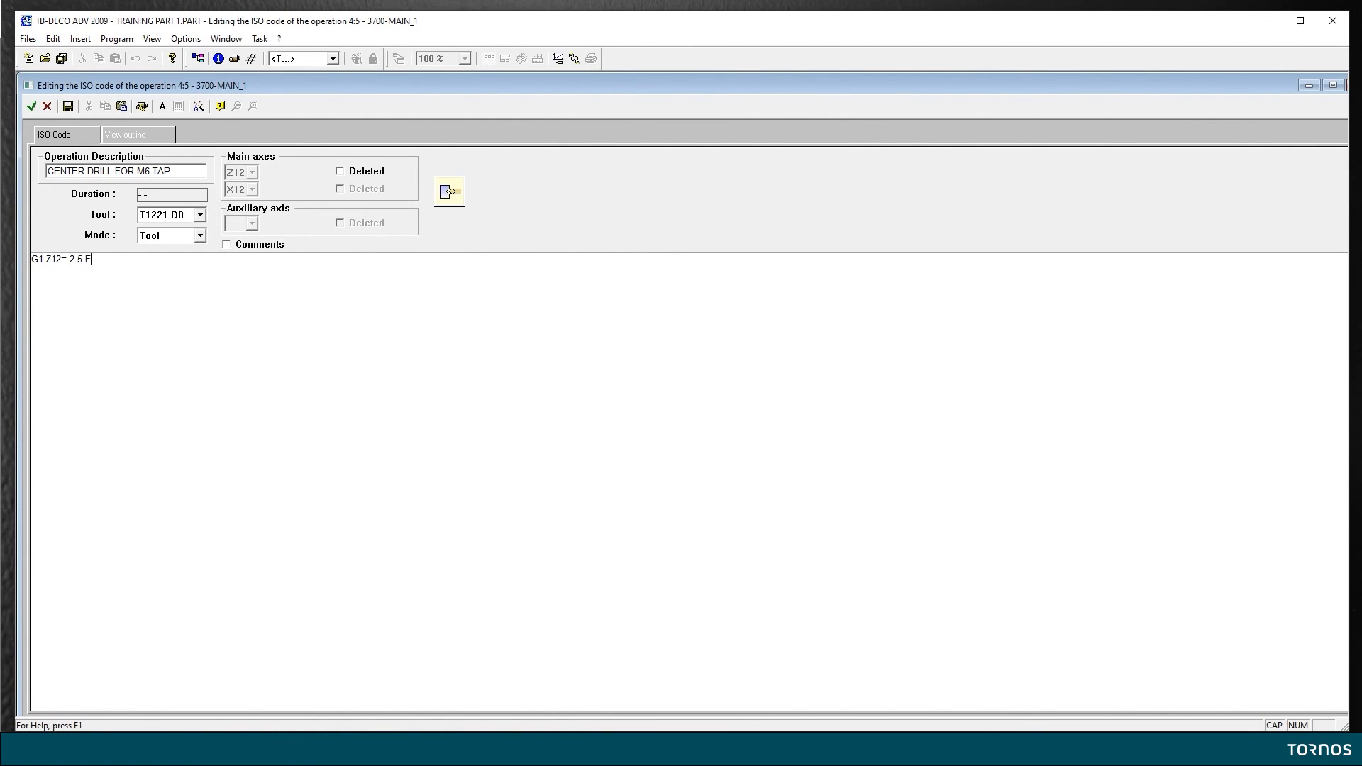
text(0.05)
click(688, 270)
text(G)
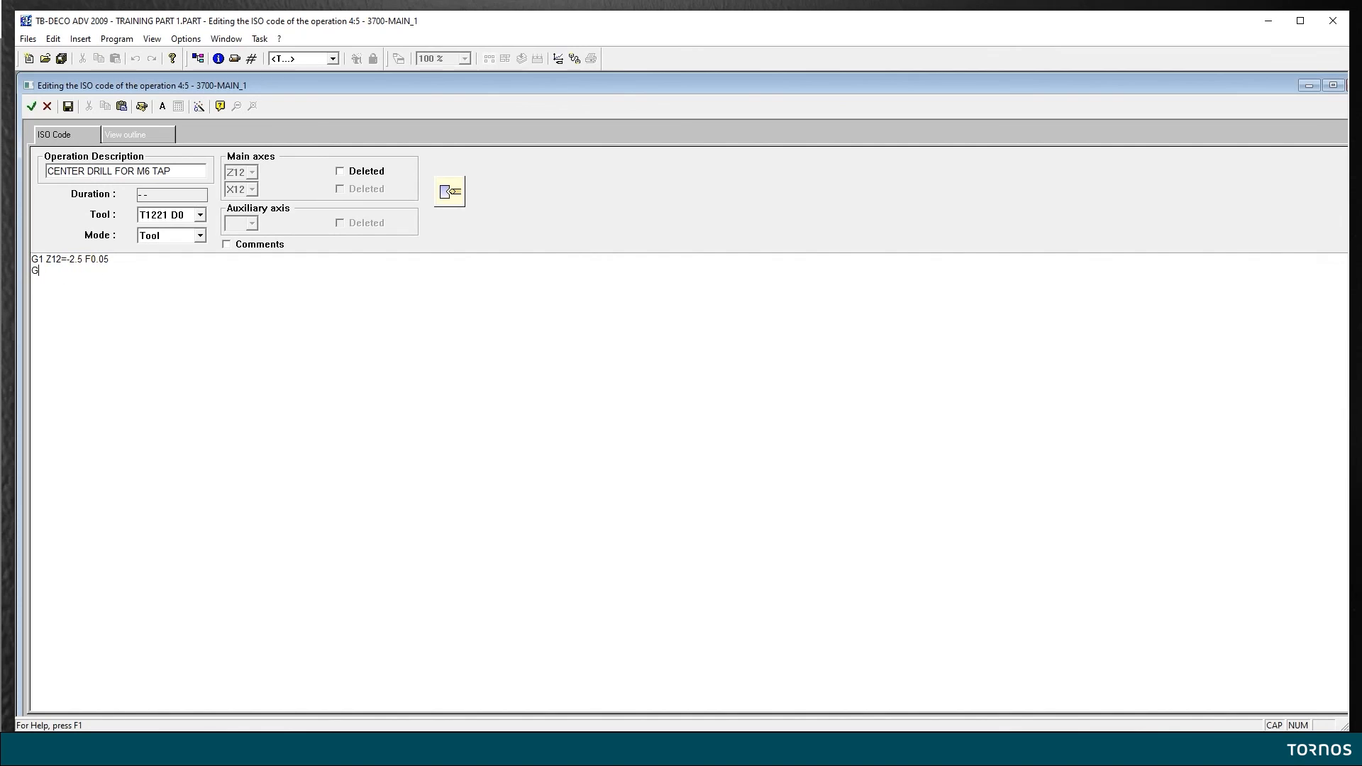
Enter the second code line G1 G100 Z12=3 to retract the drill
text(1 G1)
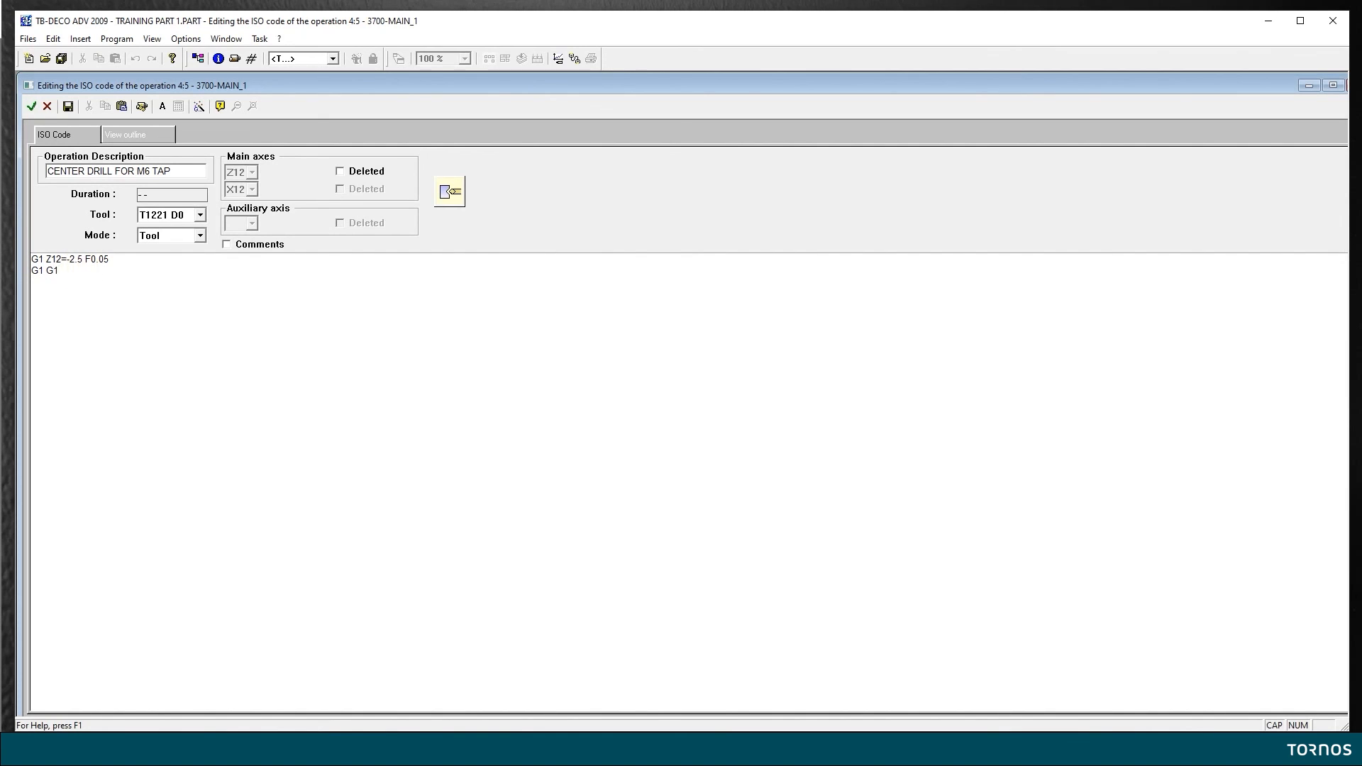
text(00)
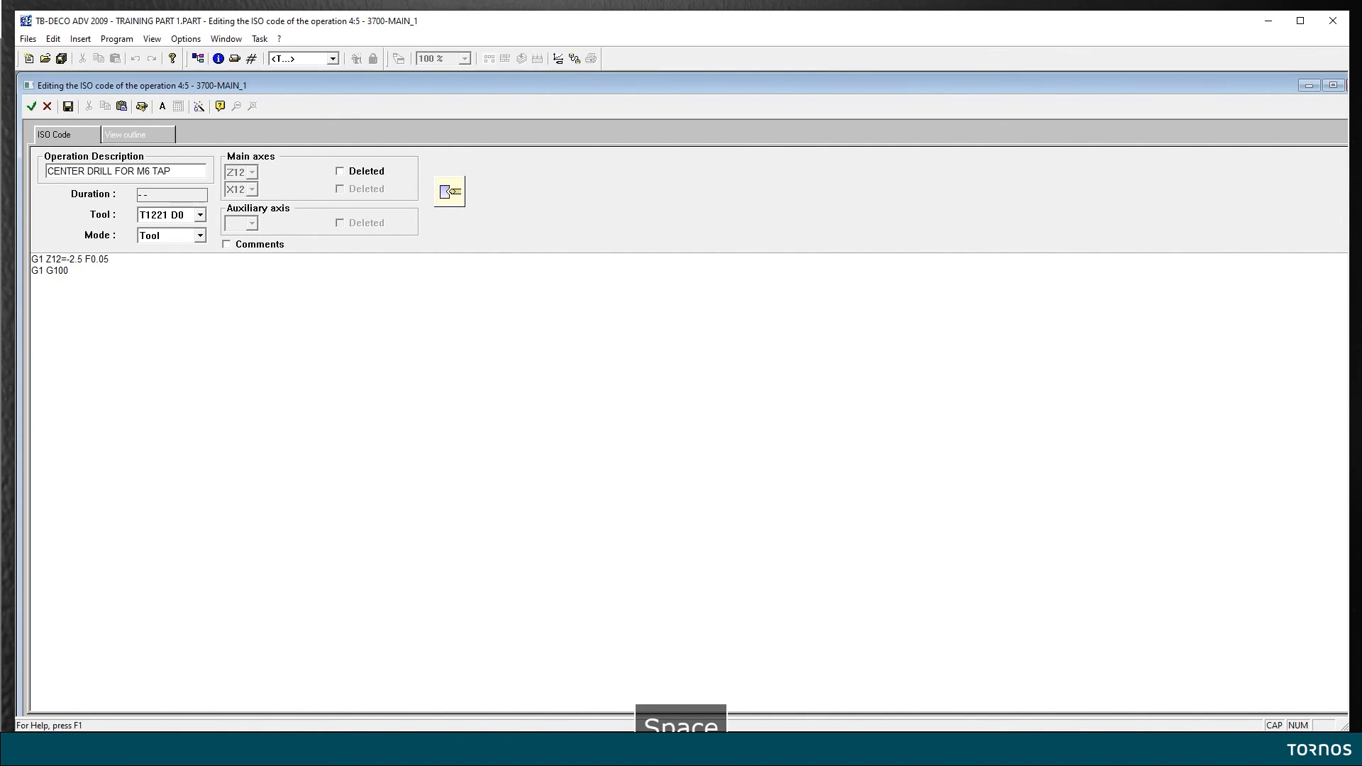
text(Z12=)
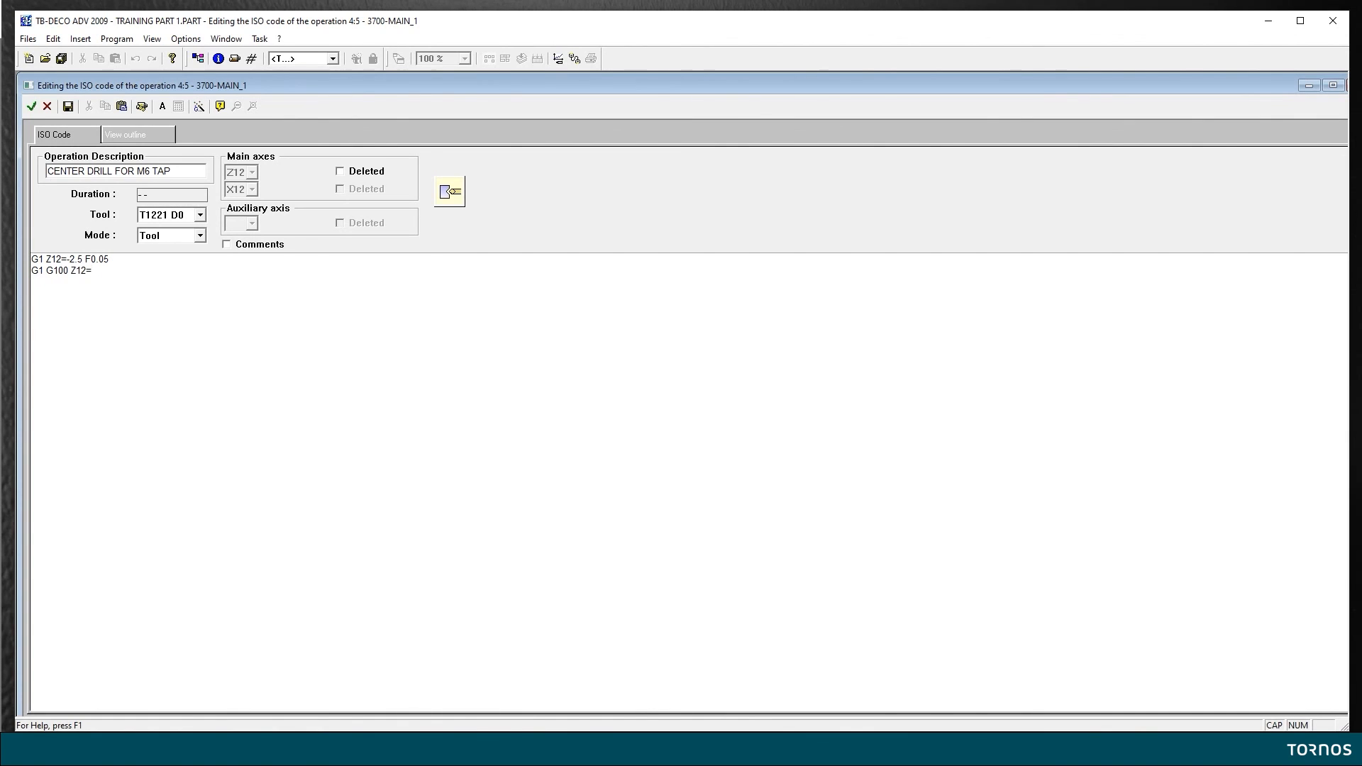
text(3)
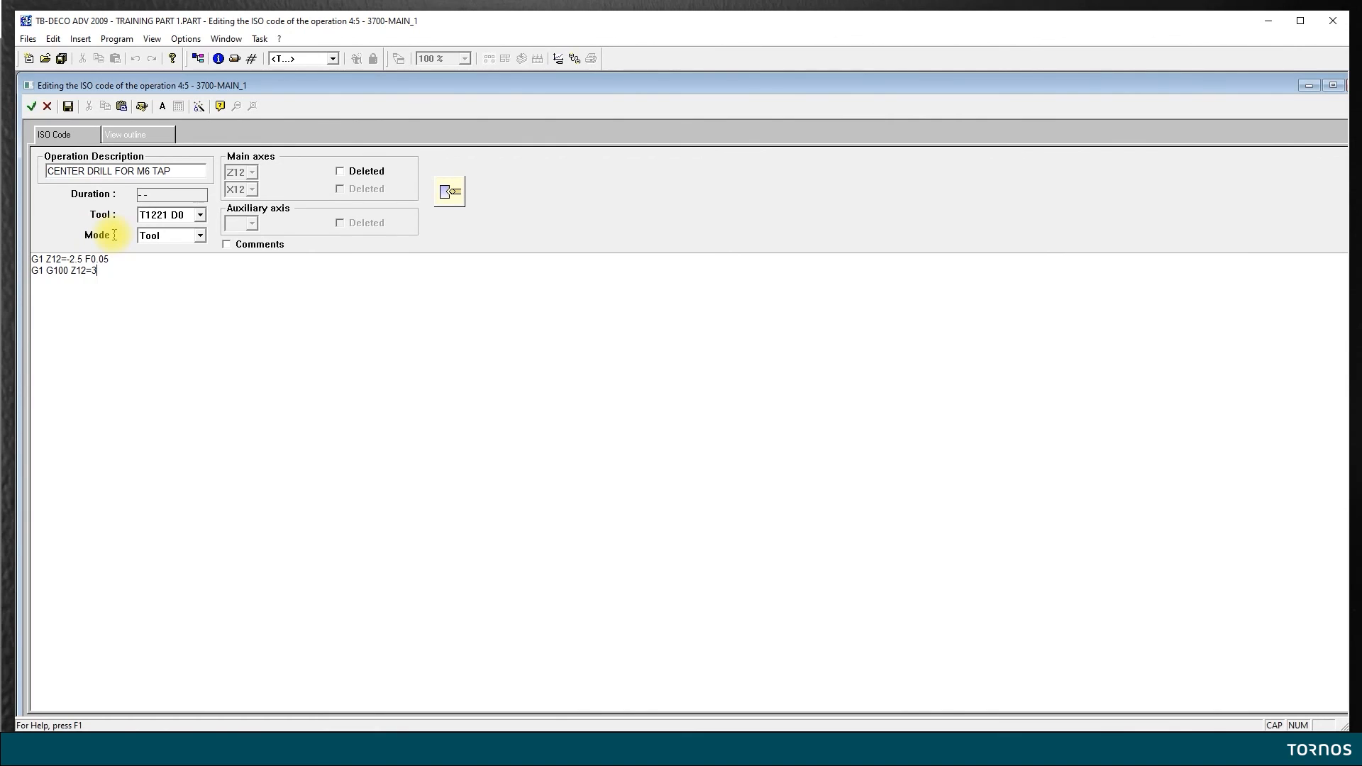
mouse_move(130, 281)
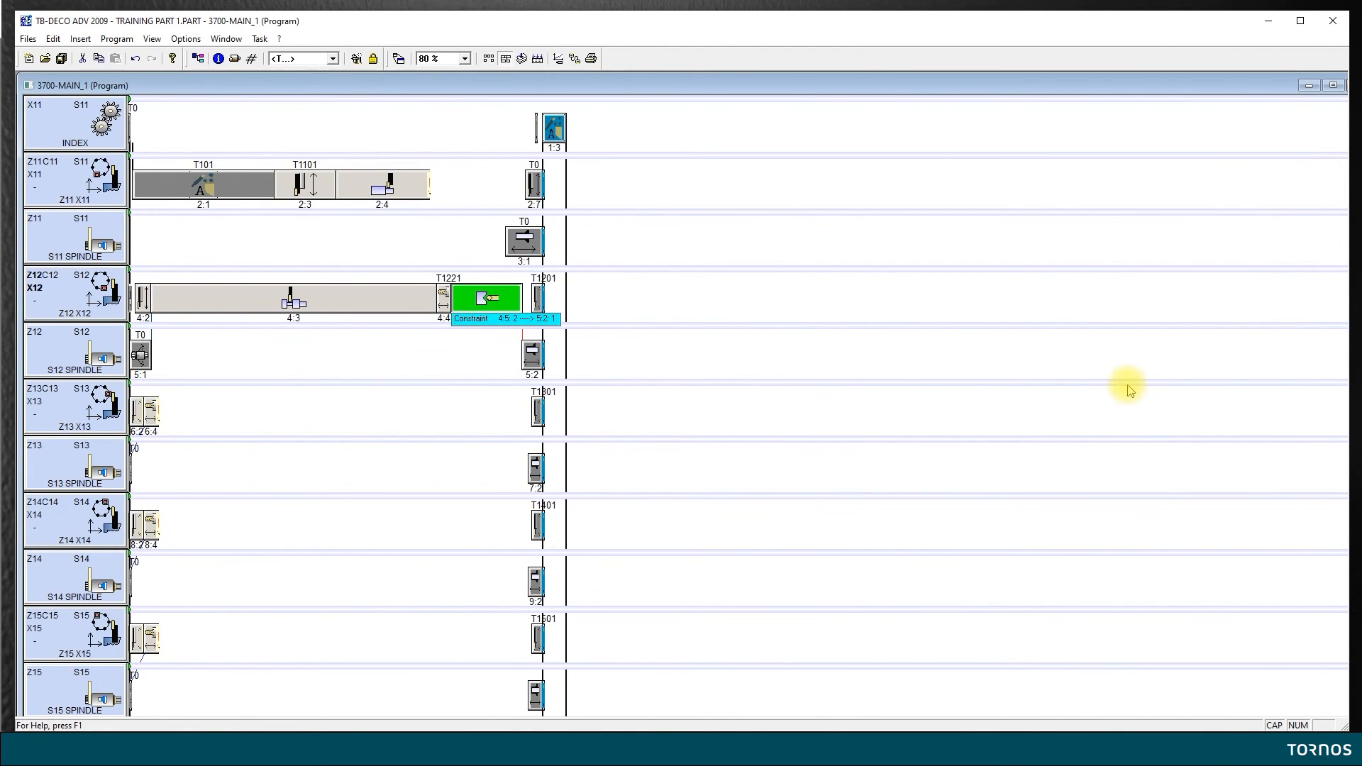
mouse_move(508, 247)
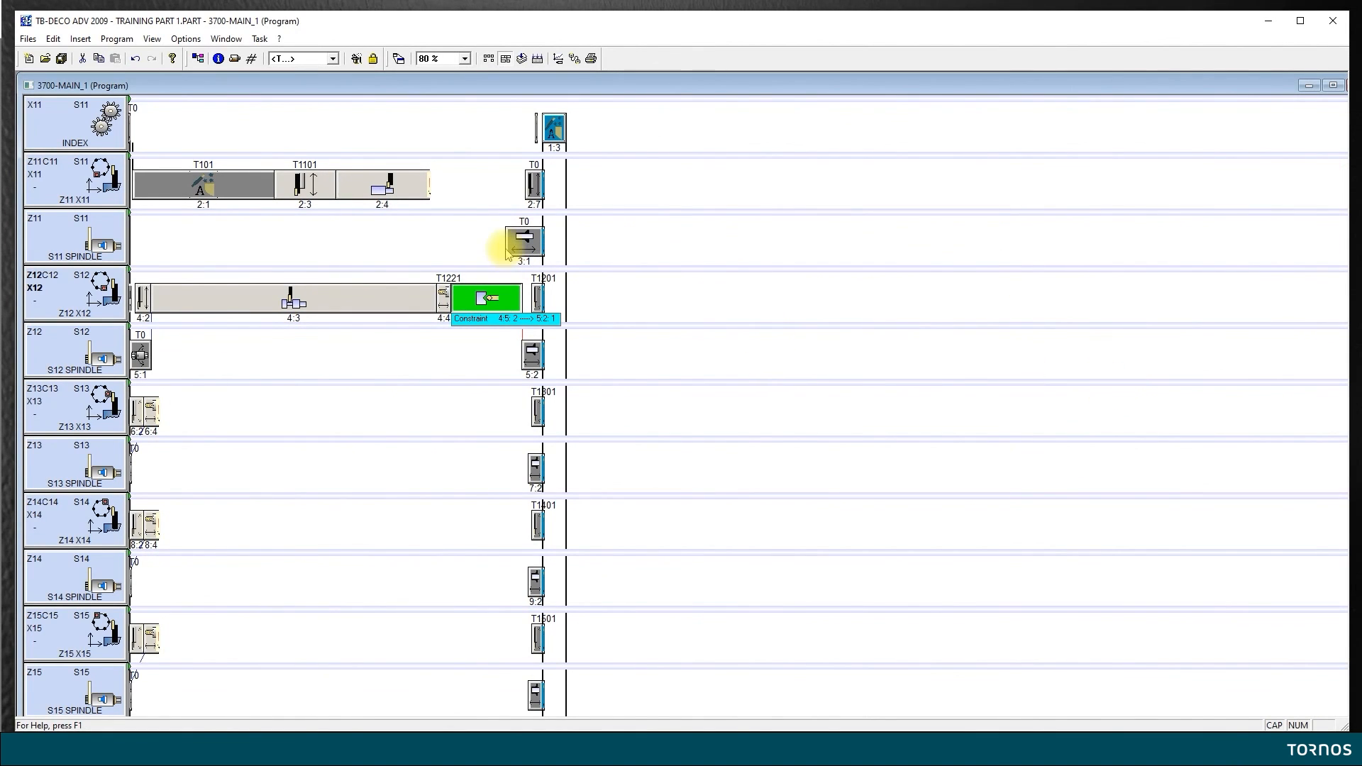
Accept operation 4.5's two-line code and generate the program timing chart
click(59, 58)
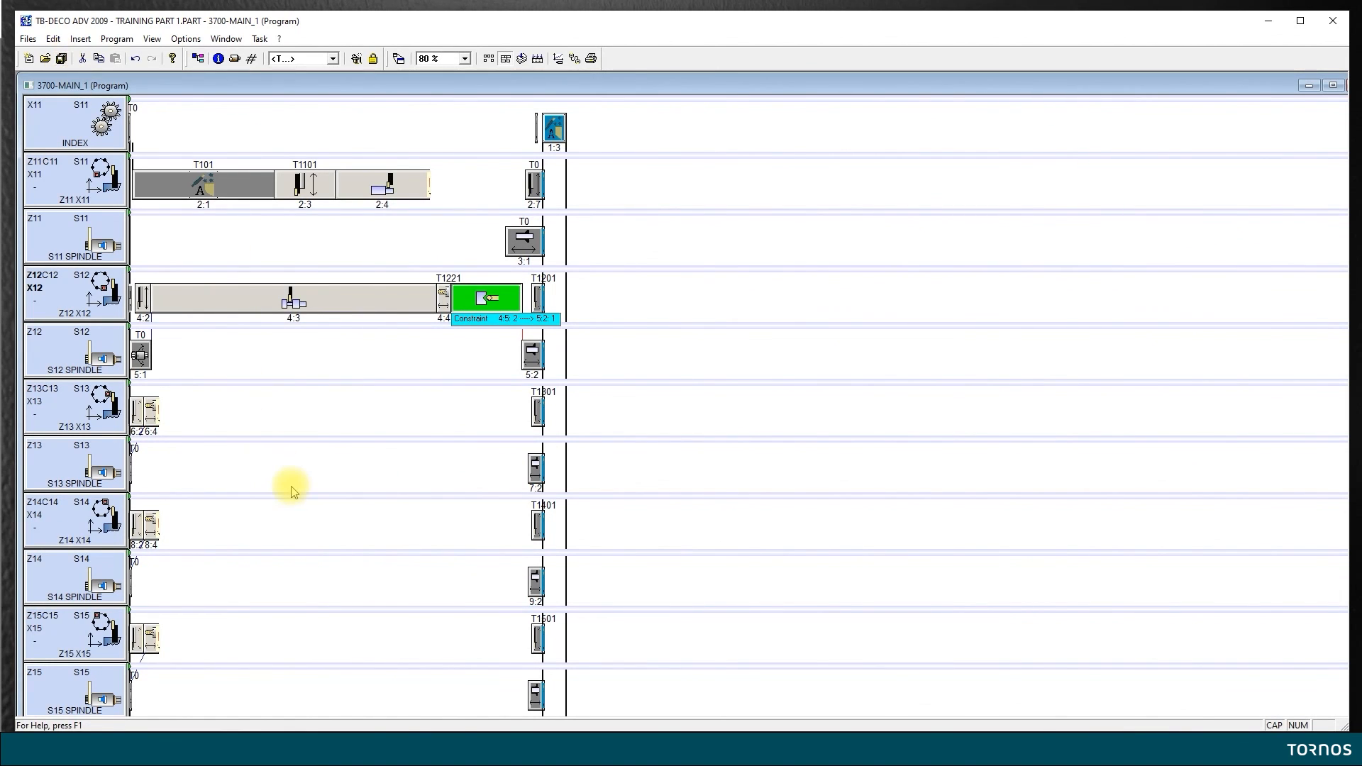
mouse_move(315, 492)
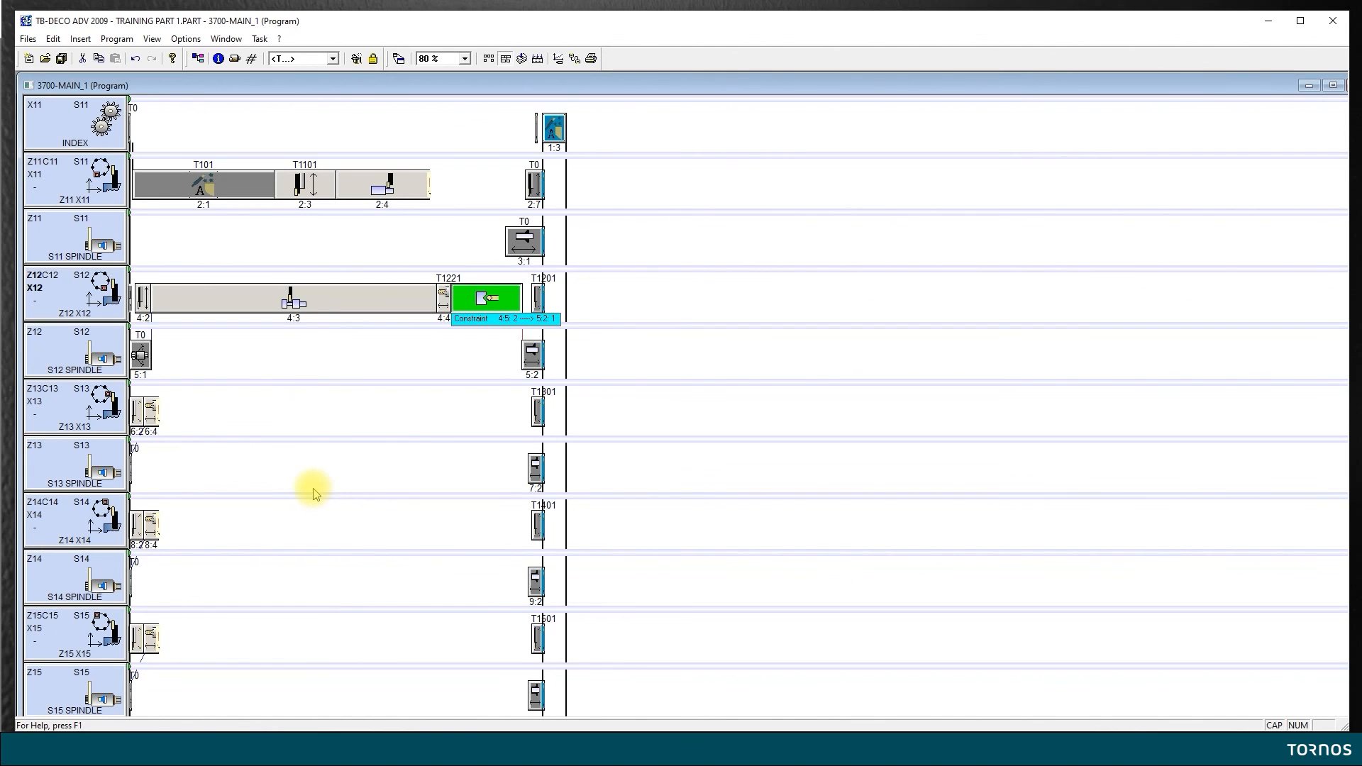
mouse_move(238, 455)
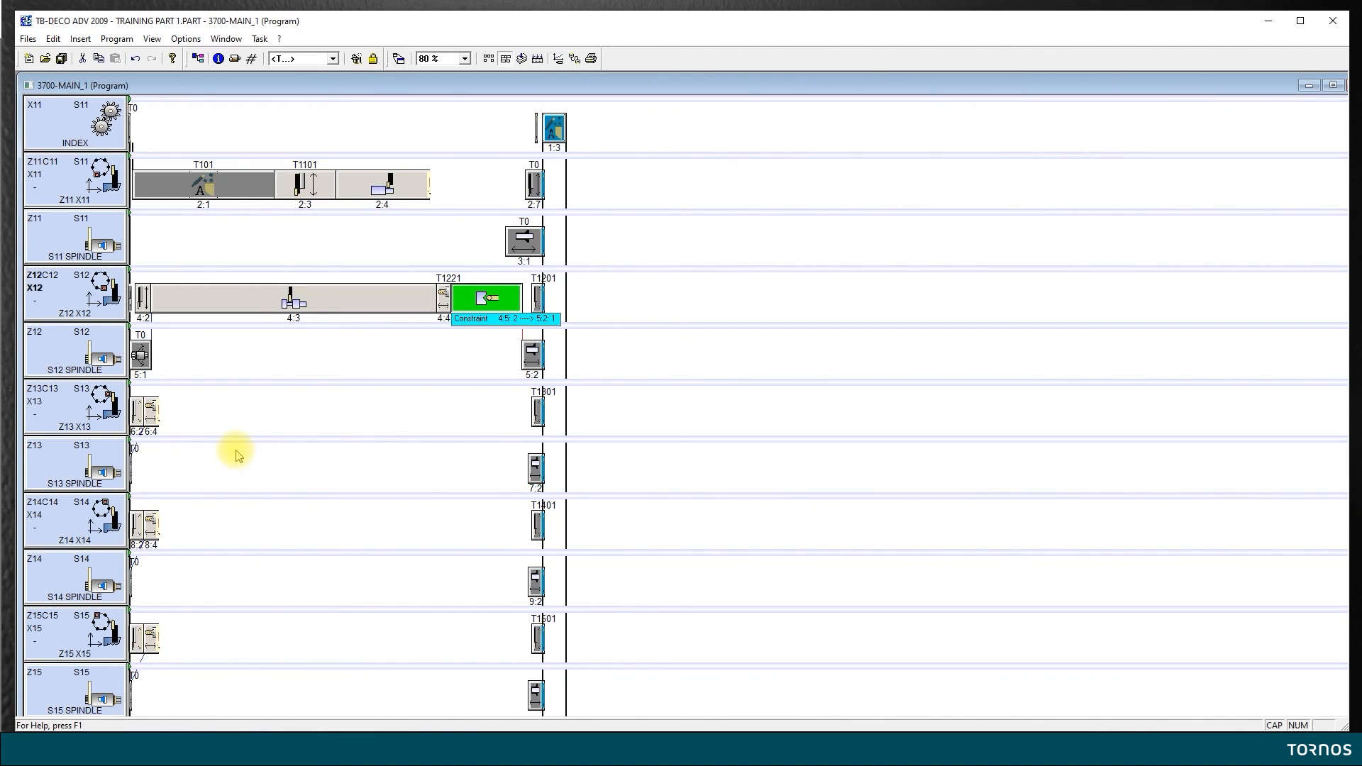
mouse_move(234, 416)
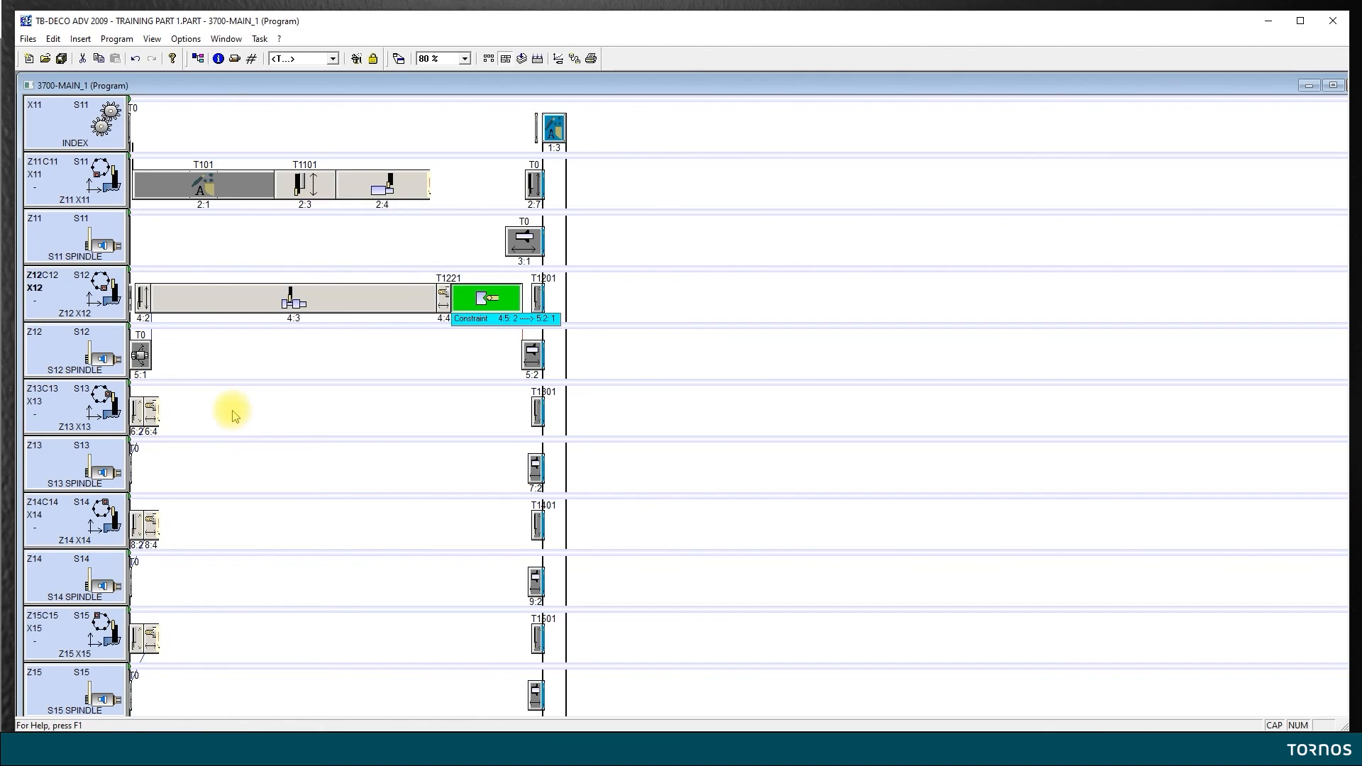